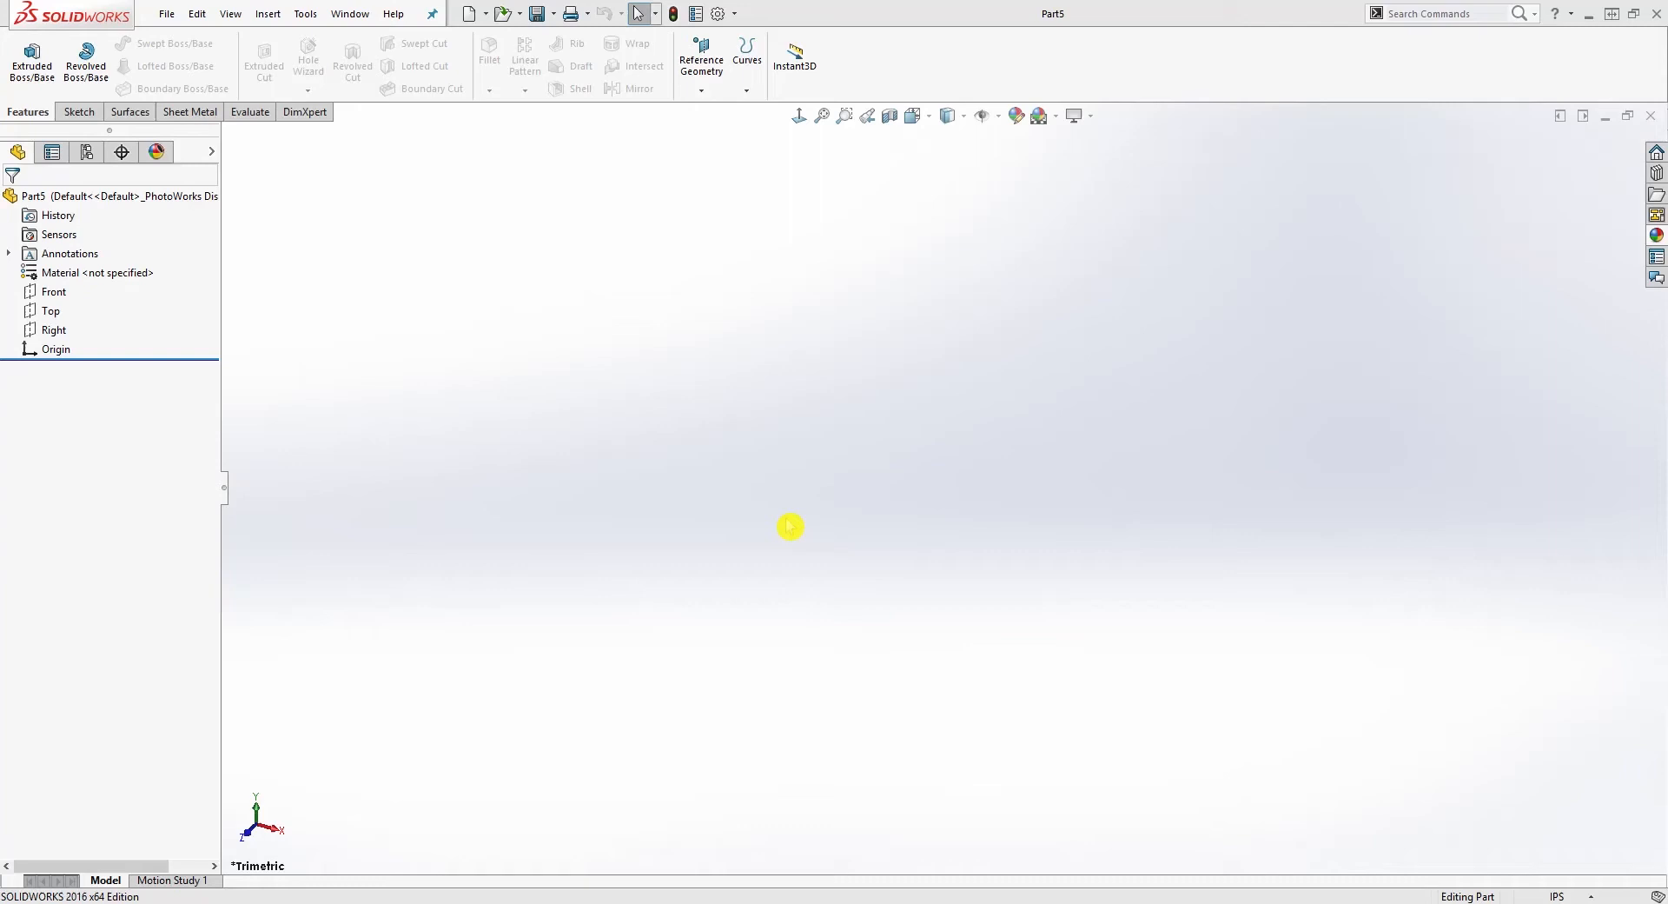
pyautogui.moveTo(643, 323)
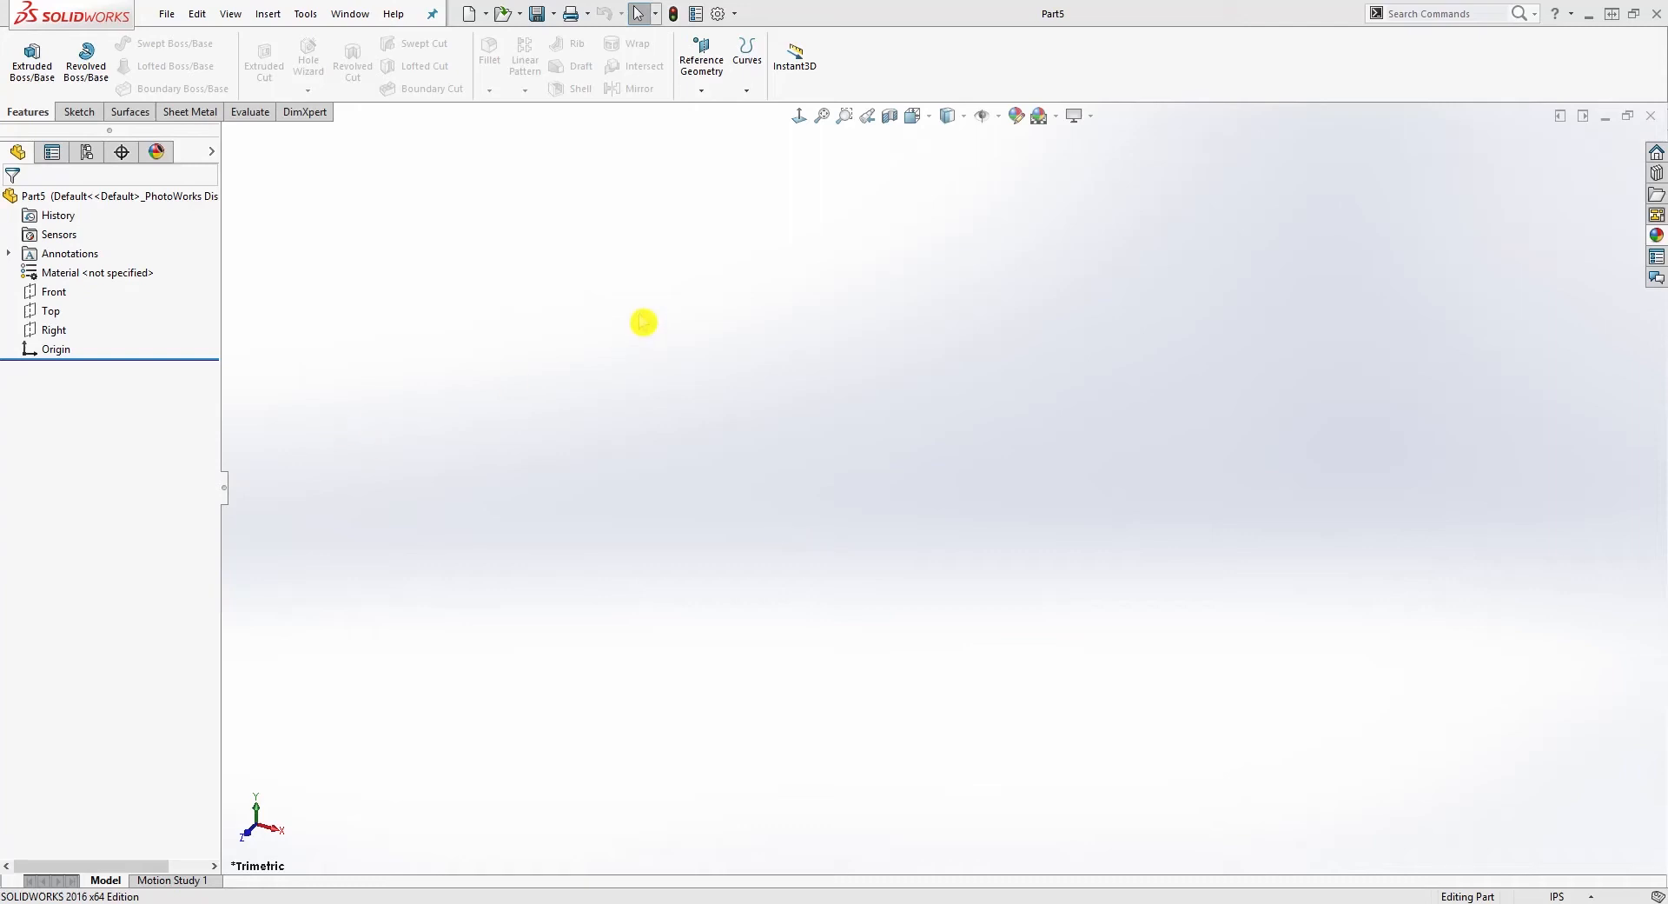
# Begin Sketch1 on the Front plane of the empty part
pyautogui.click(54, 292)
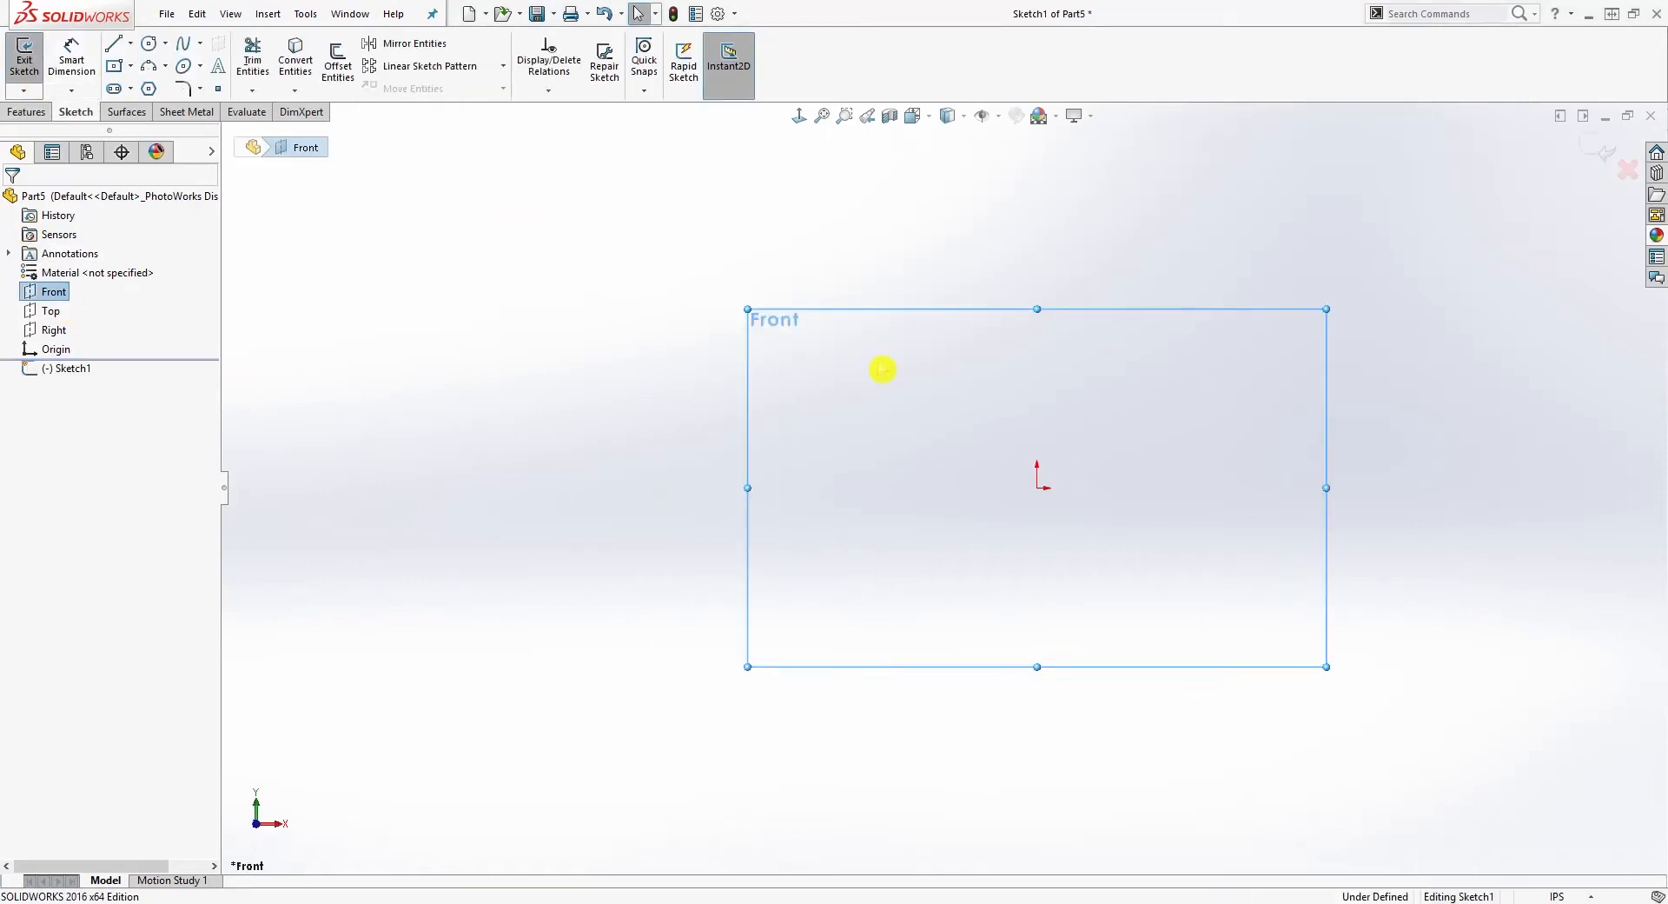
# Sketch four connected lines into a closed, slightly tilted outline around the origin and end the Line command
pyautogui.click(111, 42)
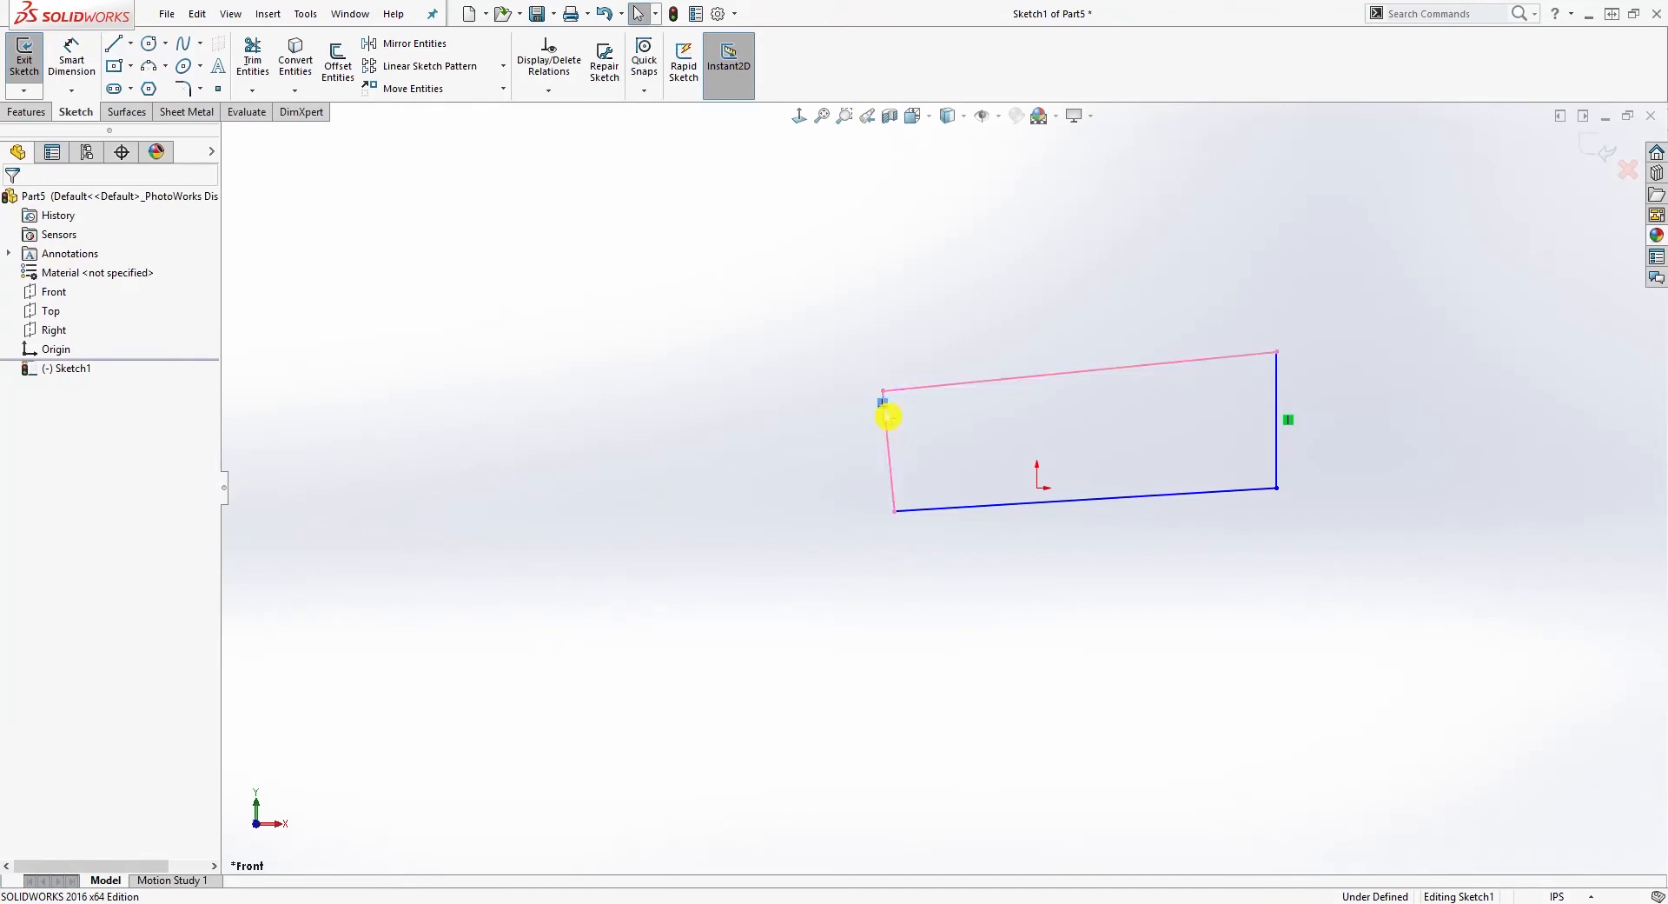
pyautogui.rightClick(888, 404)
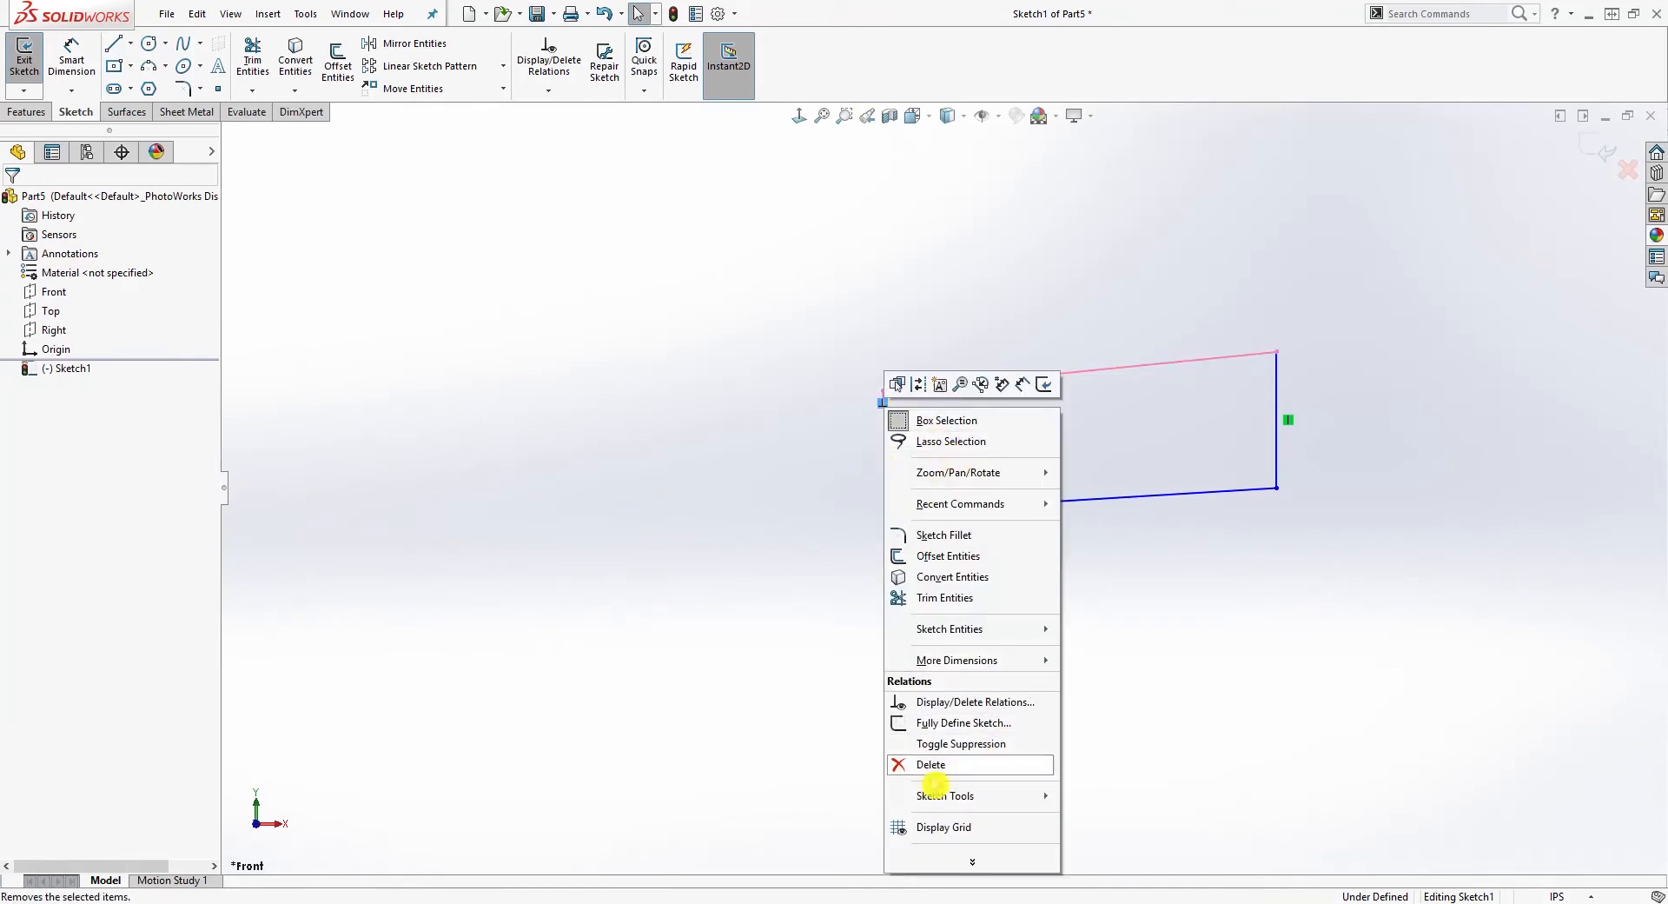
pyautogui.click(932, 765)
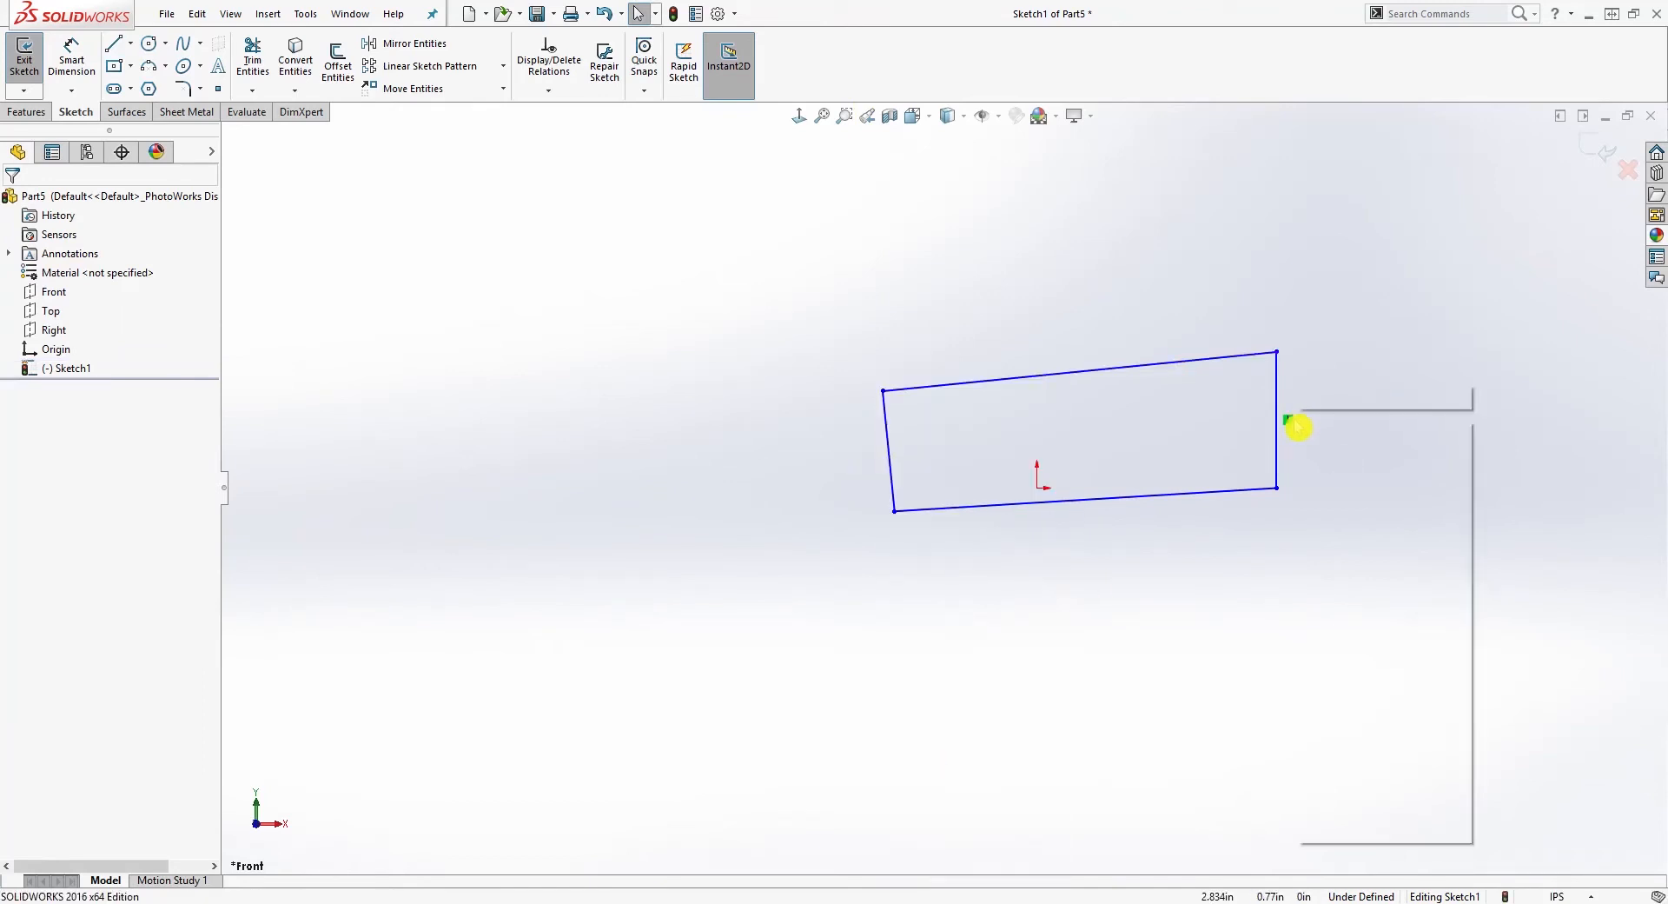
pyautogui.rightClick(1298, 428)
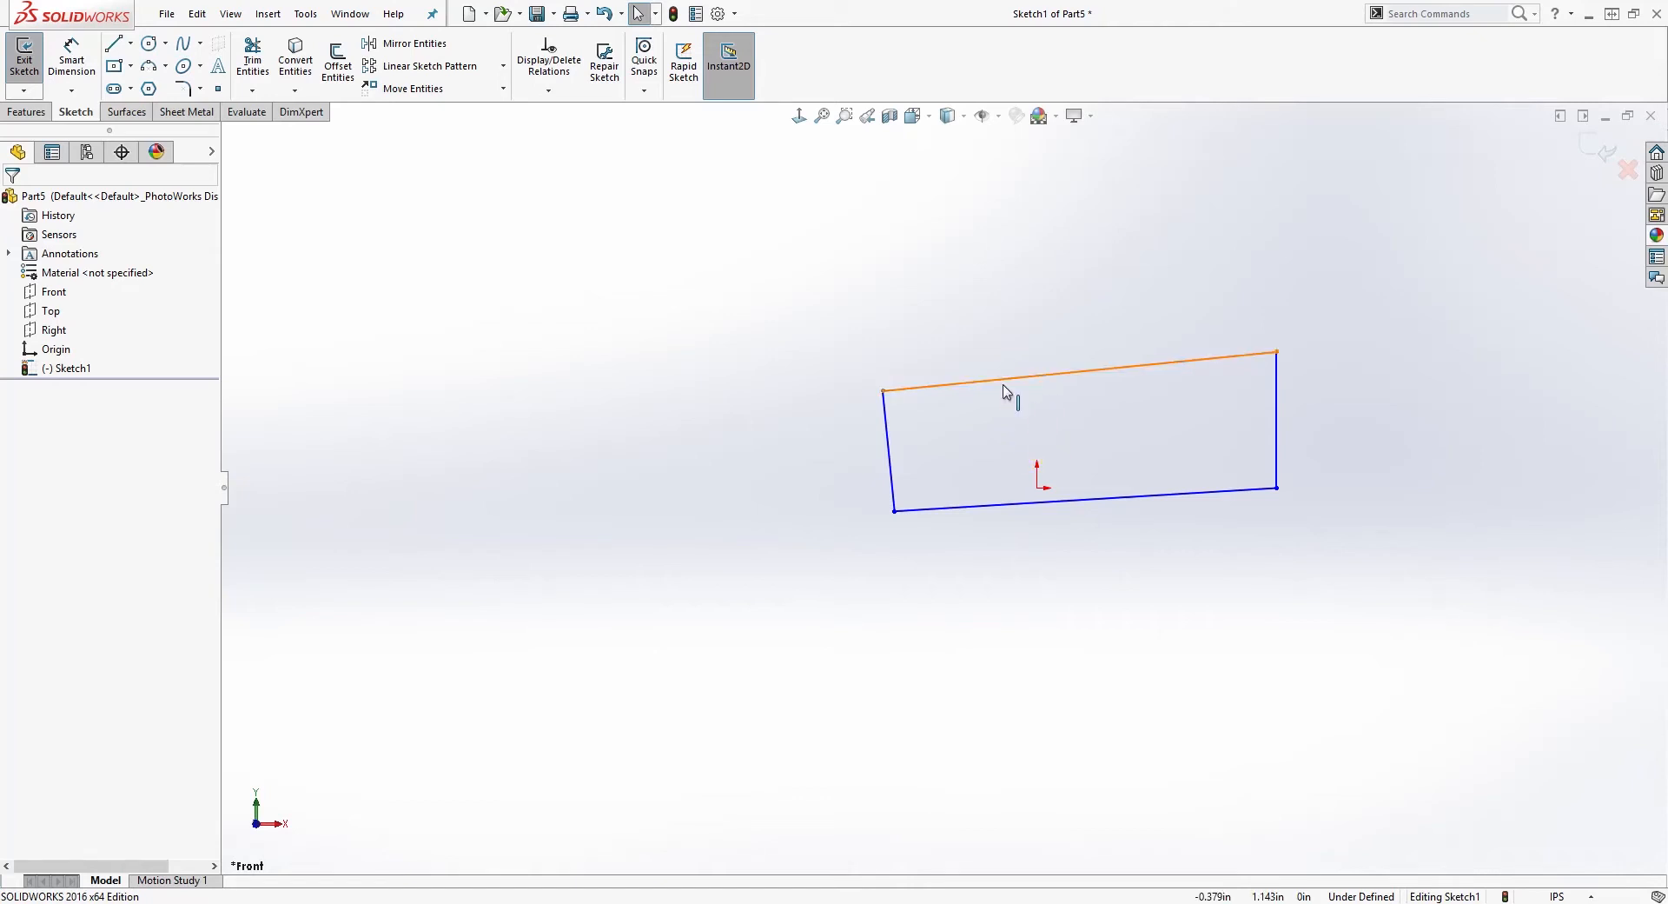
# Inspect the top edge's properties, then drag the lower corners to skew the under-defined outline
pyautogui.click(1098, 400)
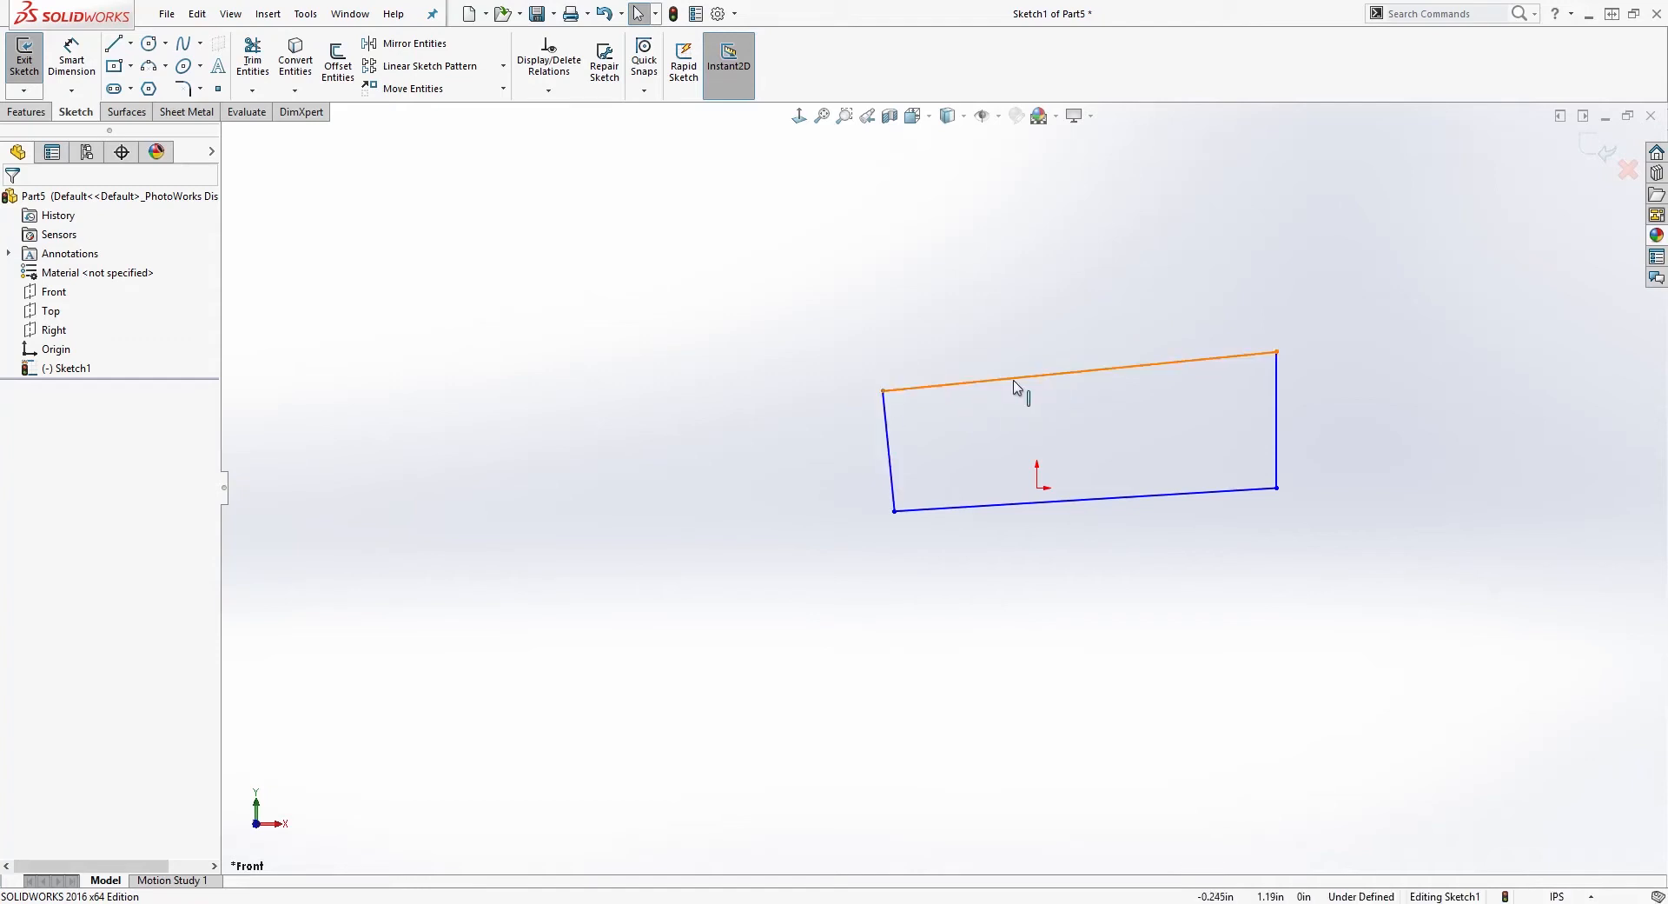
pyautogui.click(1074, 371)
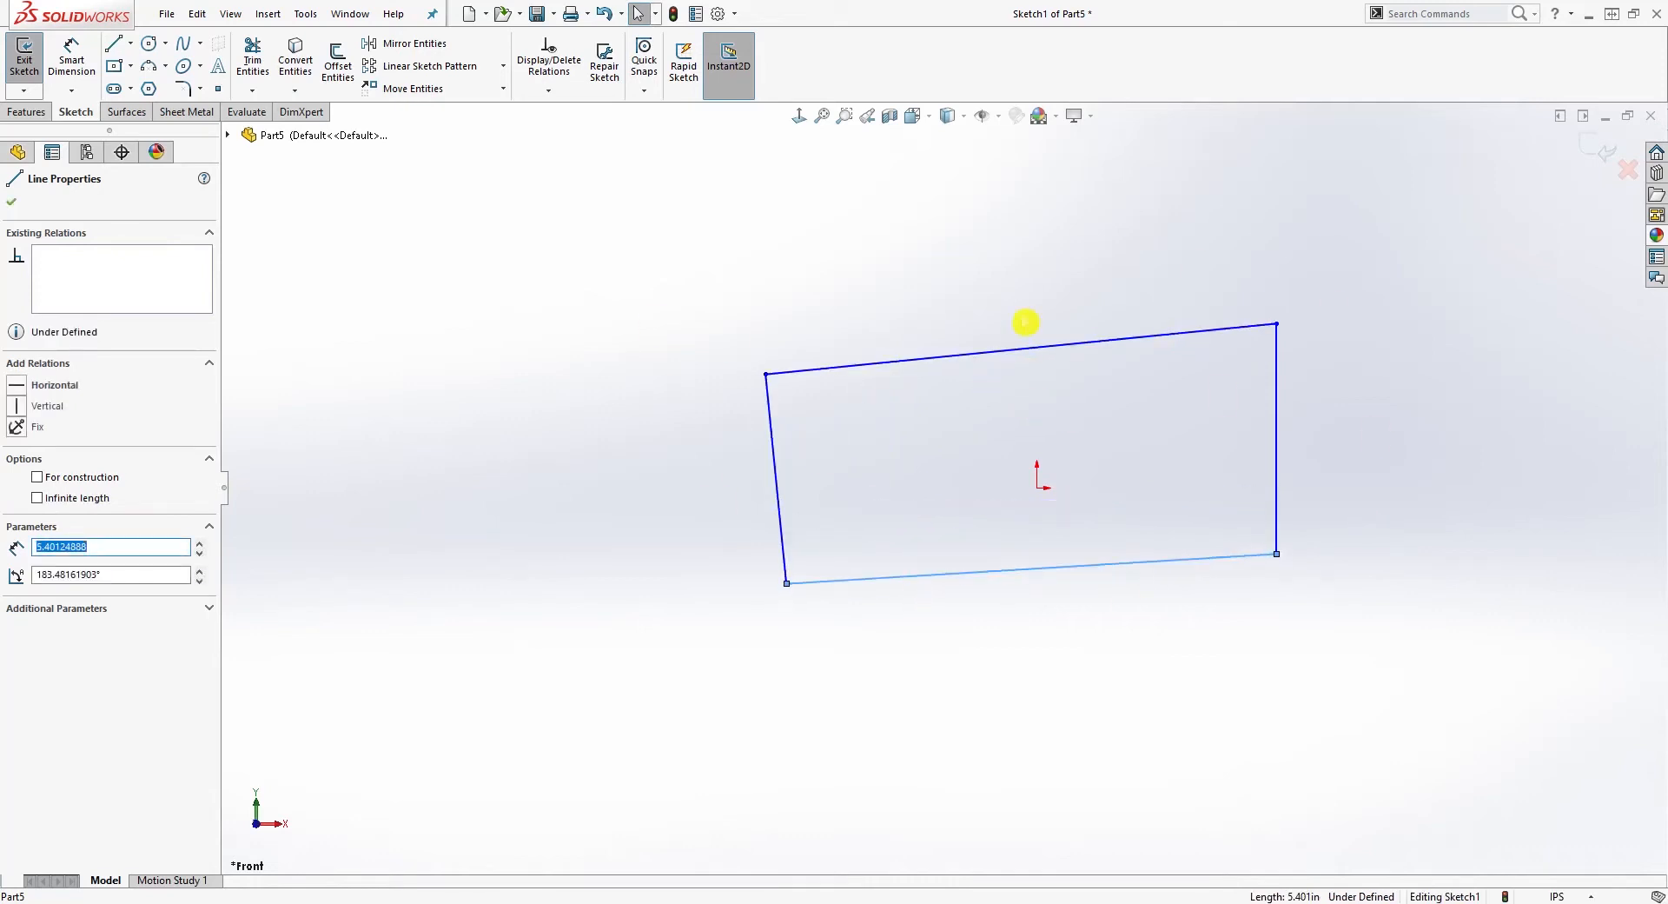
pyautogui.moveTo(1402, 613)
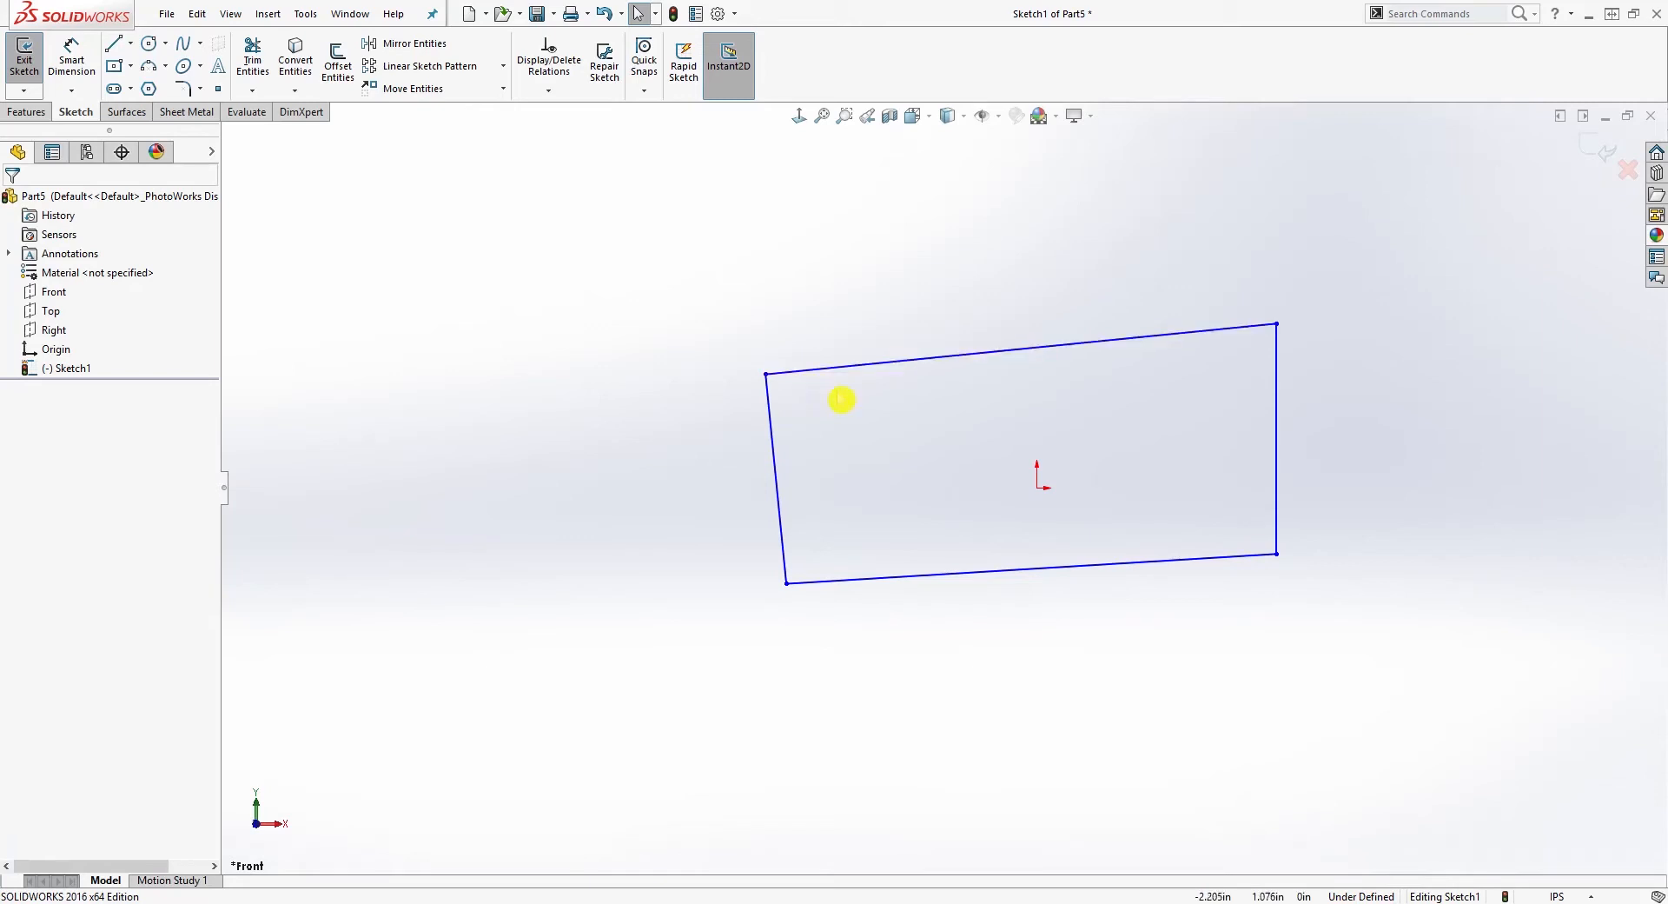
pyautogui.moveTo(769, 414)
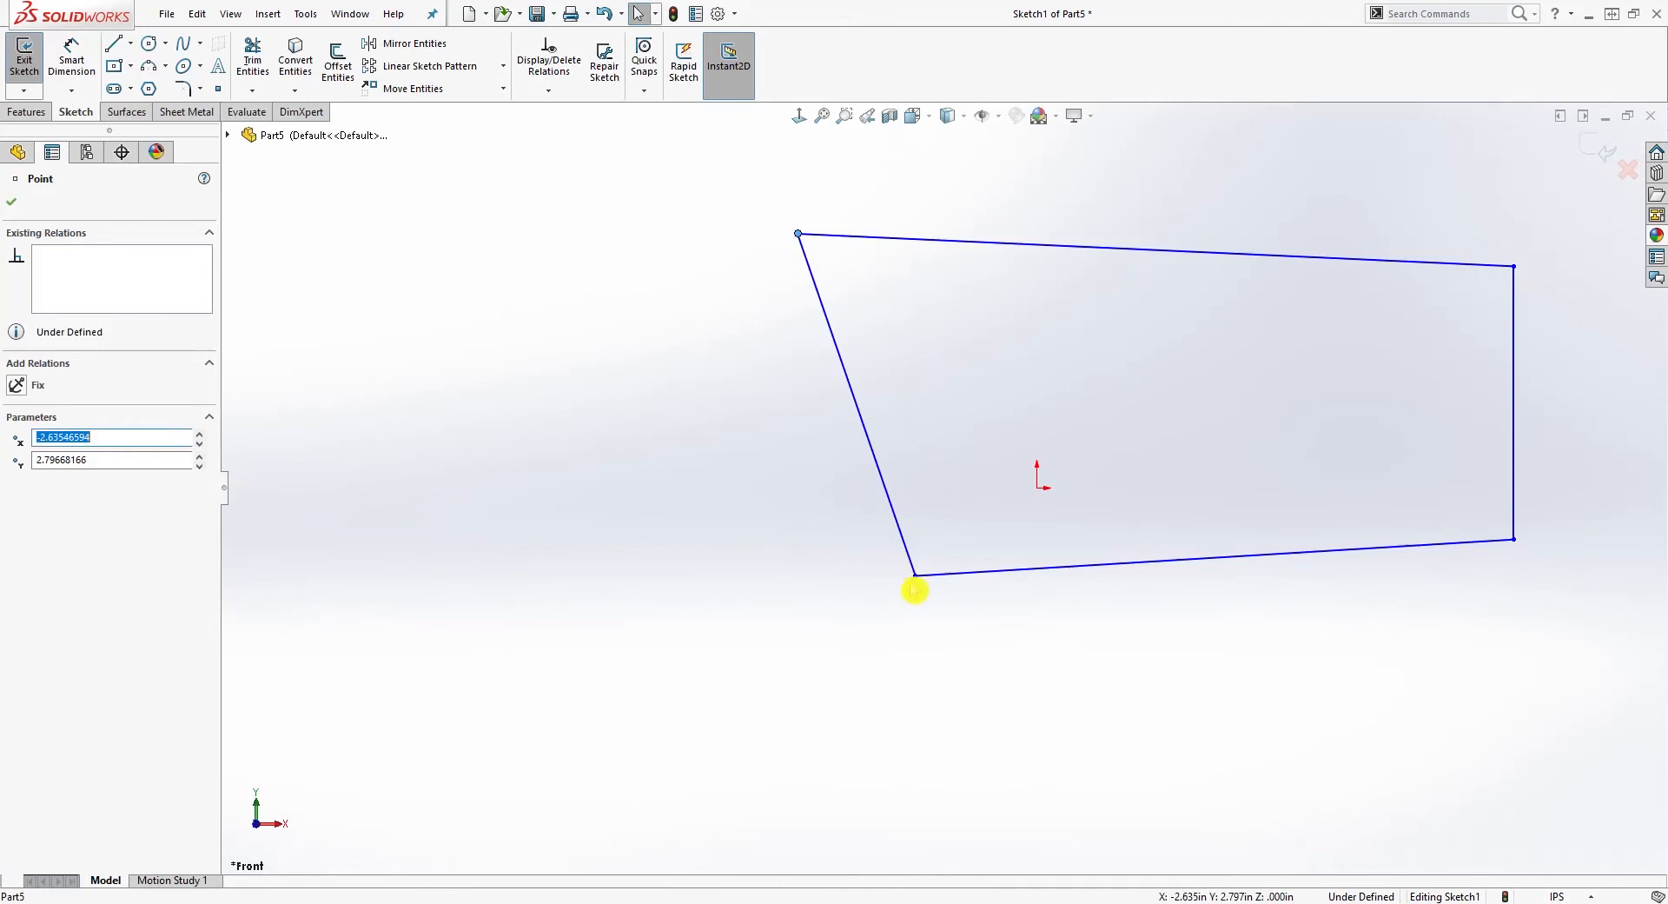
pyautogui.moveTo(916, 589); pyautogui.dragTo(1239, 713)
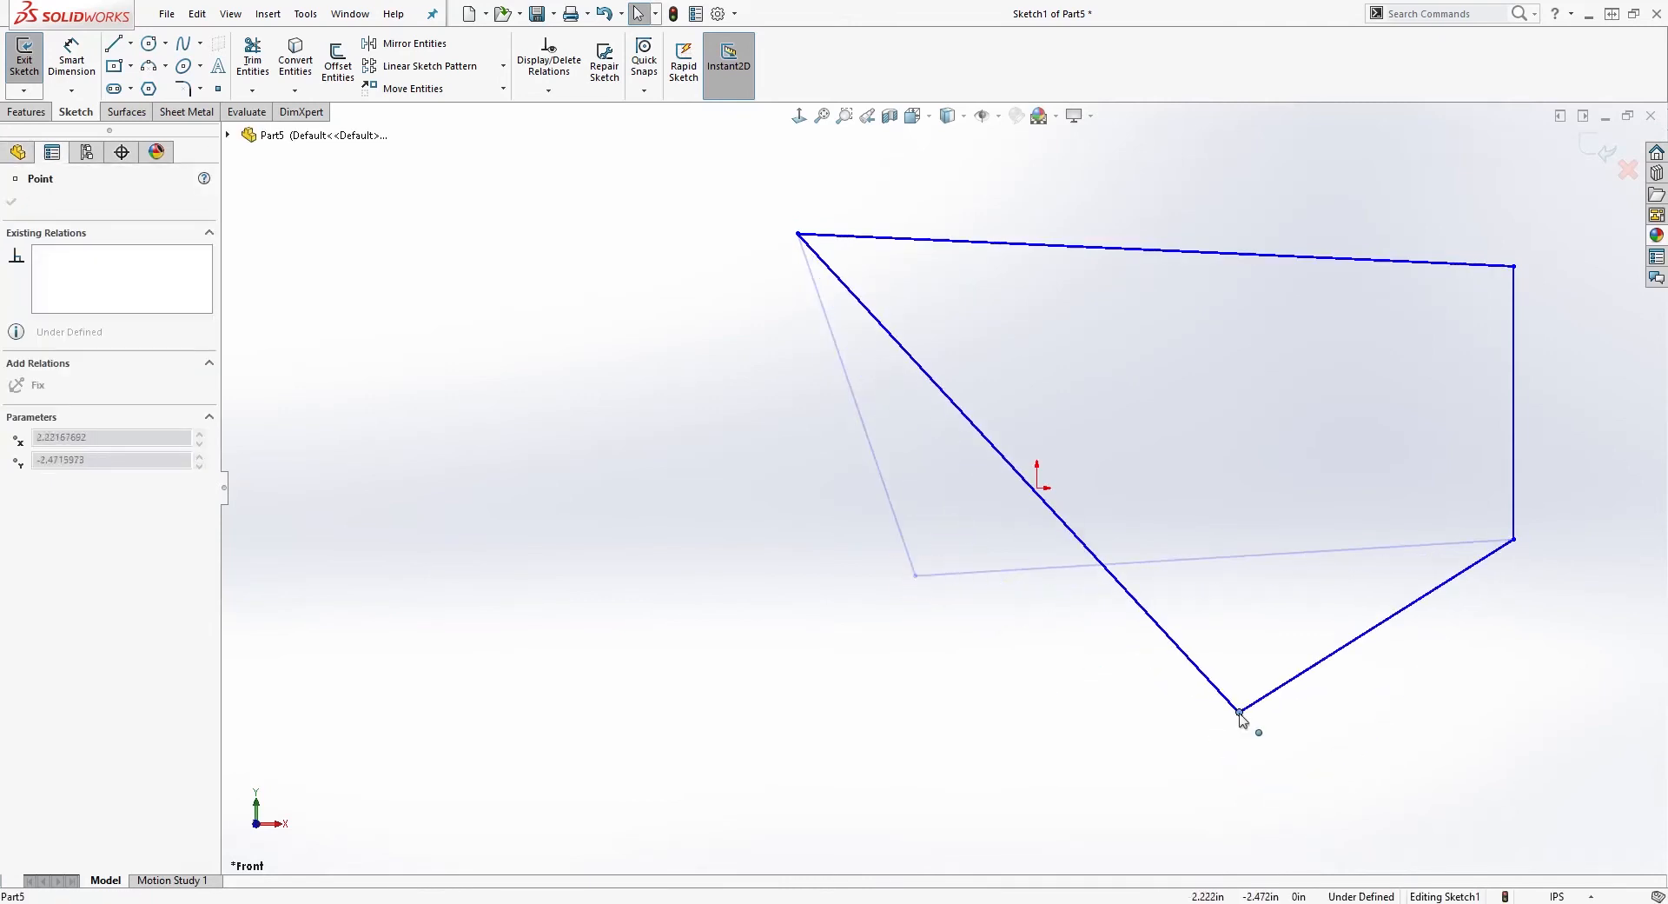
pyautogui.moveTo(1239, 713); pyautogui.dragTo(966, 636)
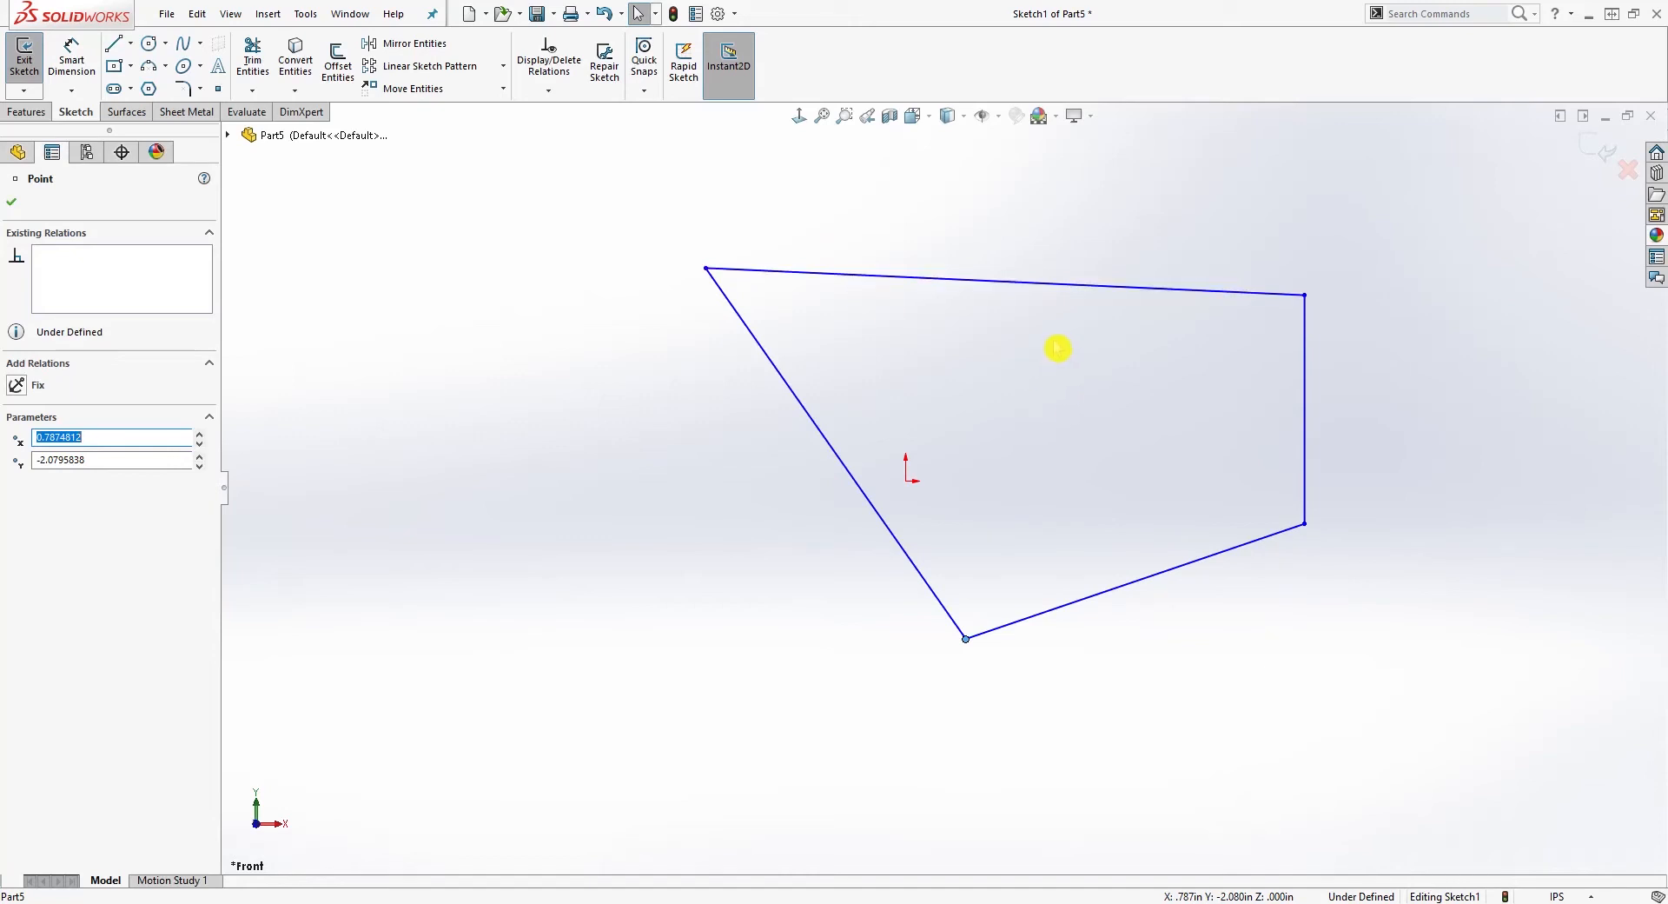
pyautogui.moveTo(1066, 353)
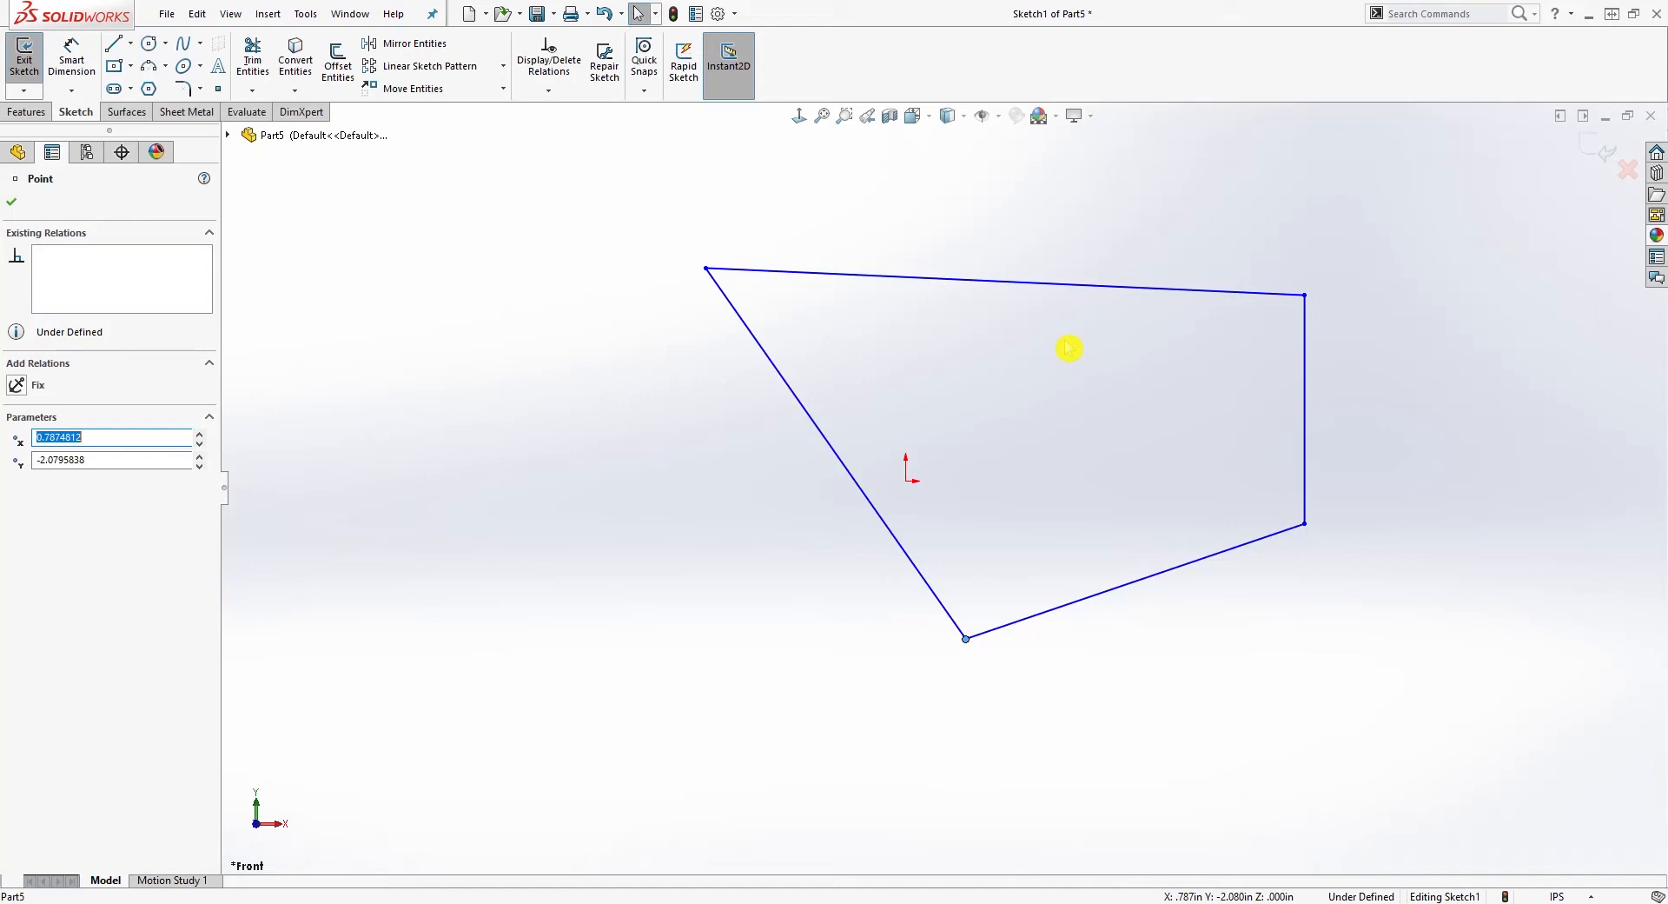
pyautogui.moveTo(772, 330)
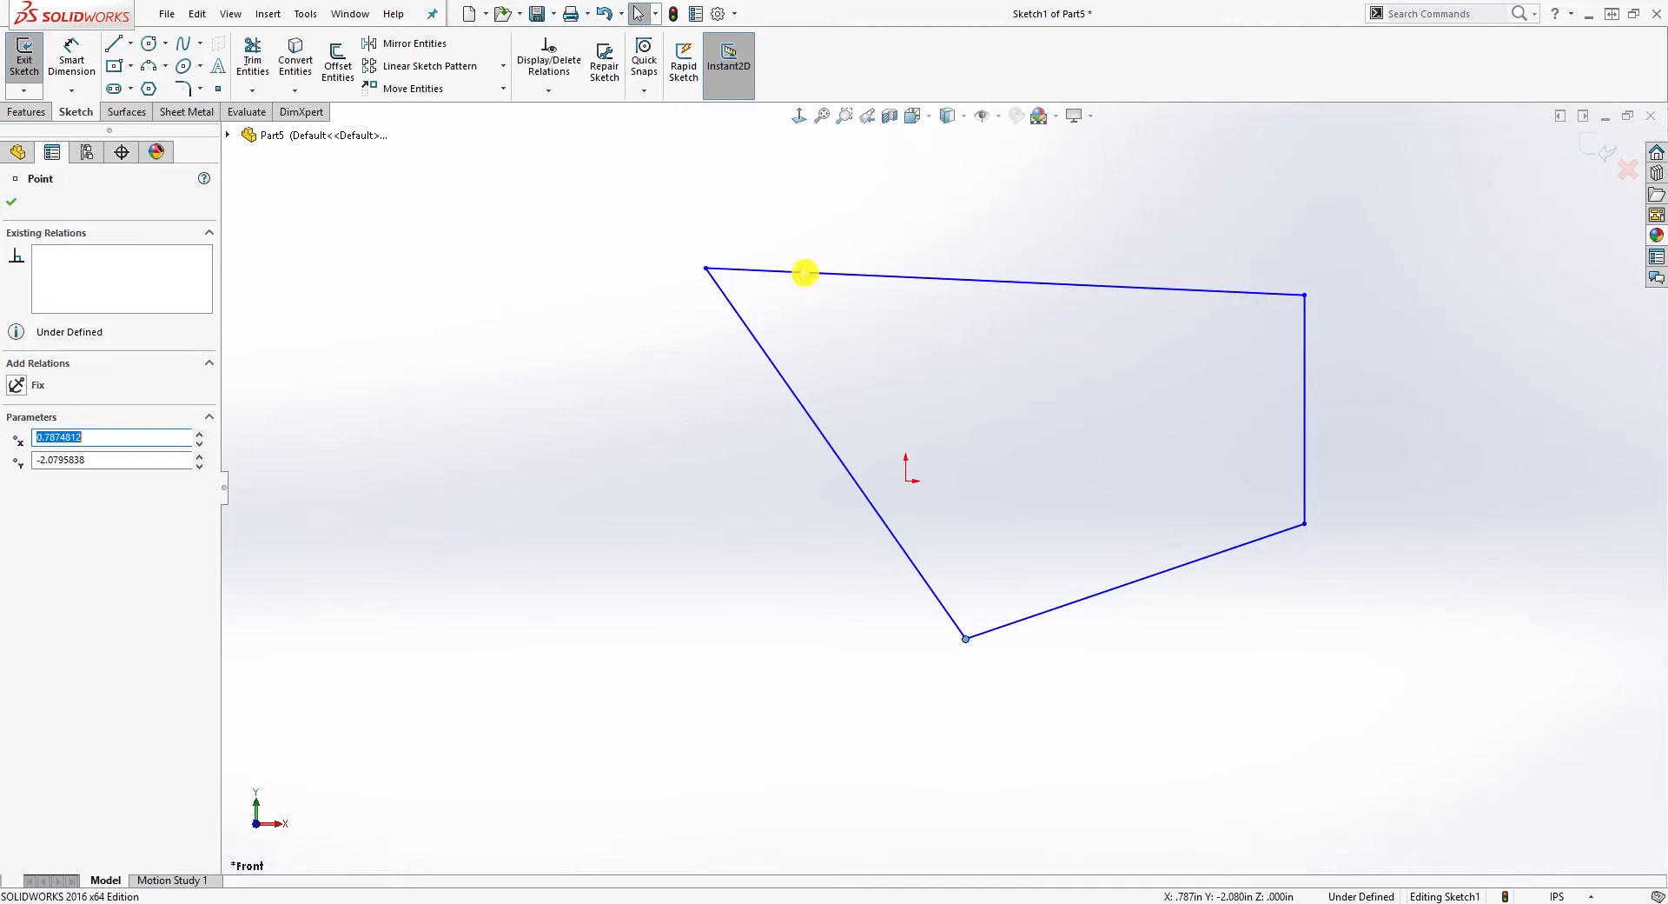
# Add Horizontal relations to the top and bottom edges and a Vertical relation to the right edge
pyautogui.click(1001, 282)
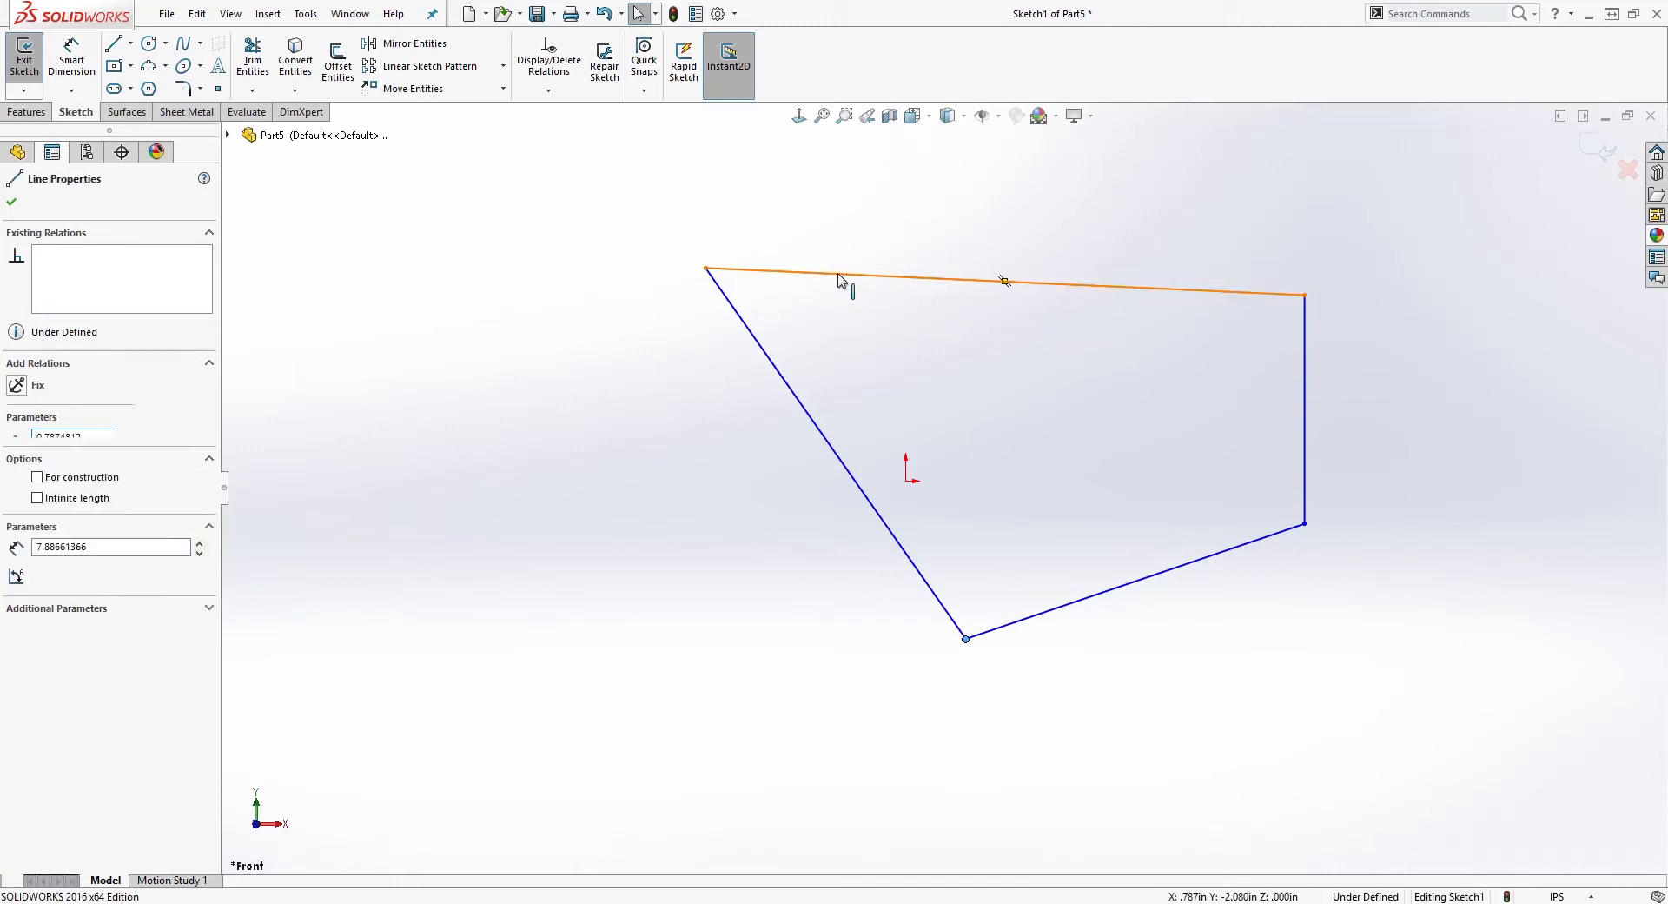
pyautogui.click(1006, 285)
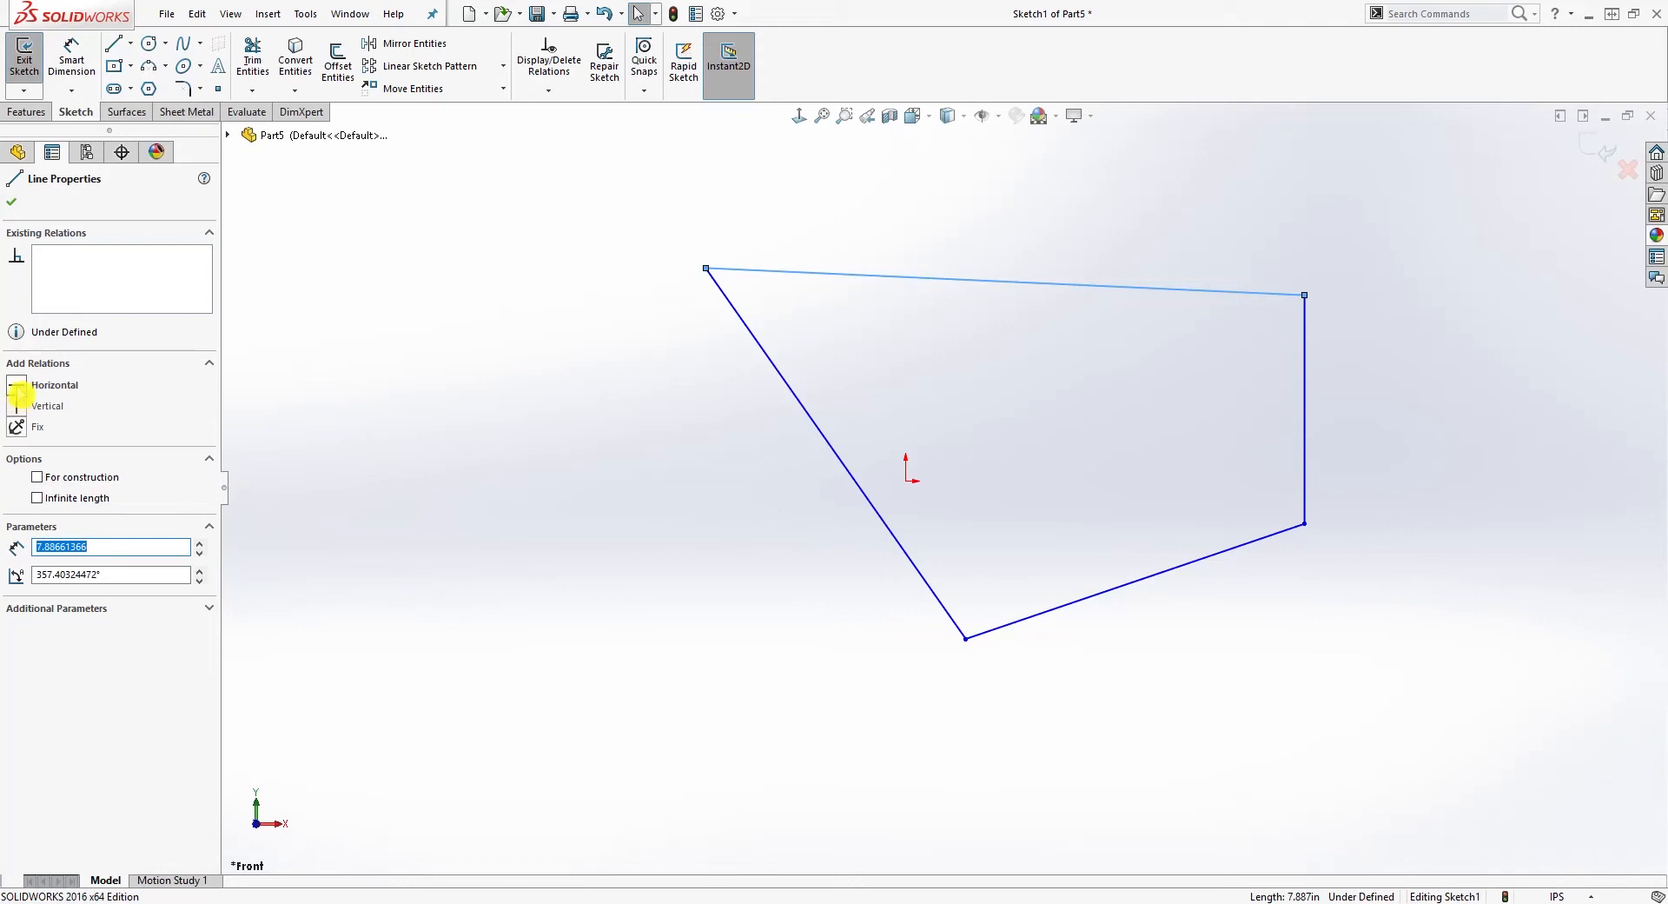
pyautogui.click(54, 386)
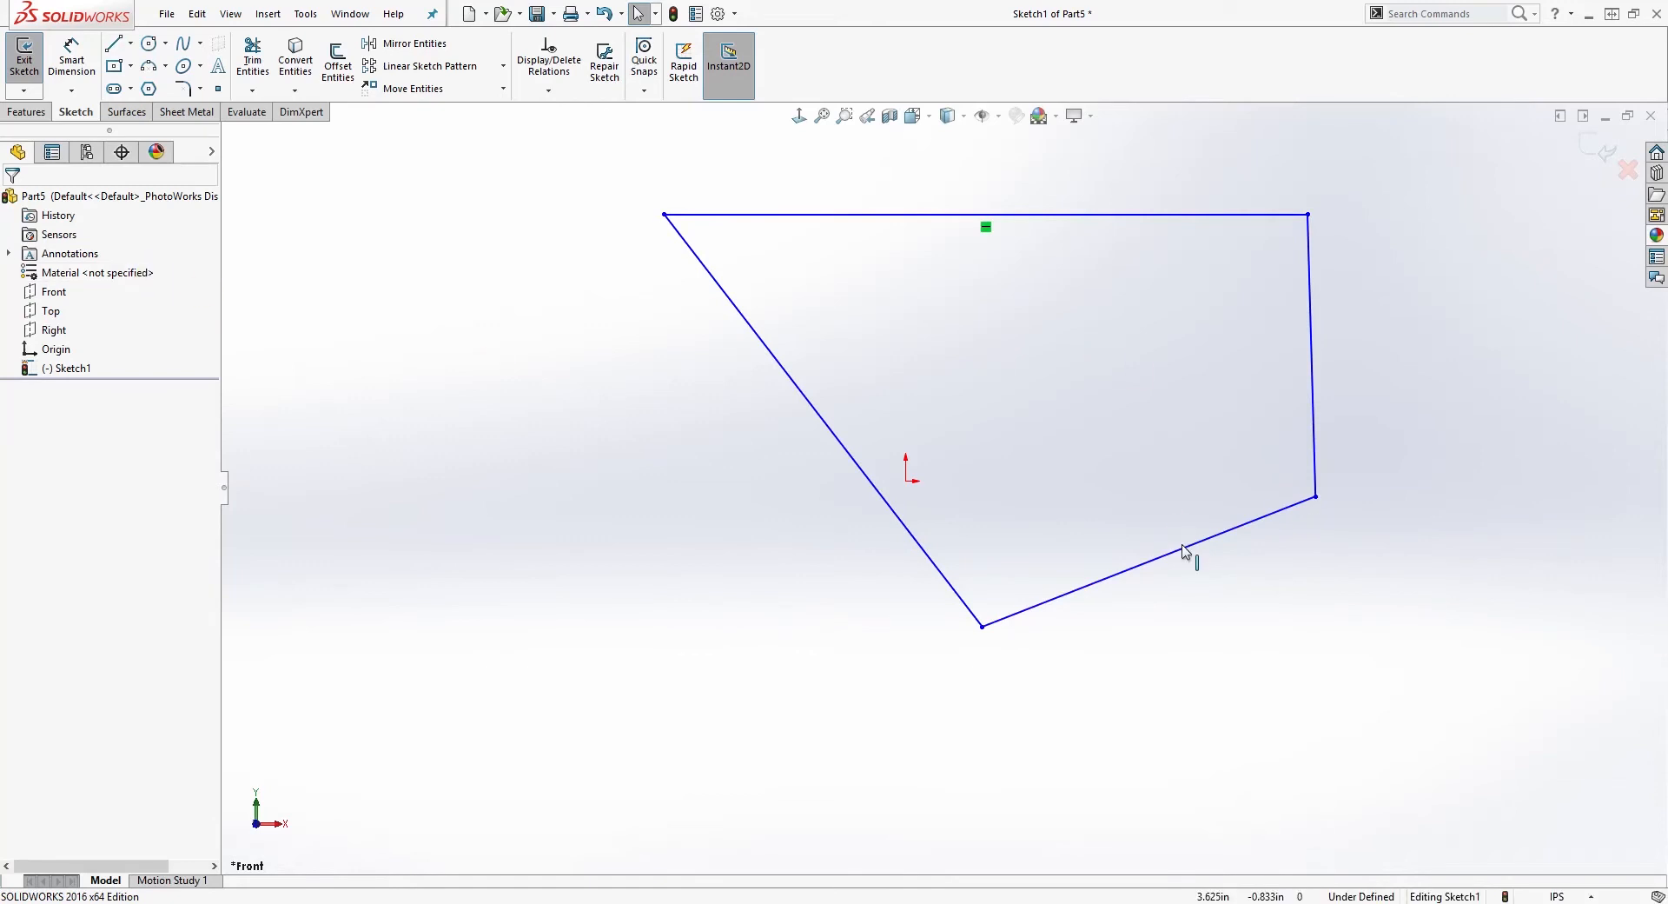
pyautogui.click(1148, 560)
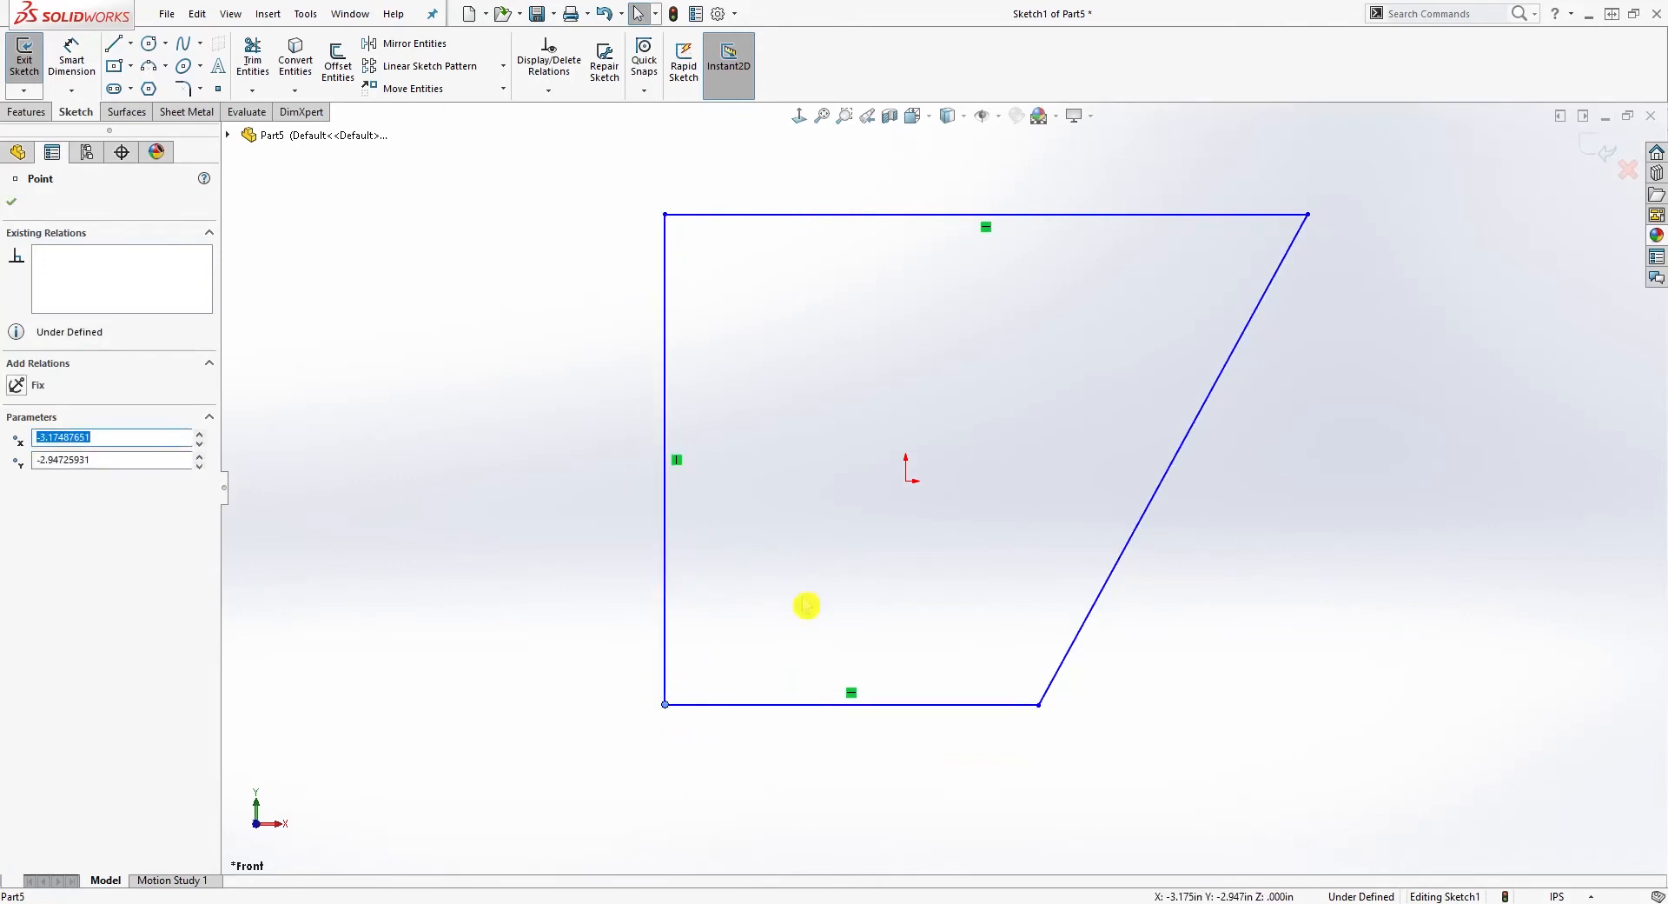
pyautogui.moveTo(984, 619)
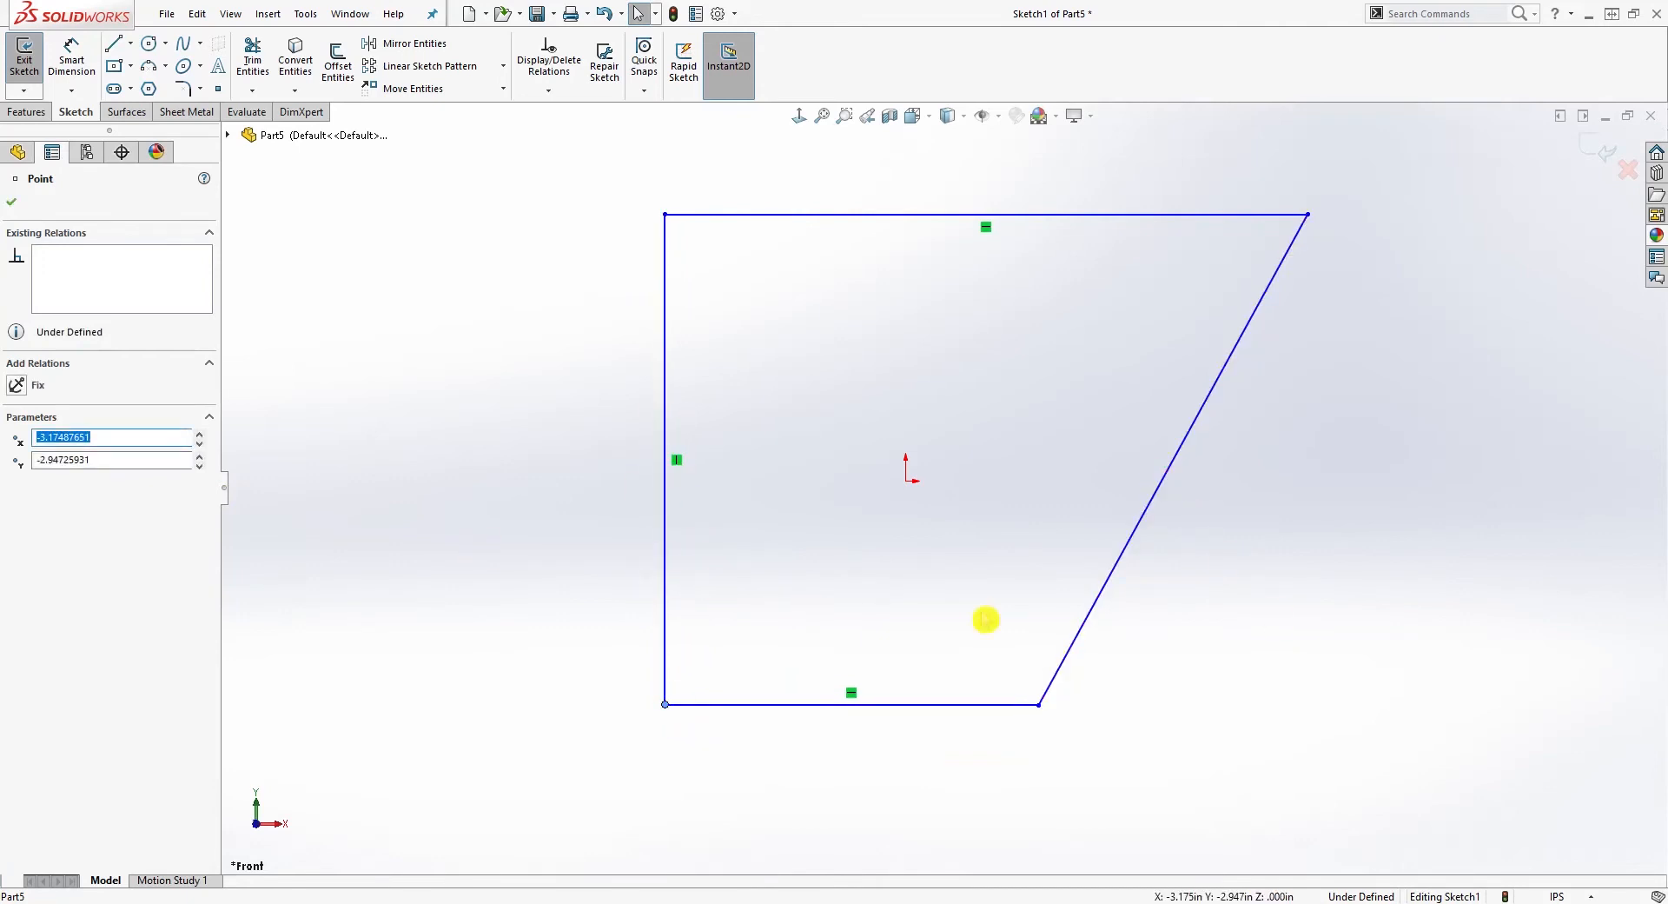
pyautogui.click(1177, 457)
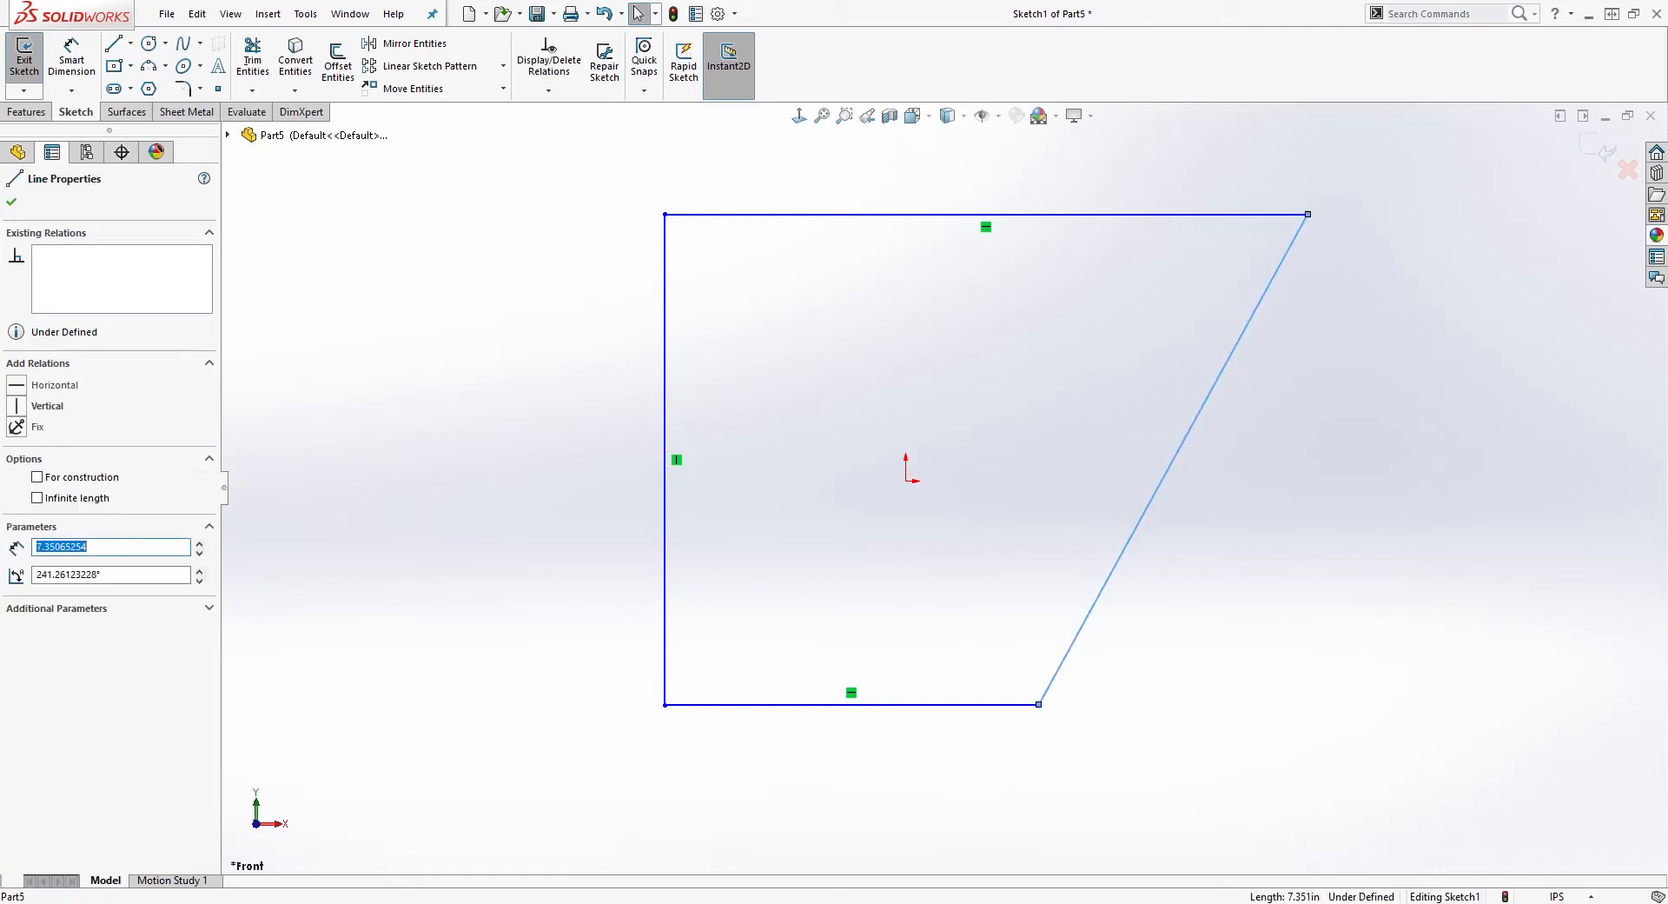
pyautogui.click(47, 405)
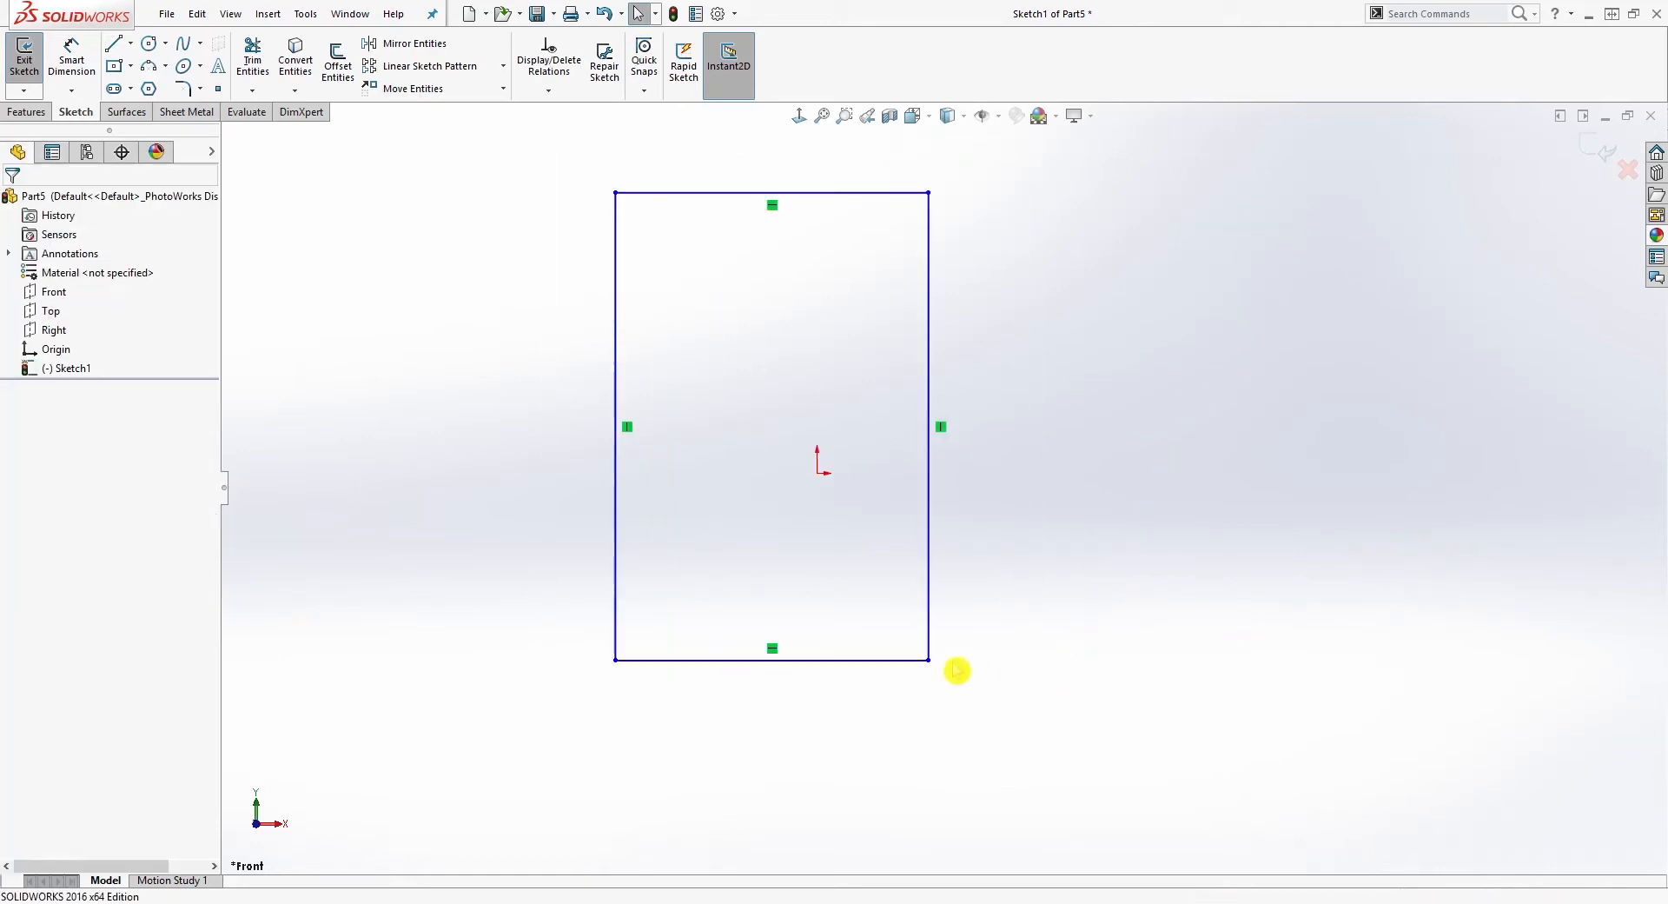
# Drag the upper corners outward to widen the rectangle into a larger landscape shape
pyautogui.moveTo(928, 658); pyautogui.dragTo(1264, 617)
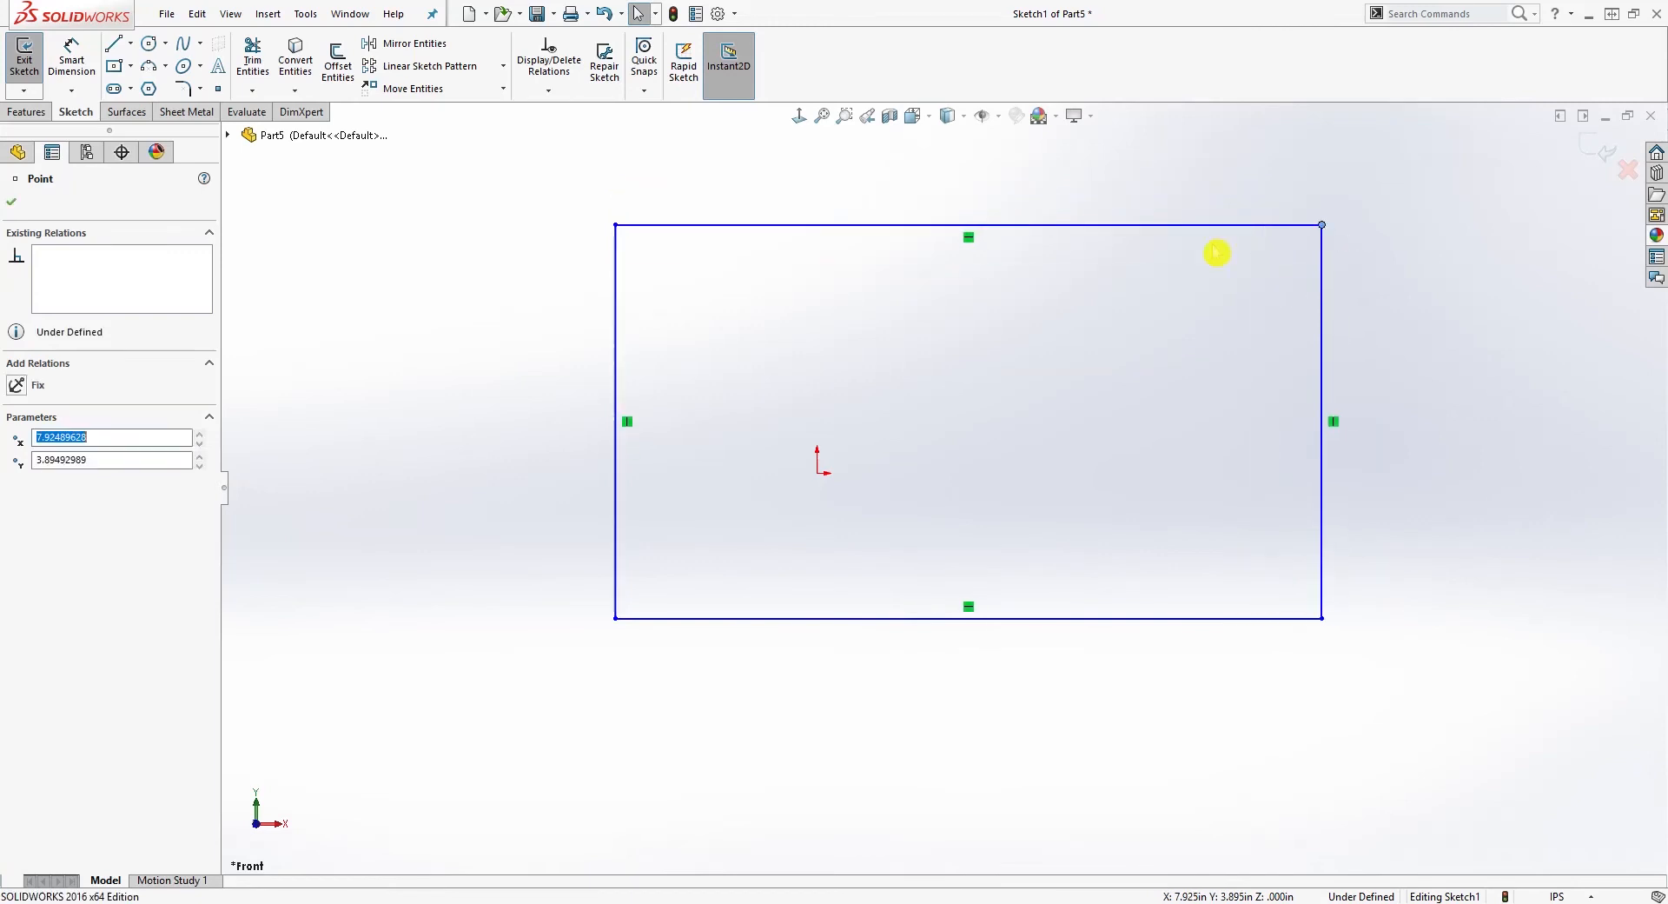
pyautogui.moveTo(1216, 254); pyautogui.dragTo(650, 311)
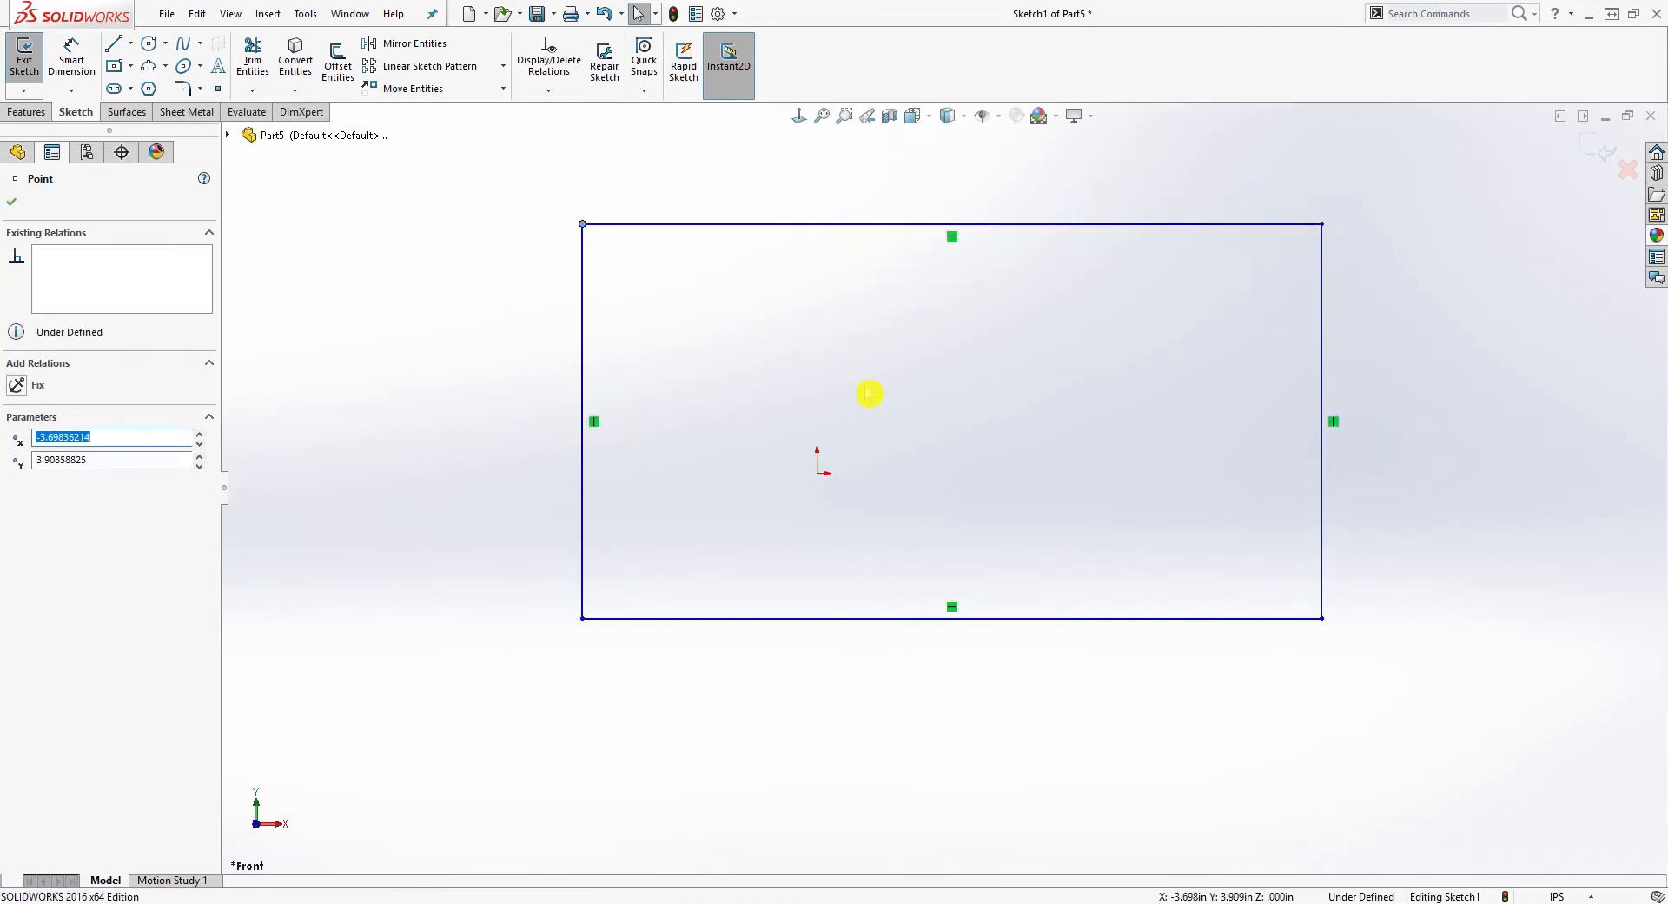
pyautogui.moveTo(1081, 330)
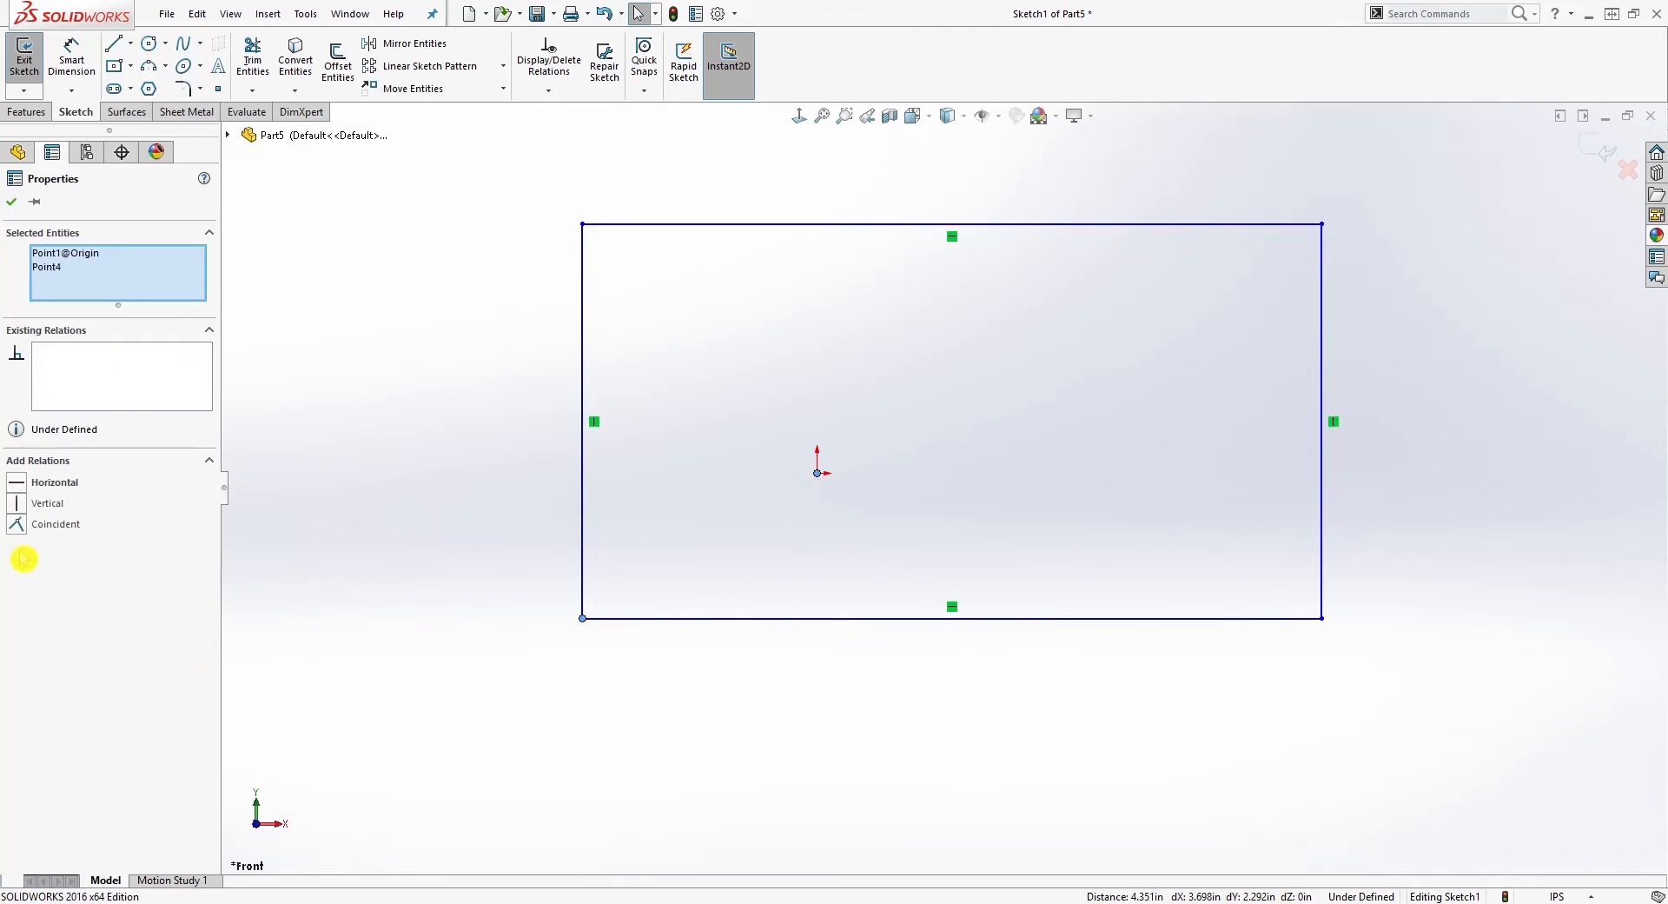
# Add a Coincident relation fixing the lower-left corner to the origin
pyautogui.click(56, 523)
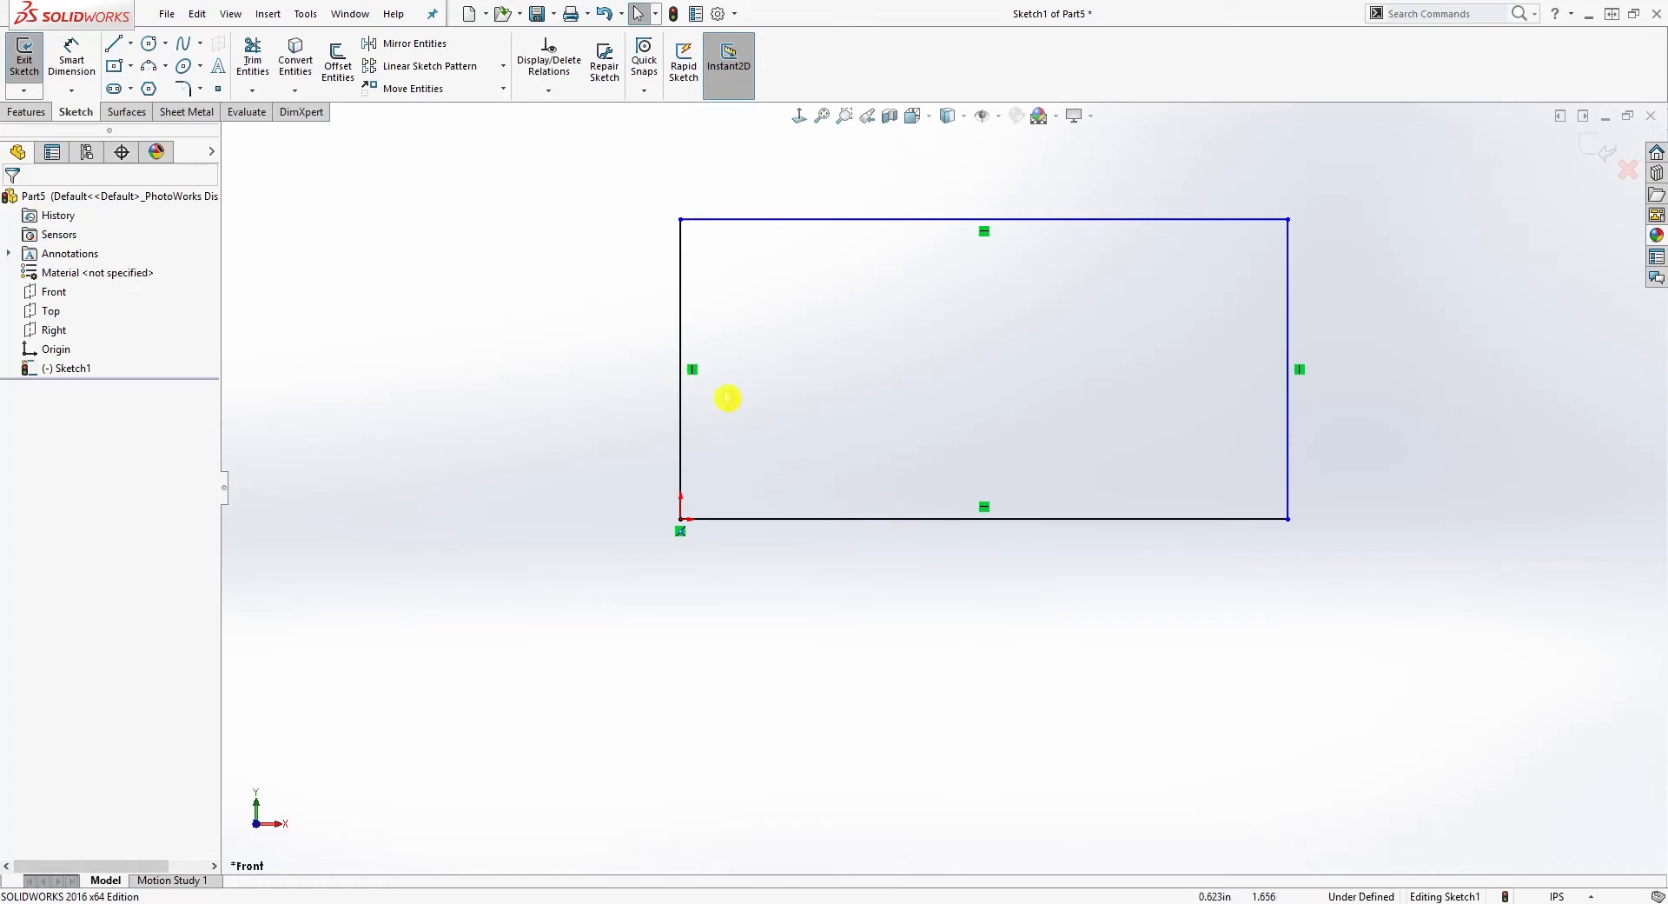
pyautogui.moveTo(881, 547)
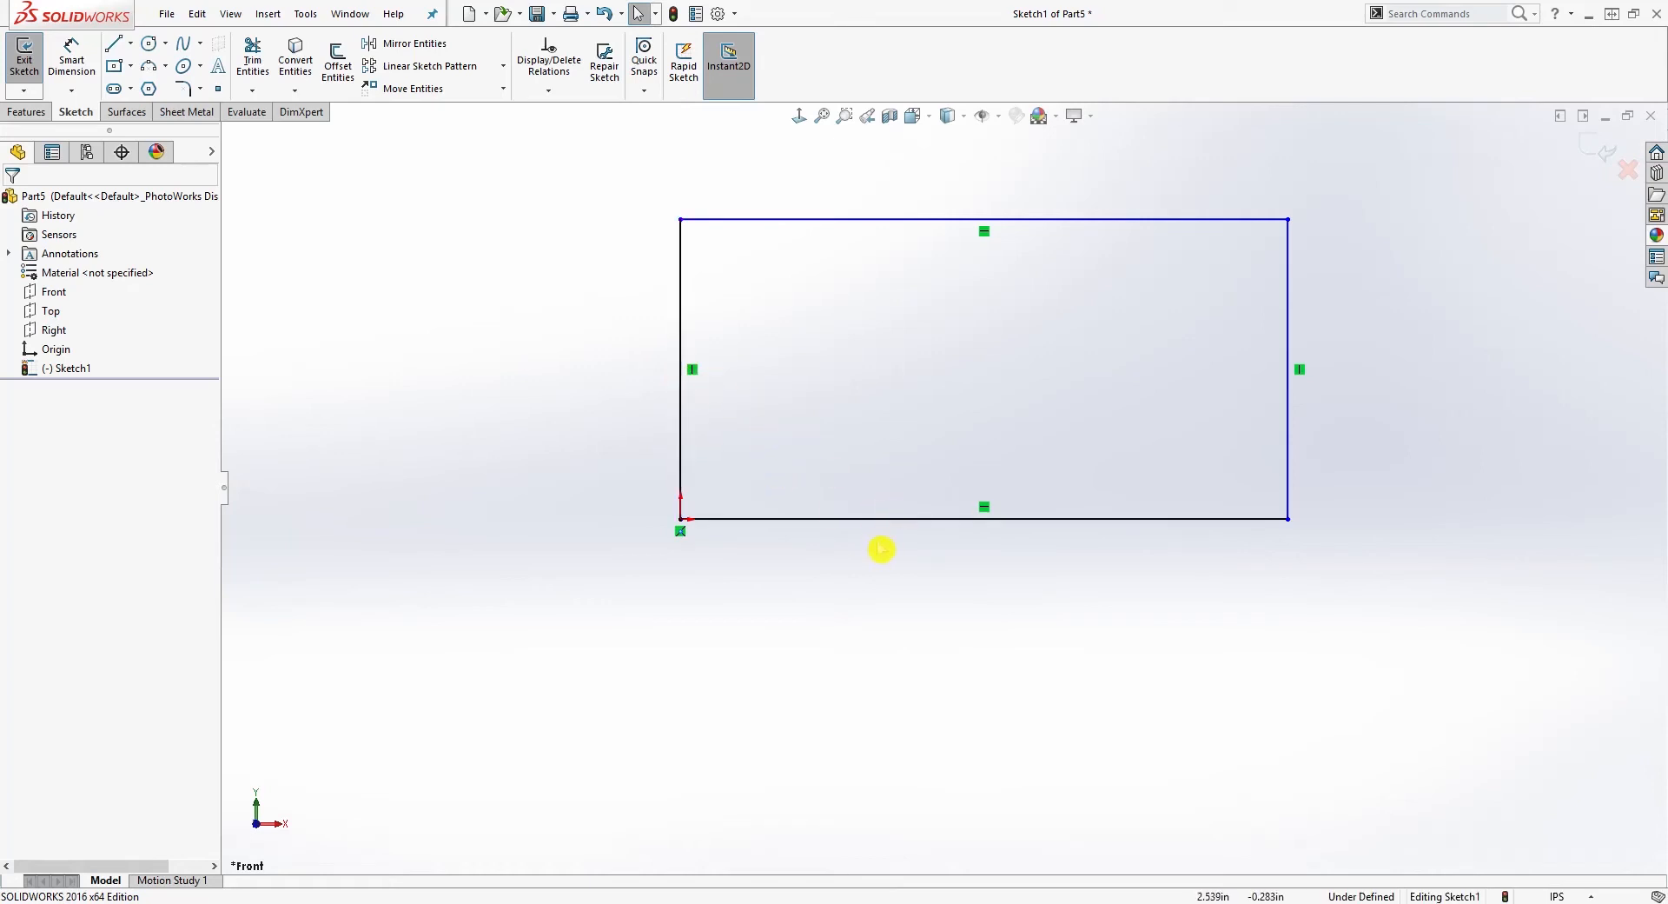
# Select the left vertical side to check its relations, then deselect it
pyautogui.click(851, 518)
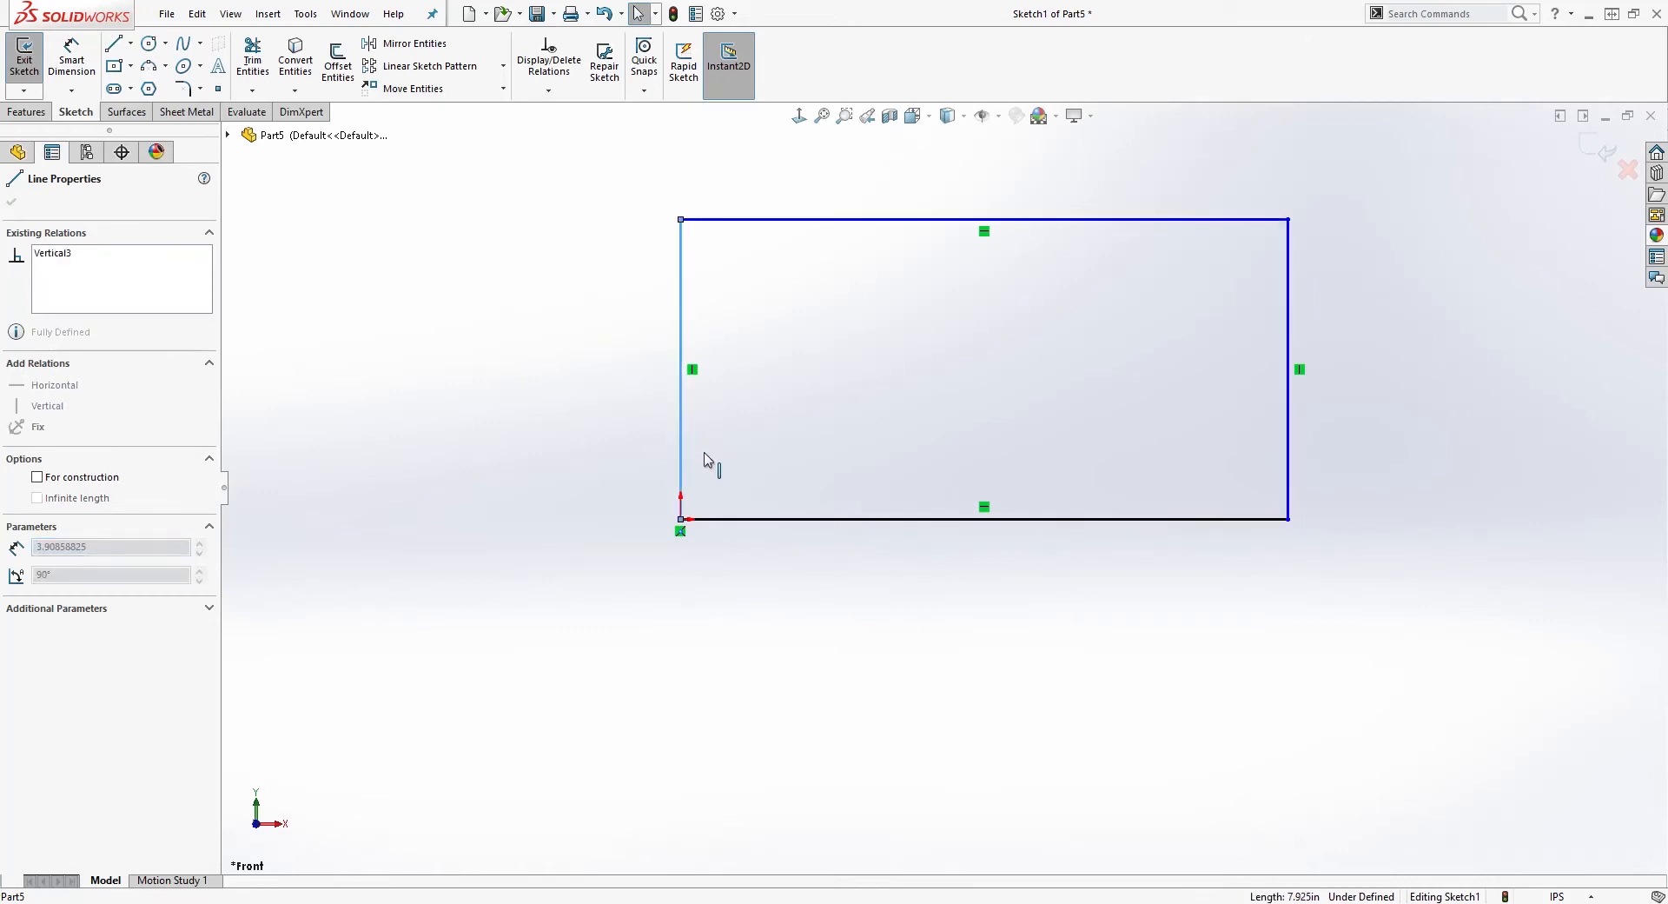
pyautogui.click(957, 517)
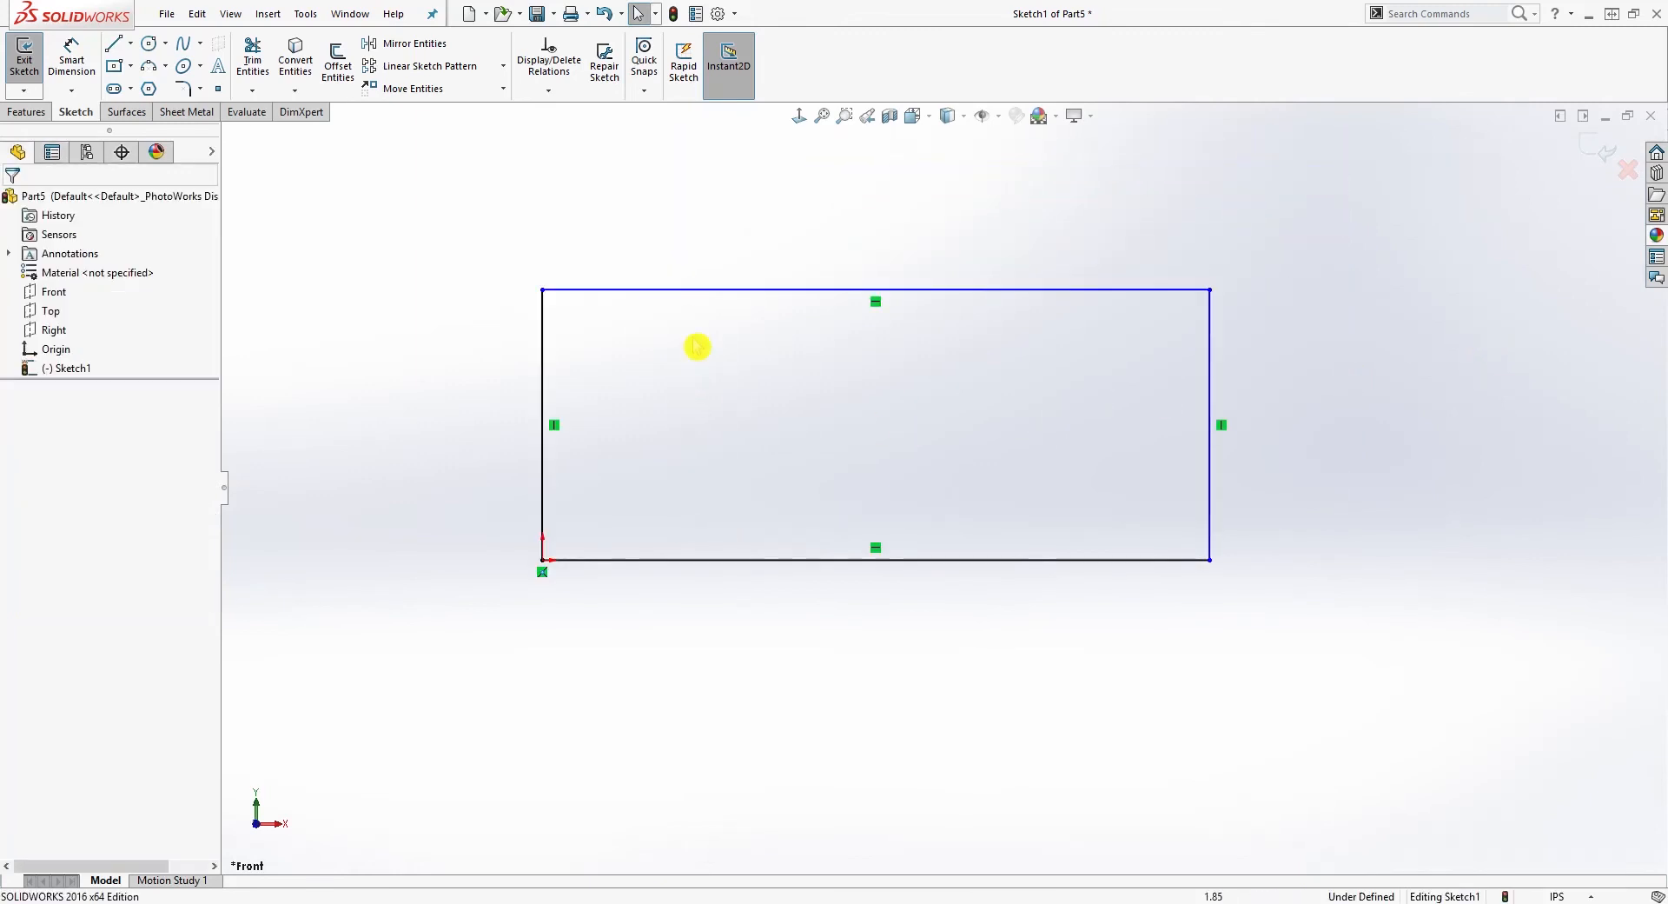
pyautogui.moveTo(507, 490)
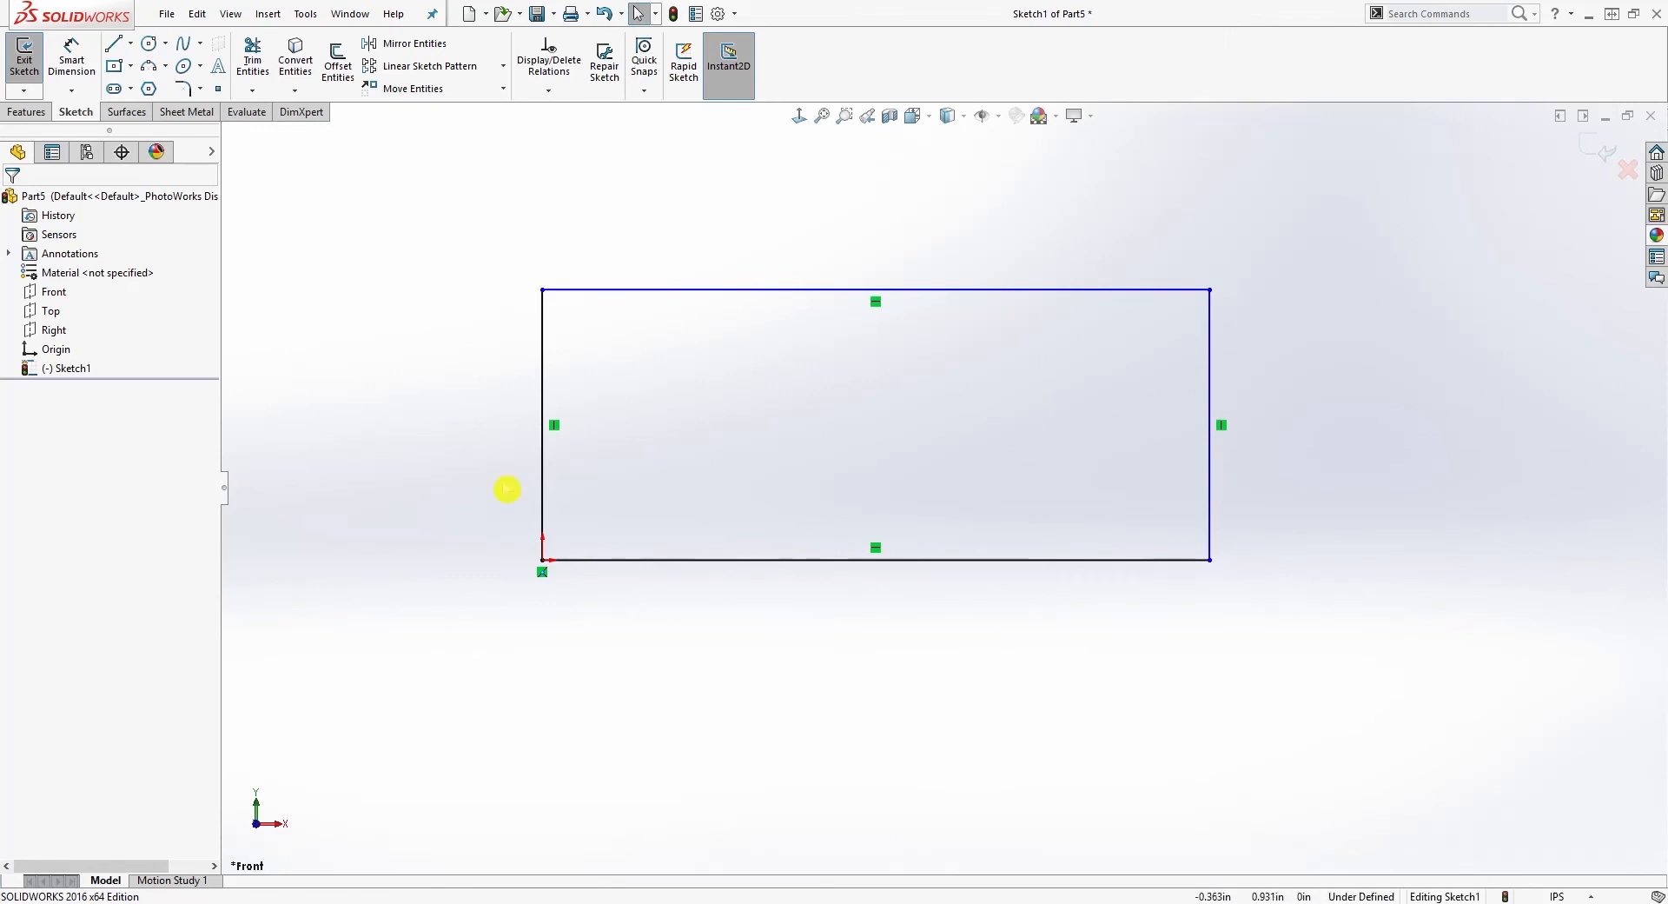
pyautogui.moveTo(765, 377)
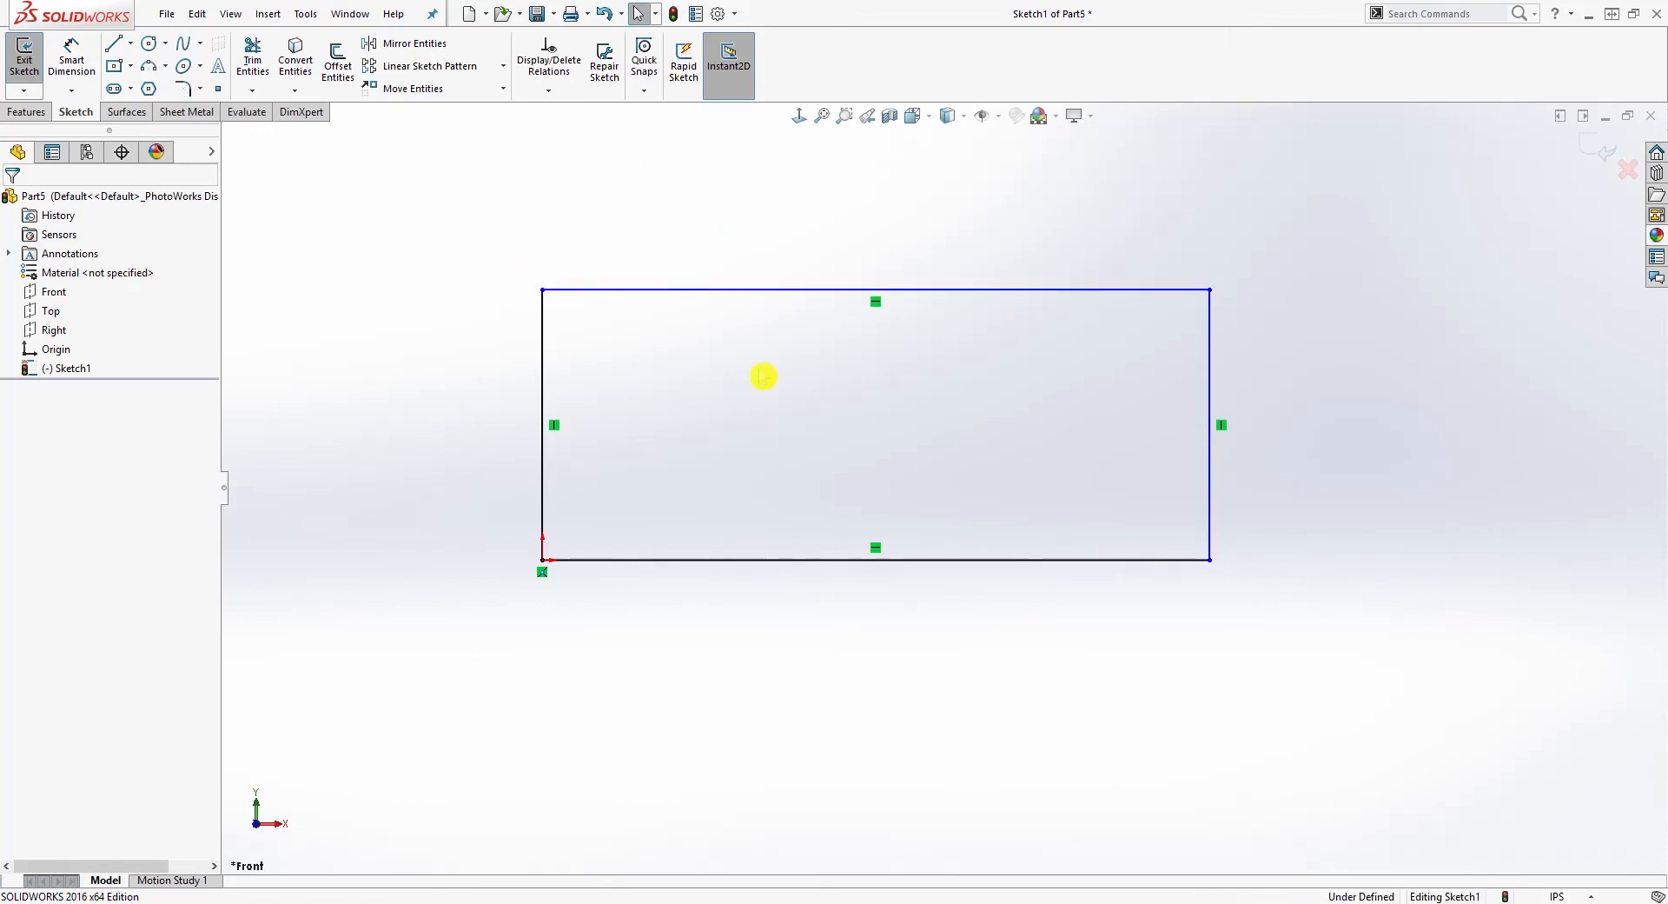
pyautogui.moveTo(686, 399)
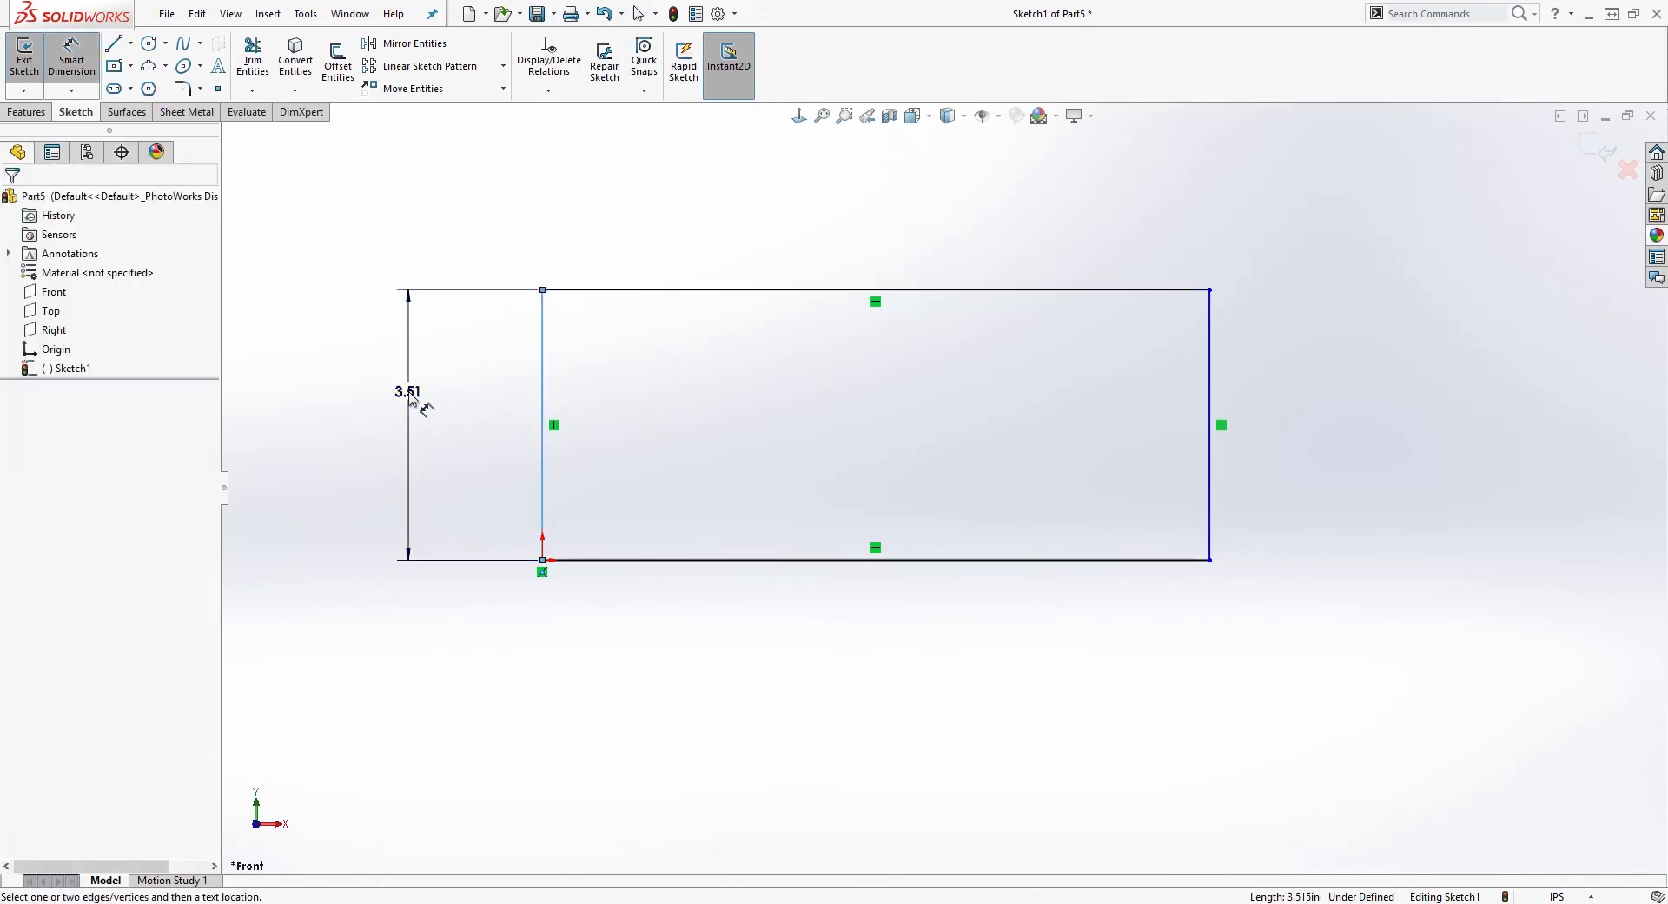
# Dimension the rectangle 2.00 tall and 4.00 wide so Sketch1 is fully defined
pyautogui.click(409, 391)
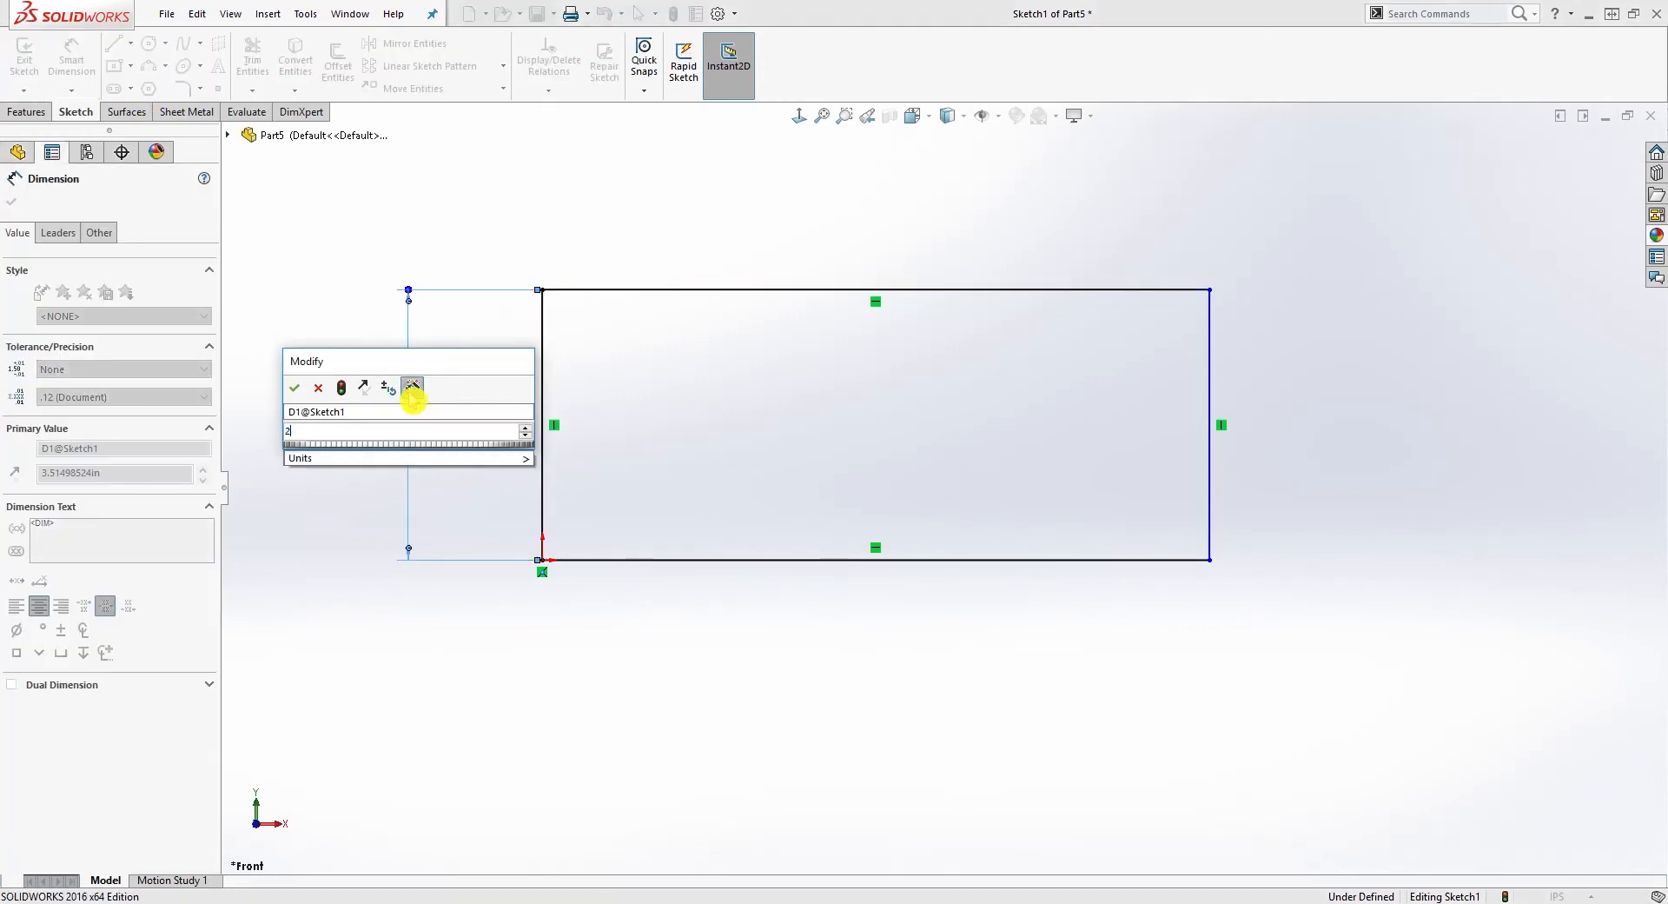
pyautogui.click(295, 386)
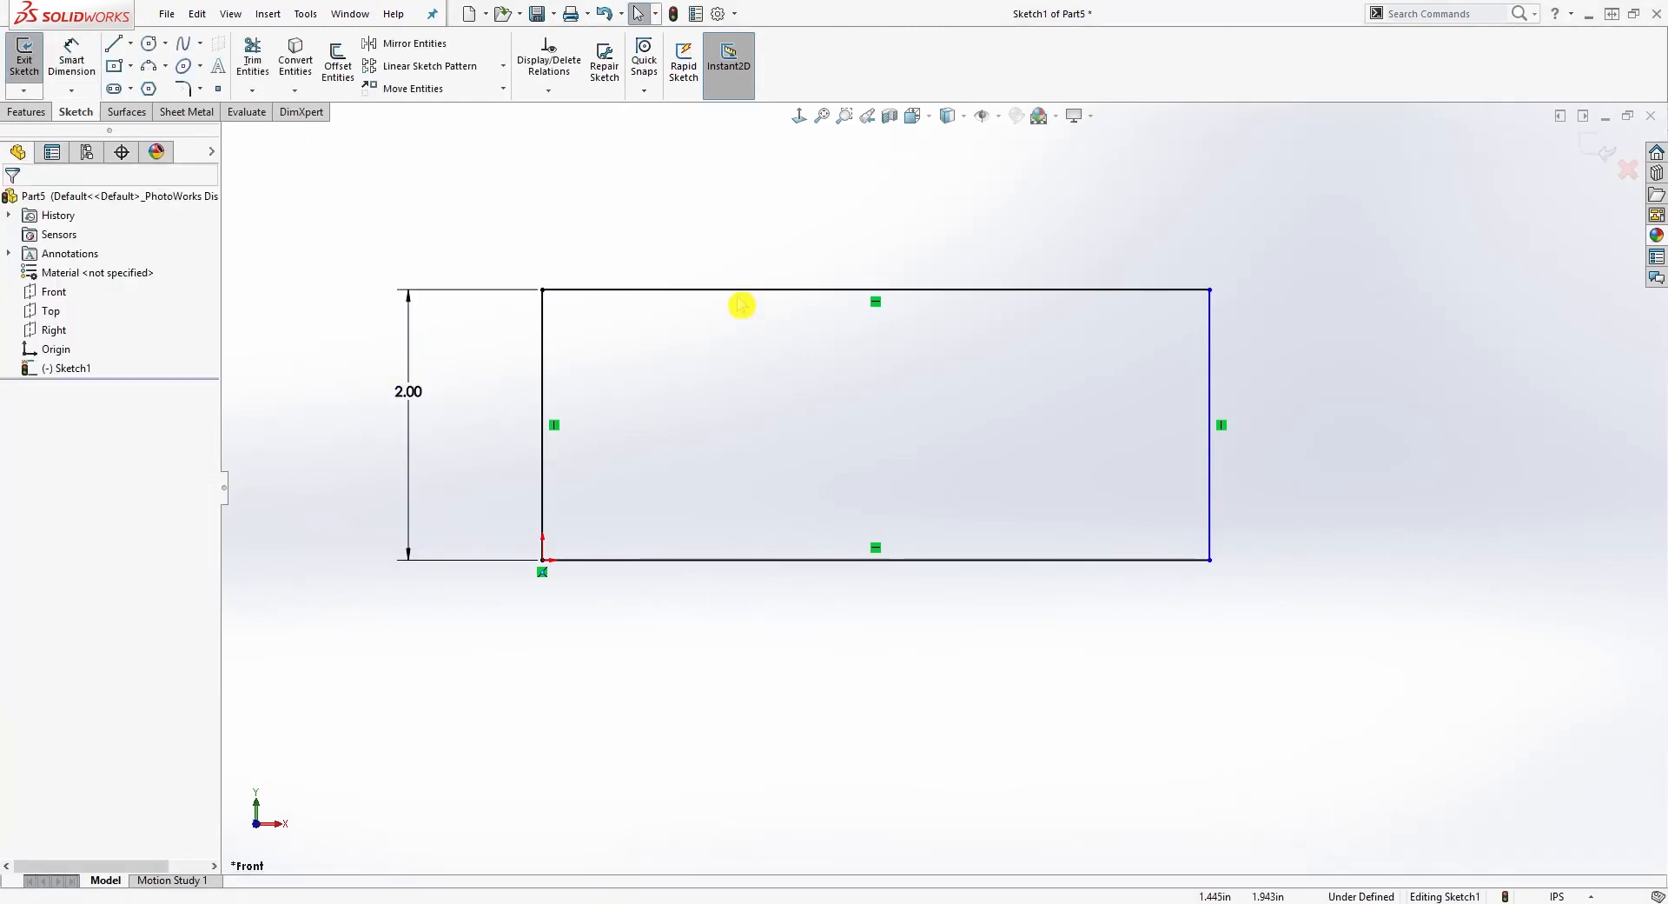
pyautogui.click(742, 291)
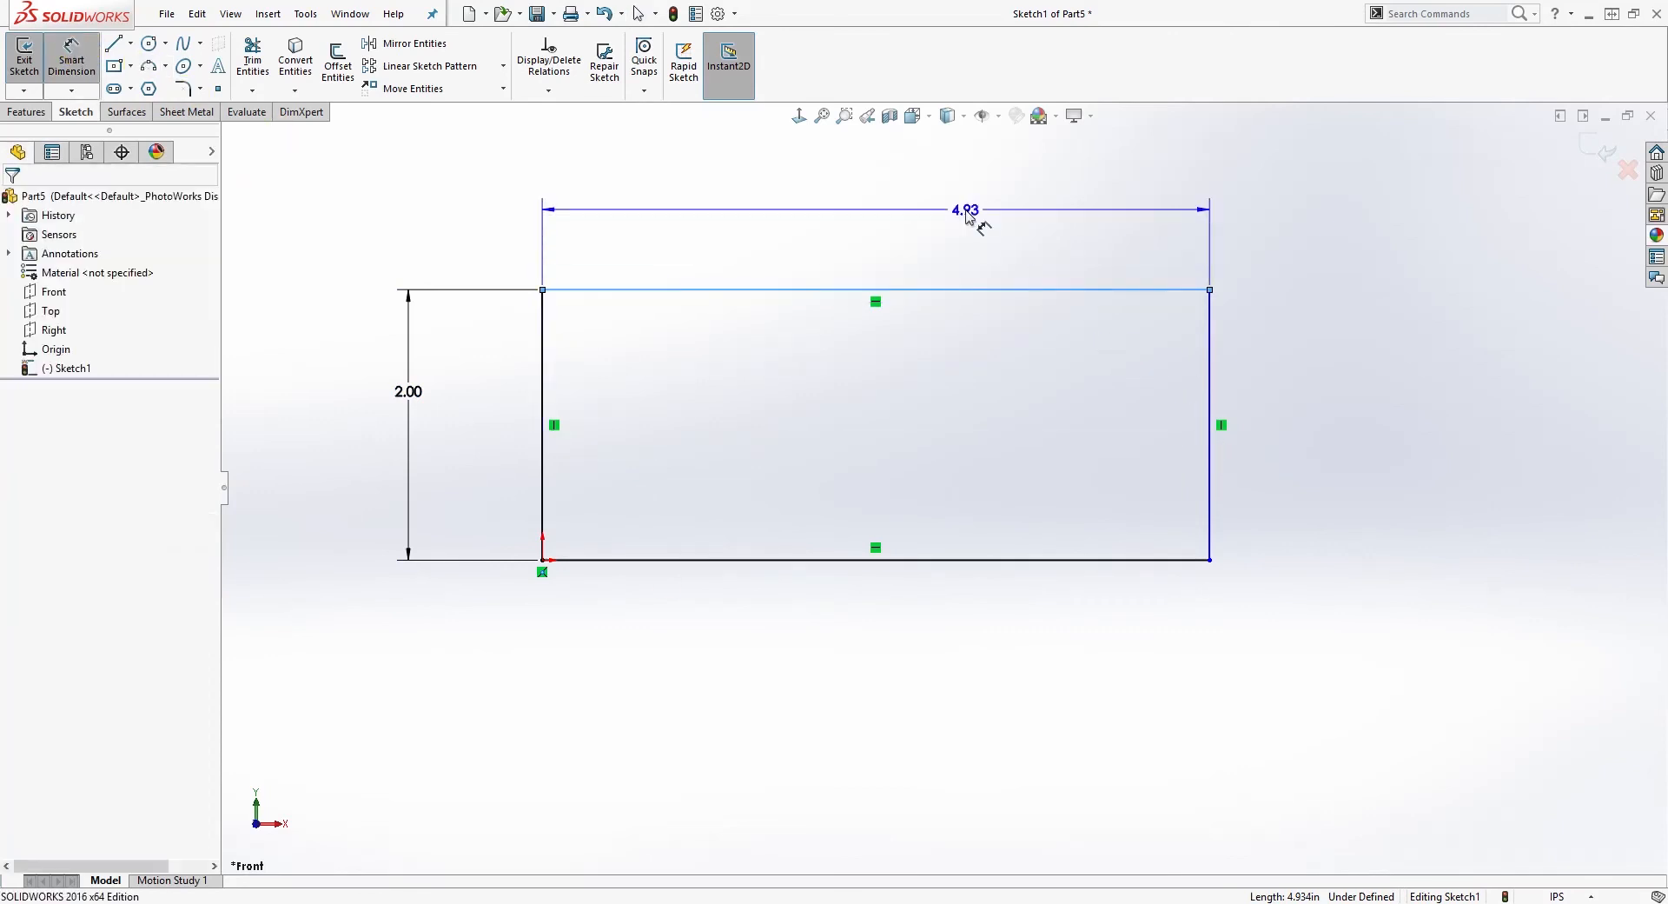
pyautogui.doubleClick(965, 210)
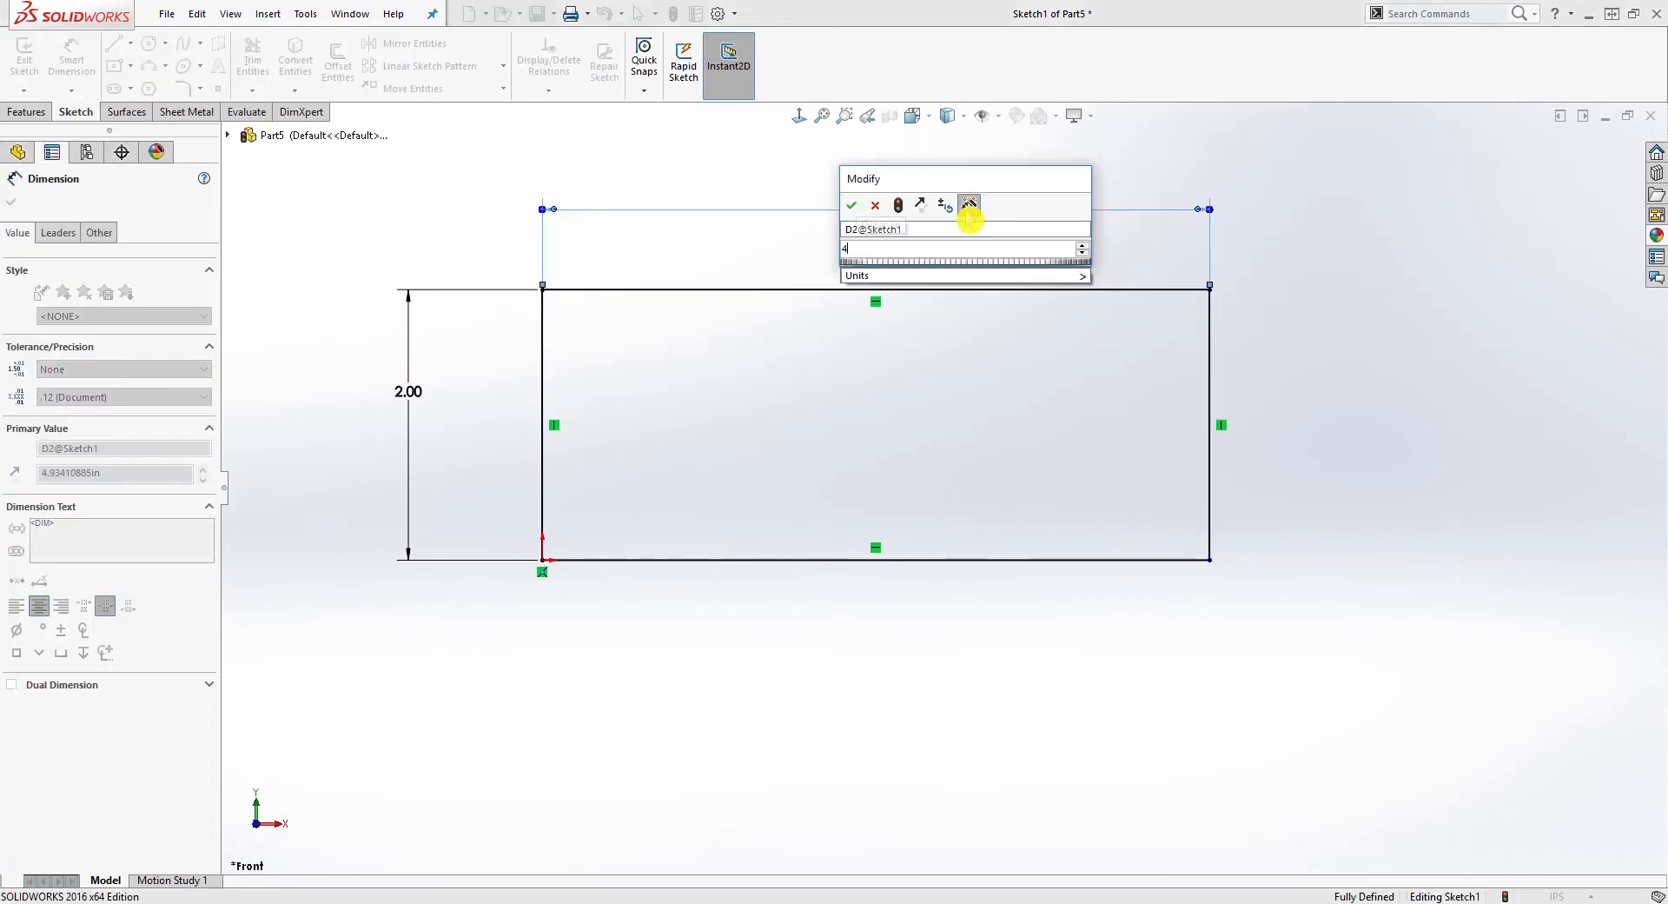
pyautogui.click(851, 205)
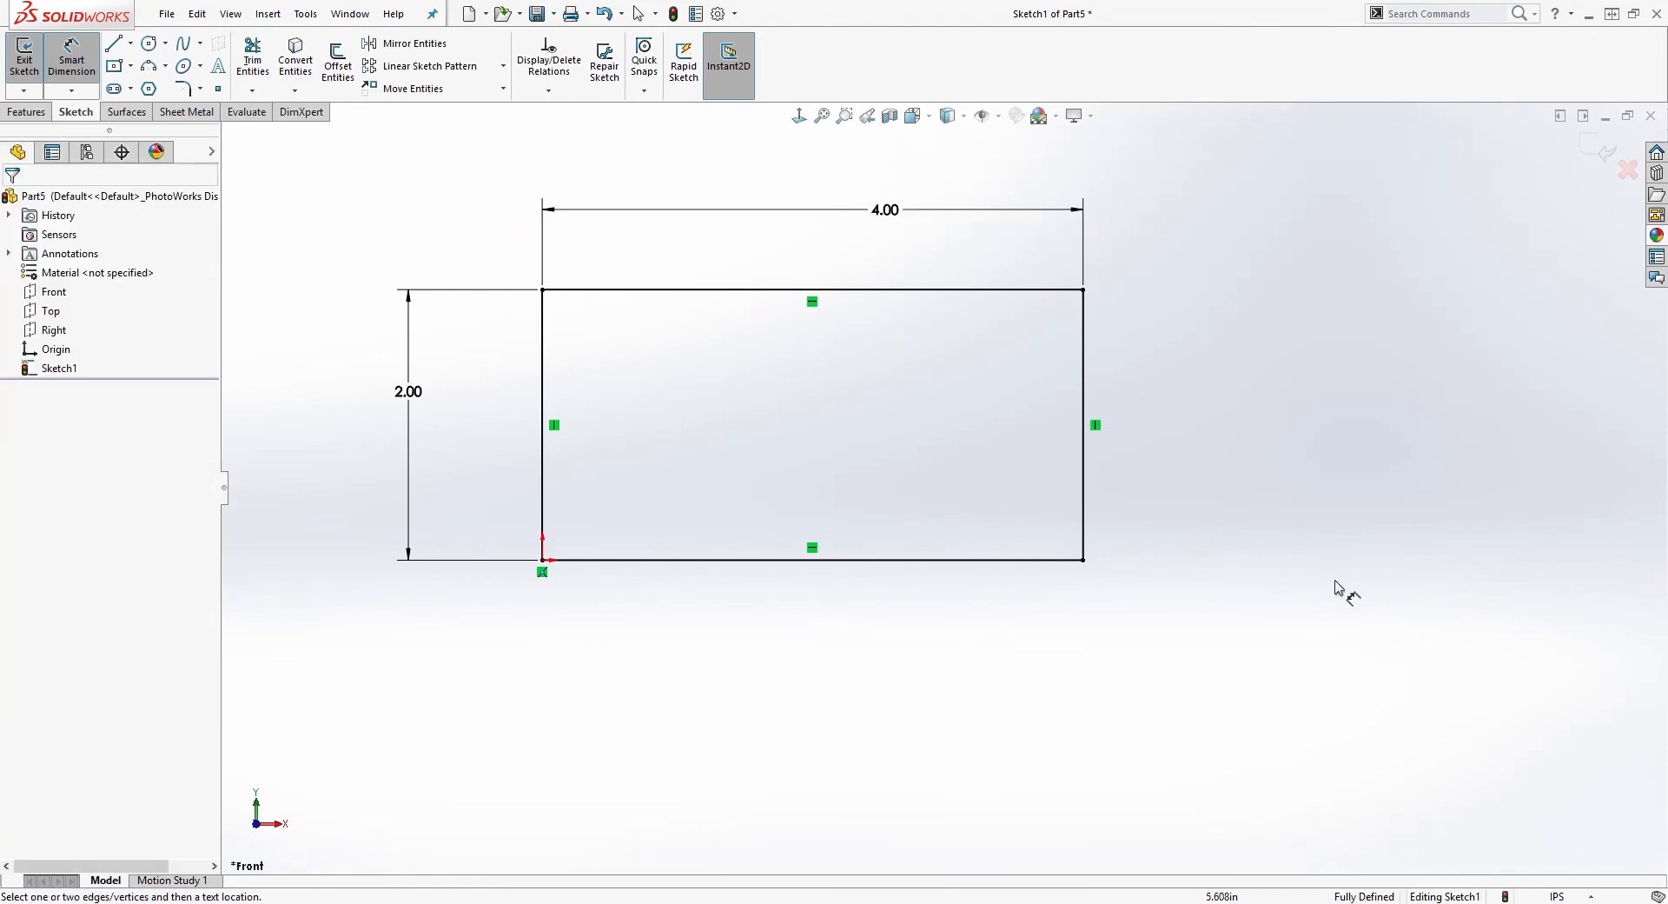
pyautogui.moveTo(754, 622)
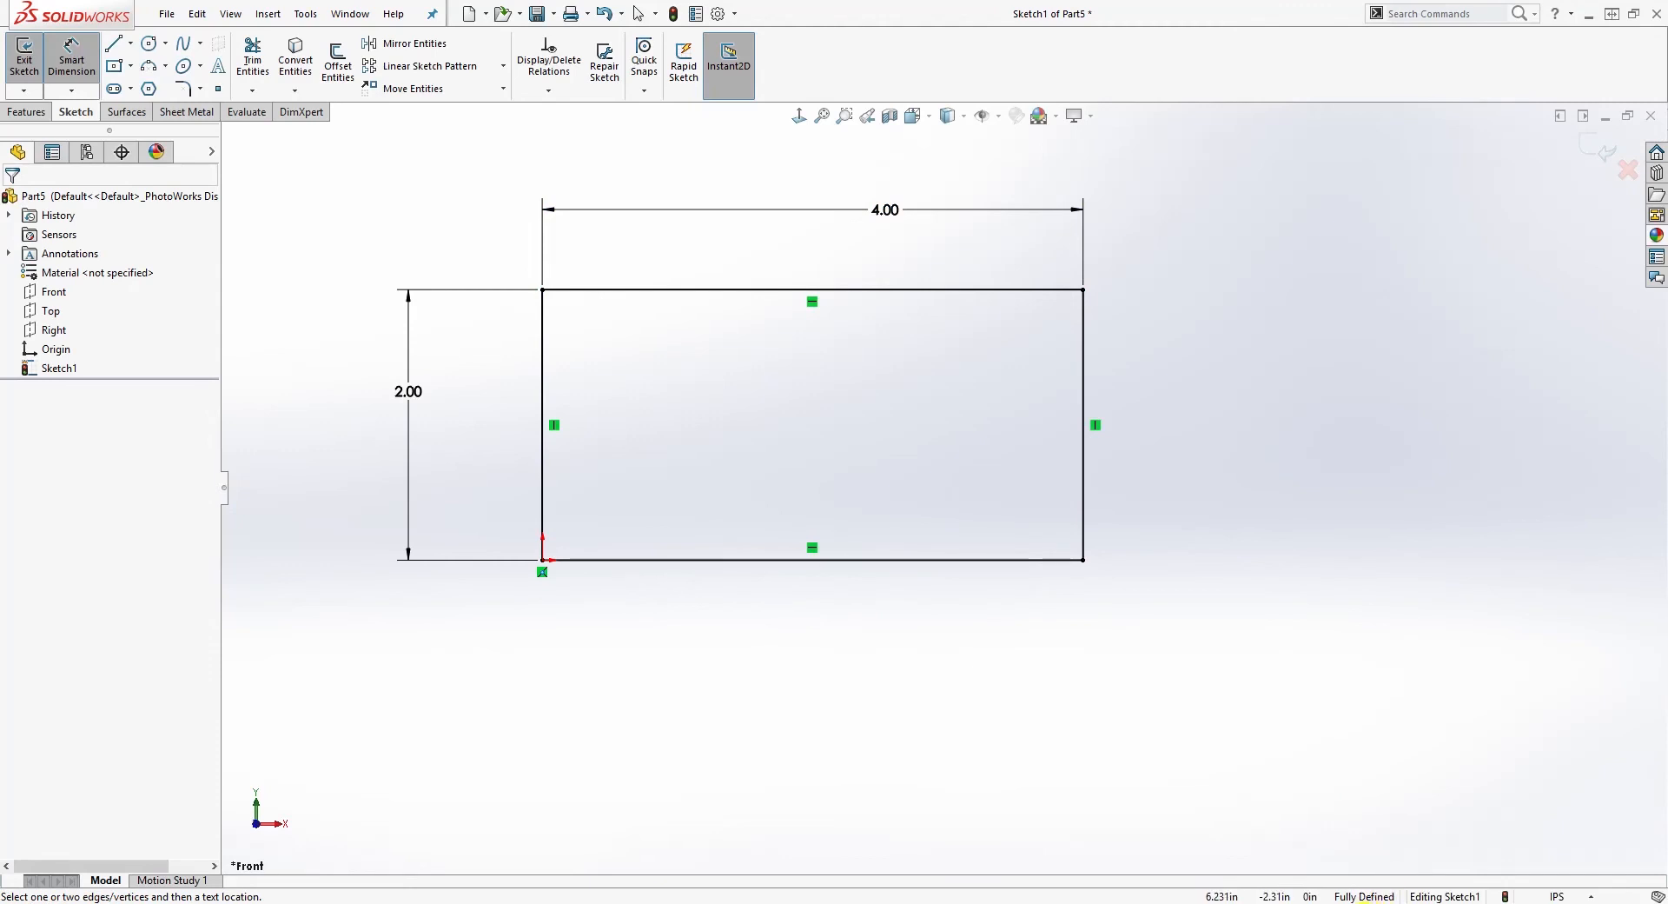
pyautogui.moveTo(1300, 777)
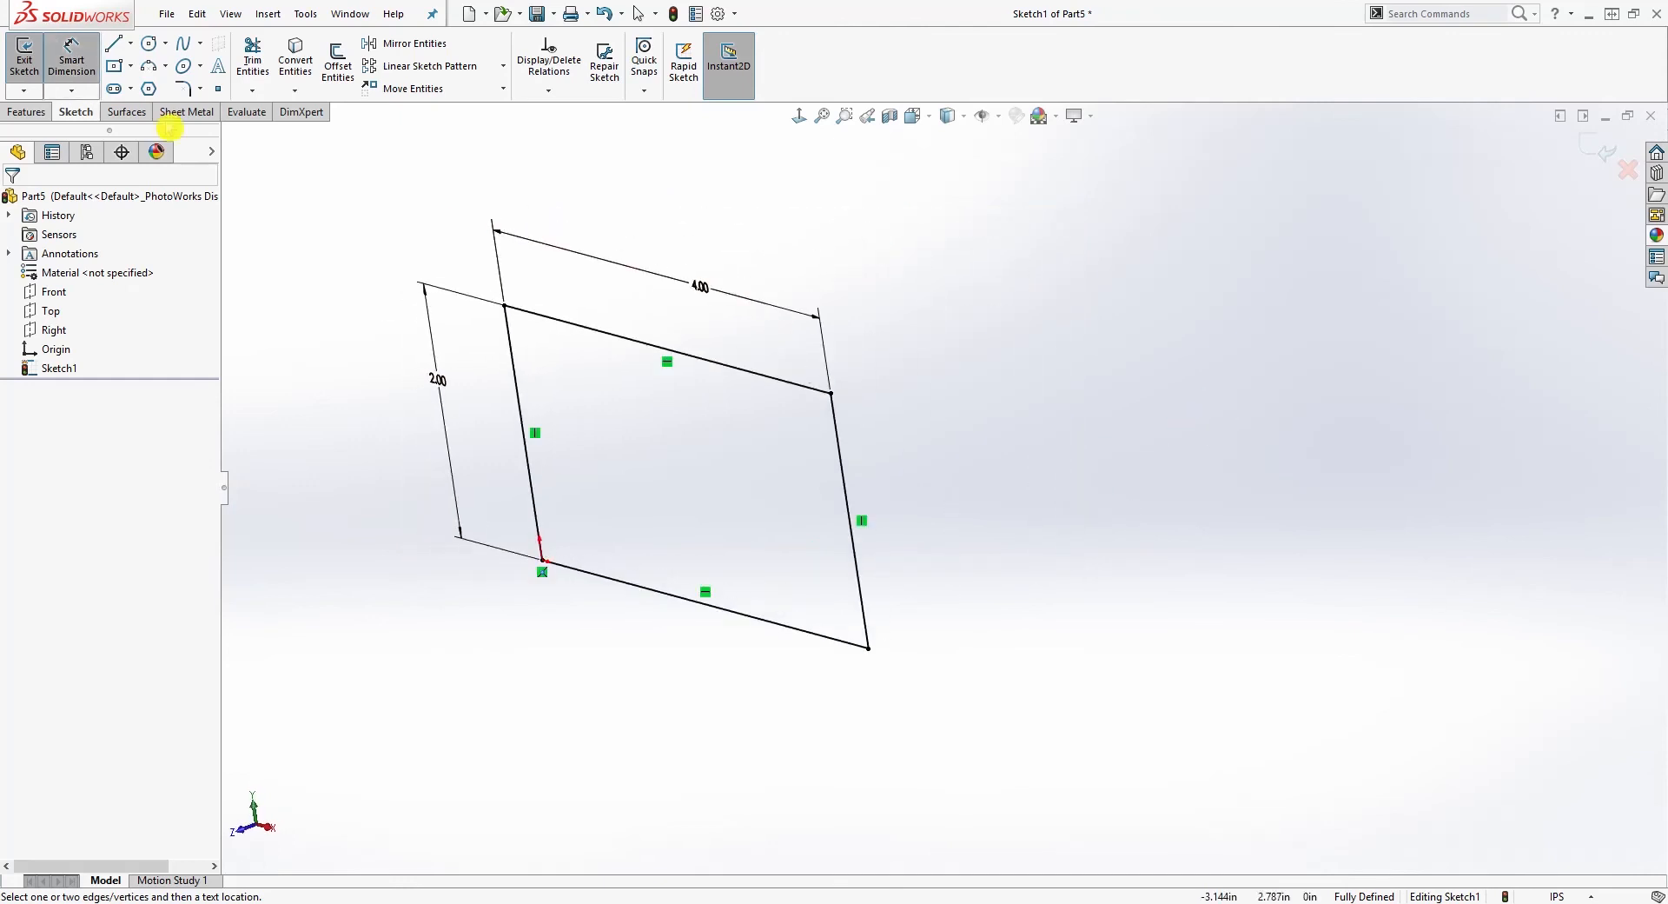
# Switch the CommandManager to the Features commands
pyautogui.click(26, 111)
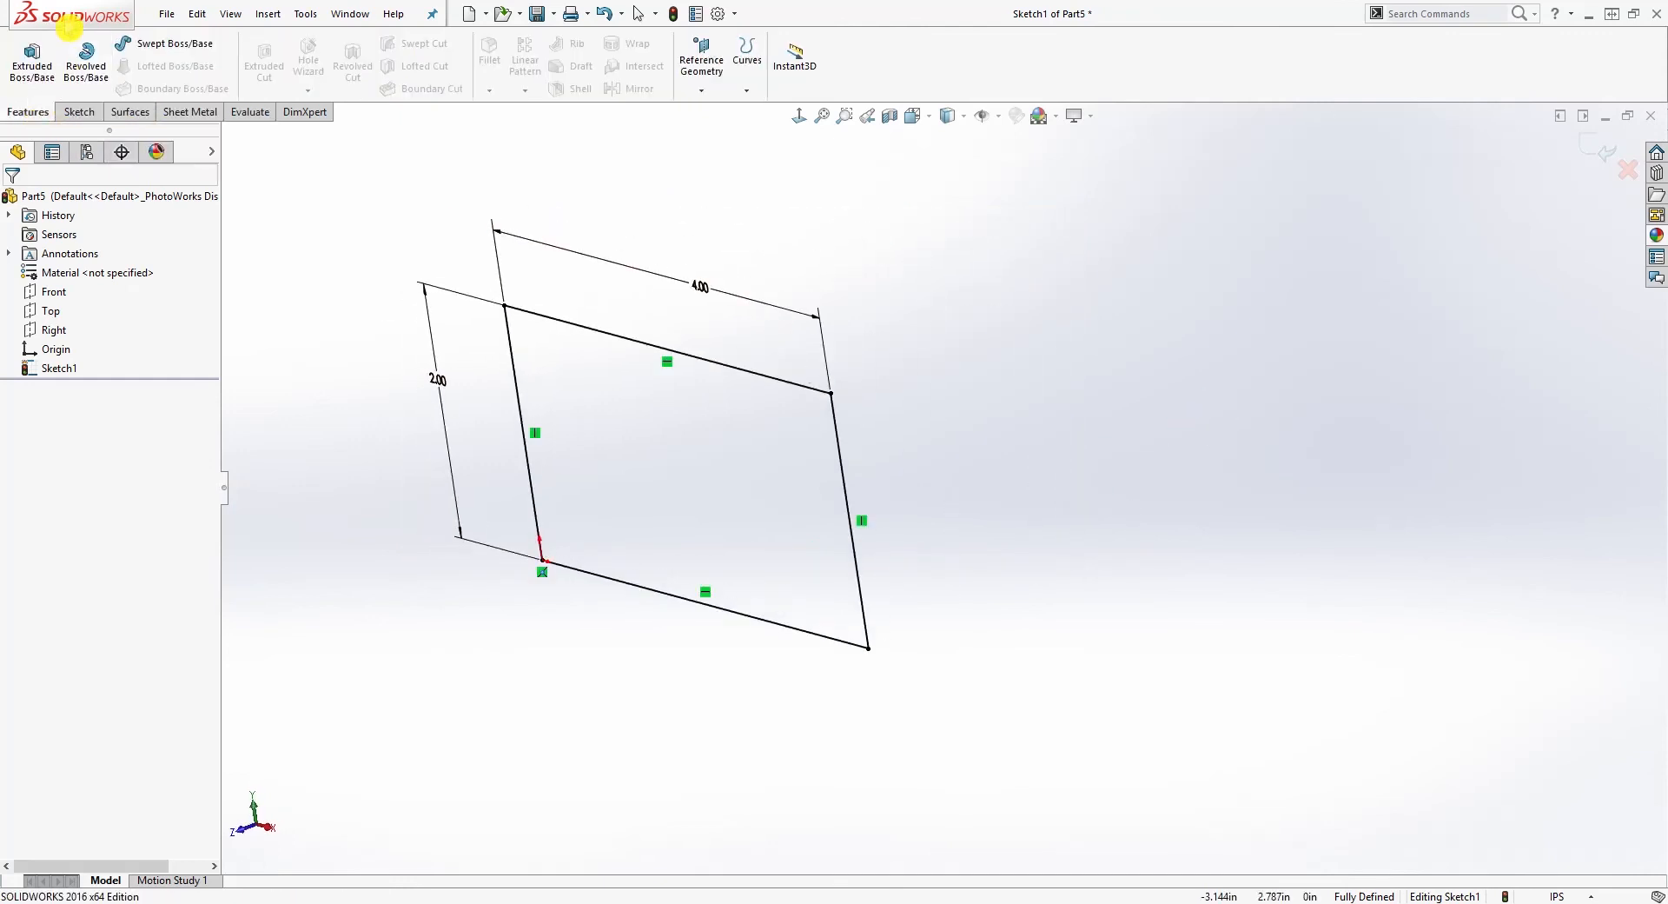
pyautogui.moveTo(592, 241)
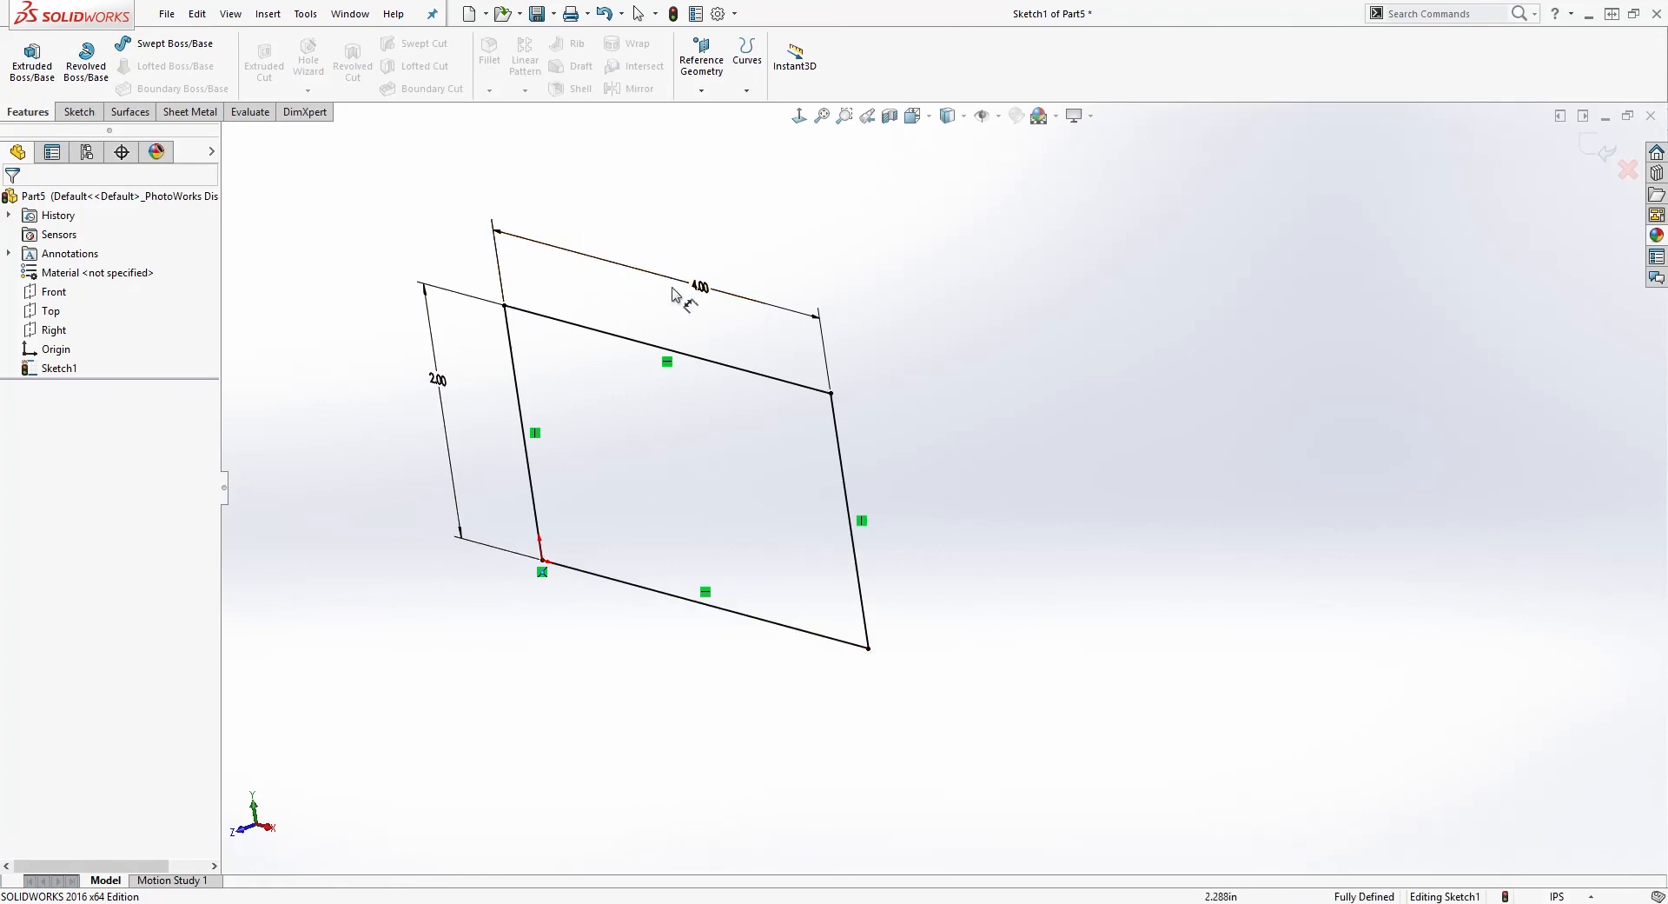
pyautogui.moveTo(893, 591)
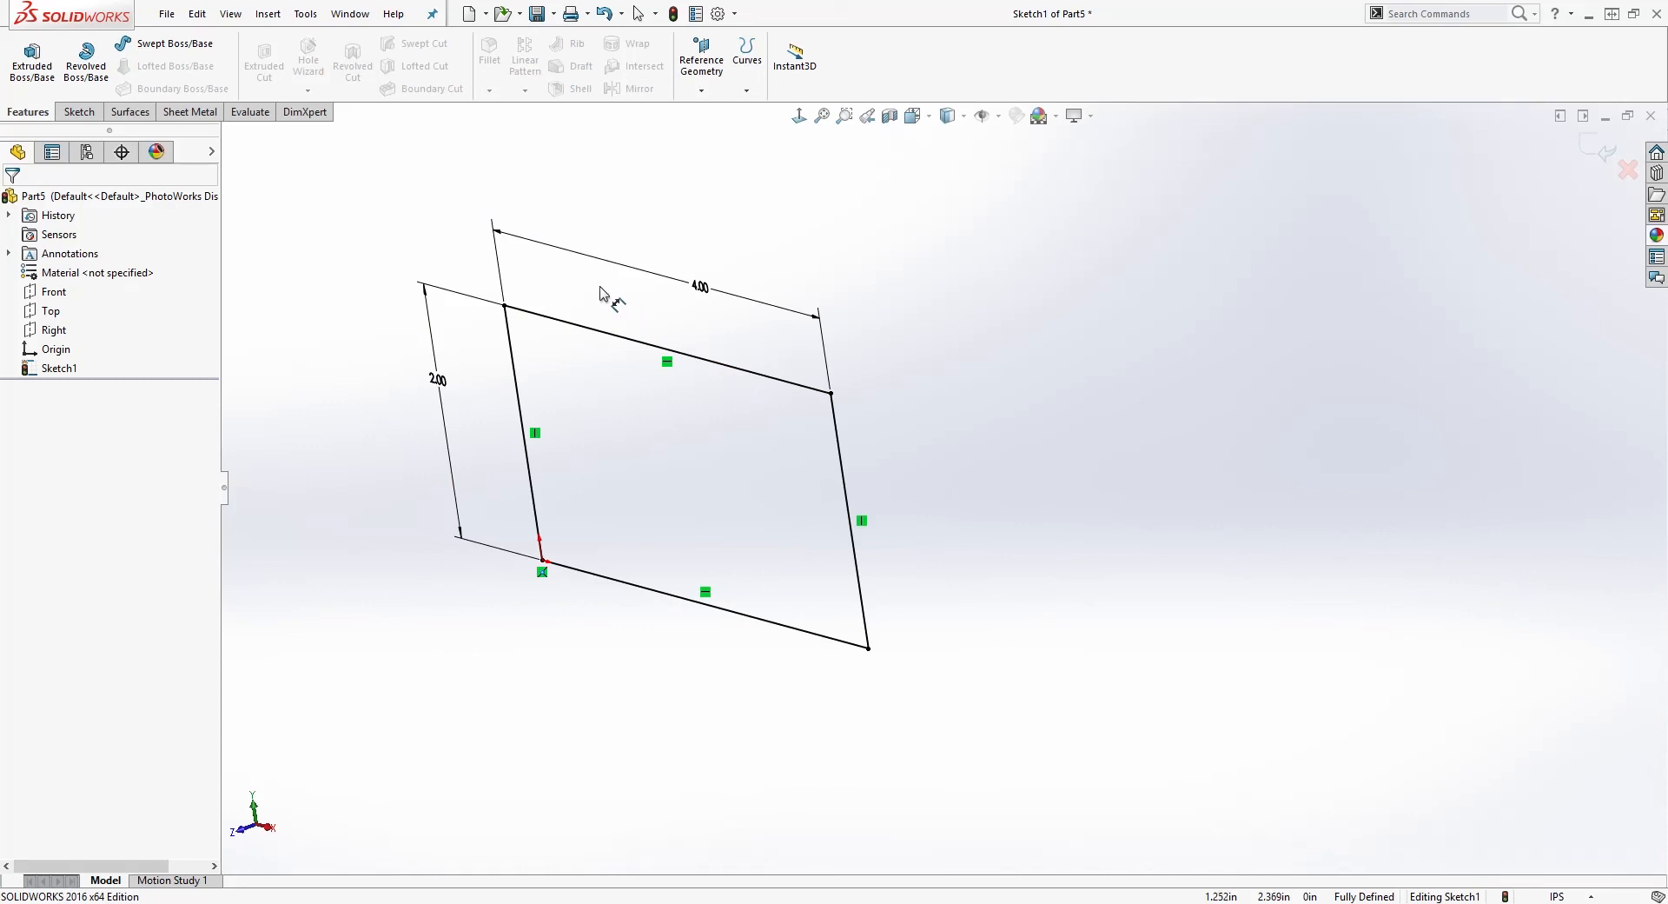
pyautogui.moveTo(547, 285)
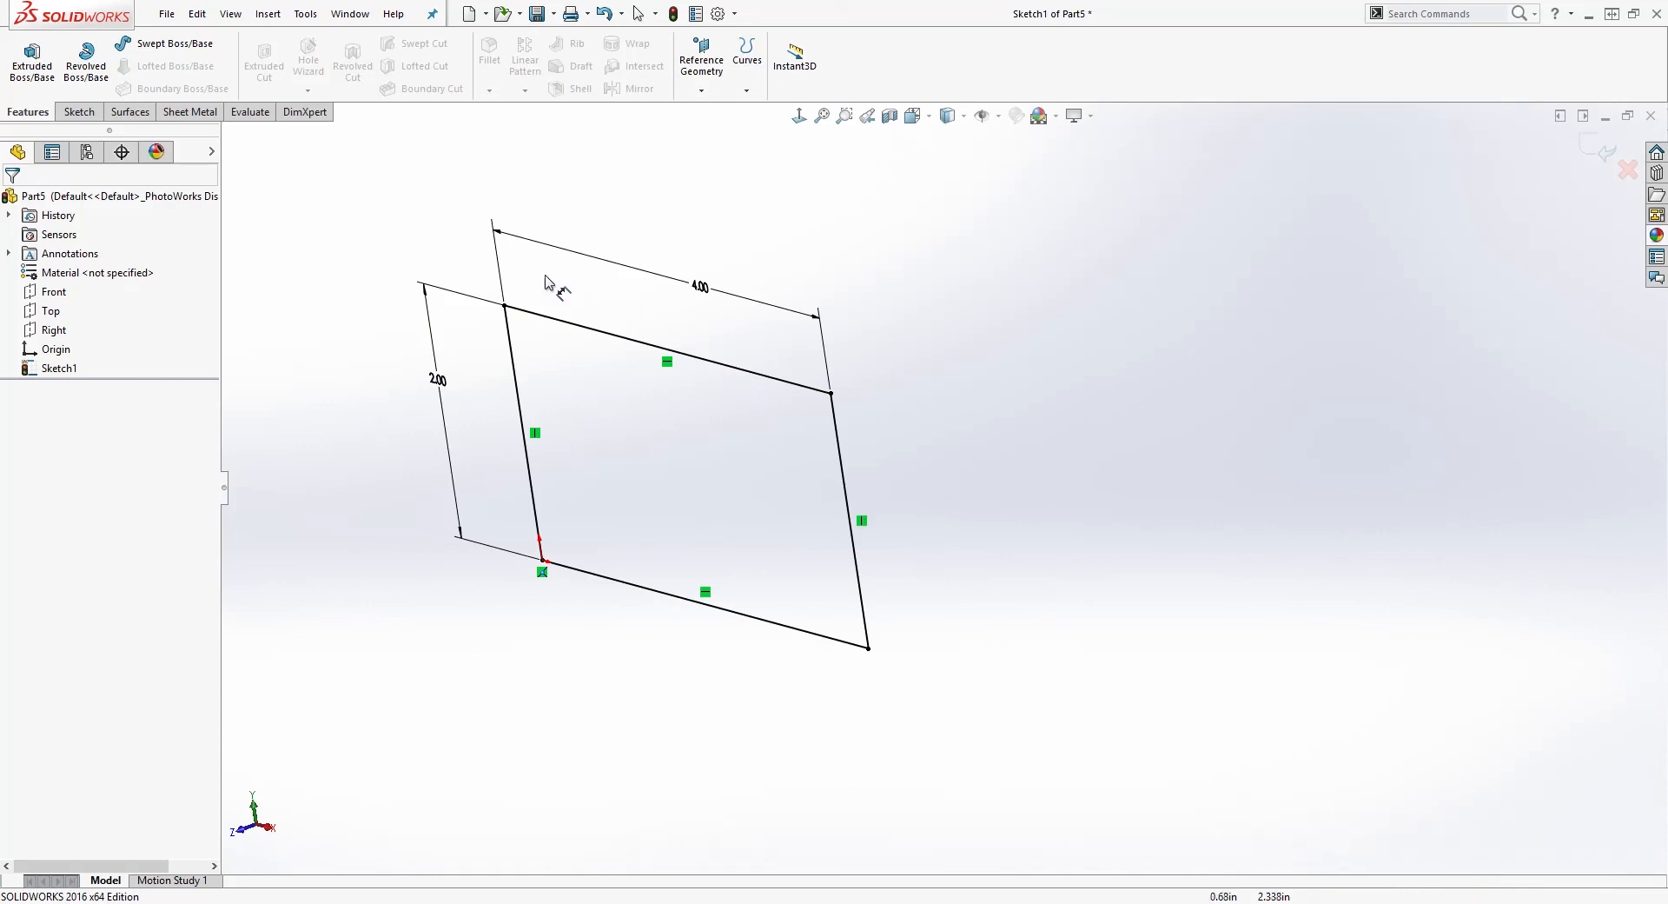
# Extrude the rectangle 1.000in into Boss-Extrude1 and expand it to show Sketch1 nested inside
pyautogui.click(32, 61)
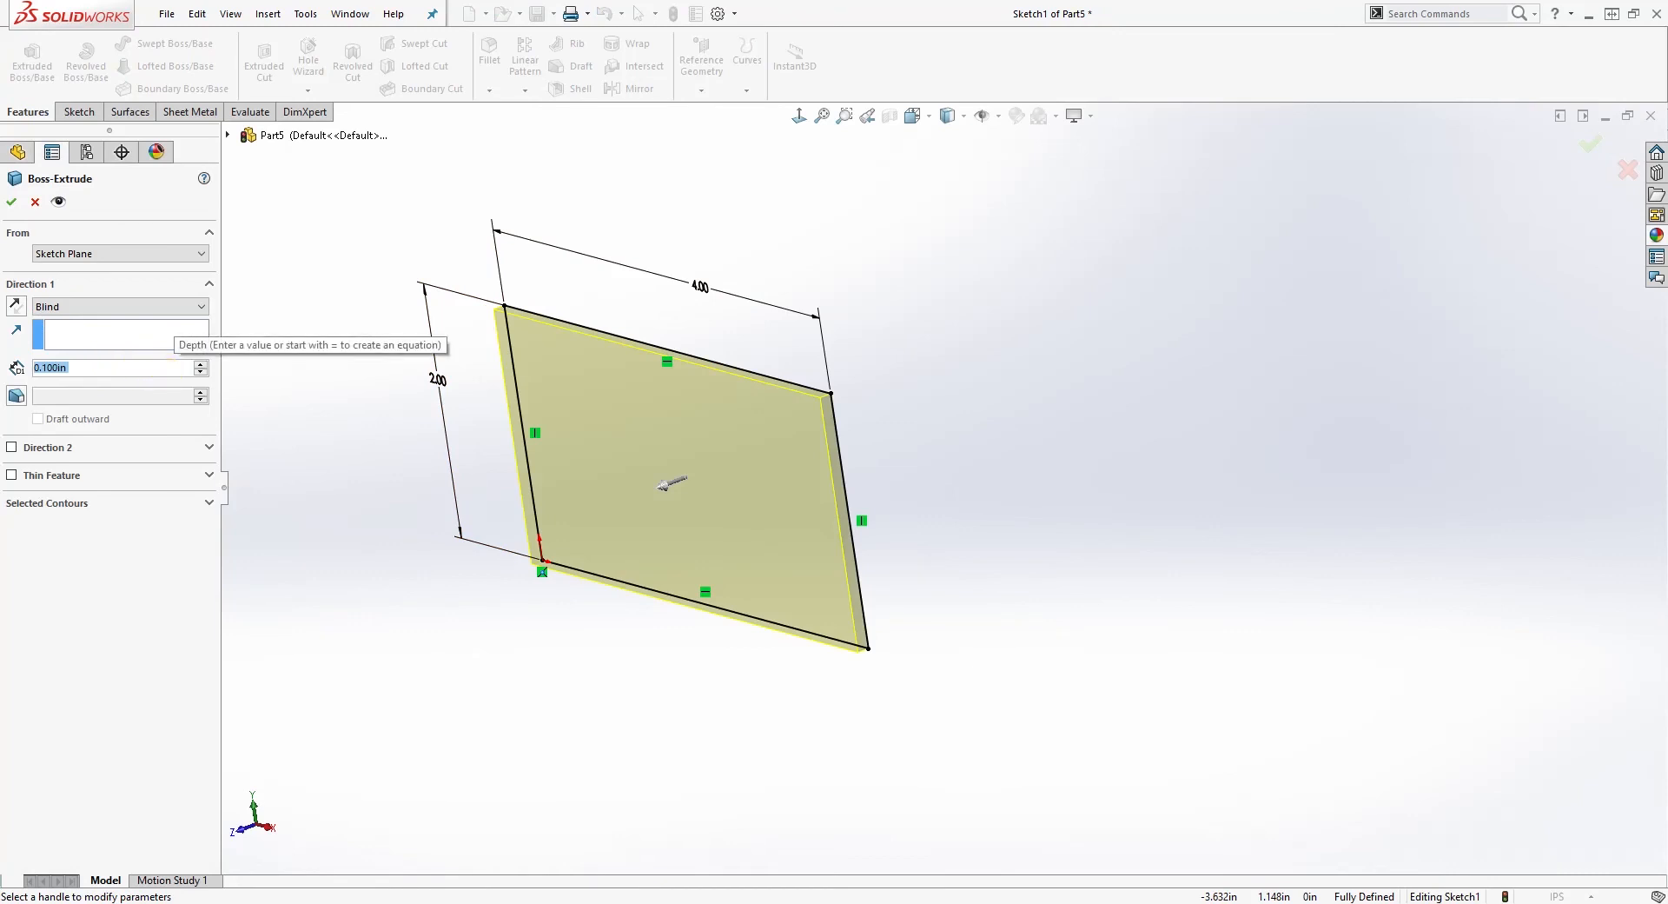
pyautogui.write('1.000in')
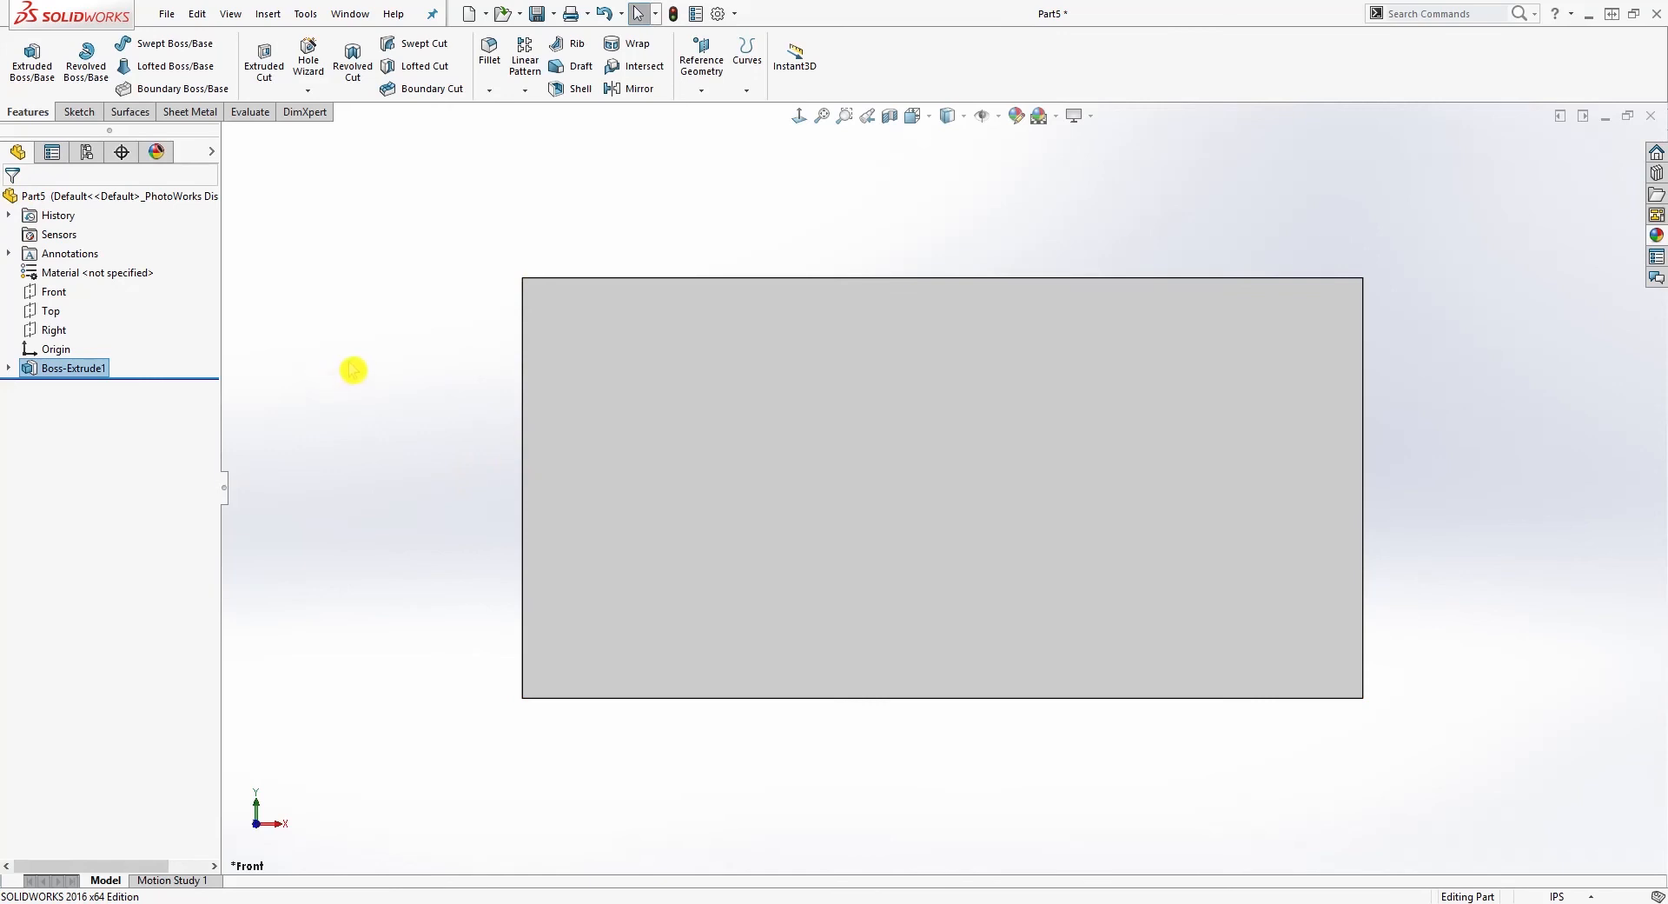
pyautogui.moveTo(106, 394)
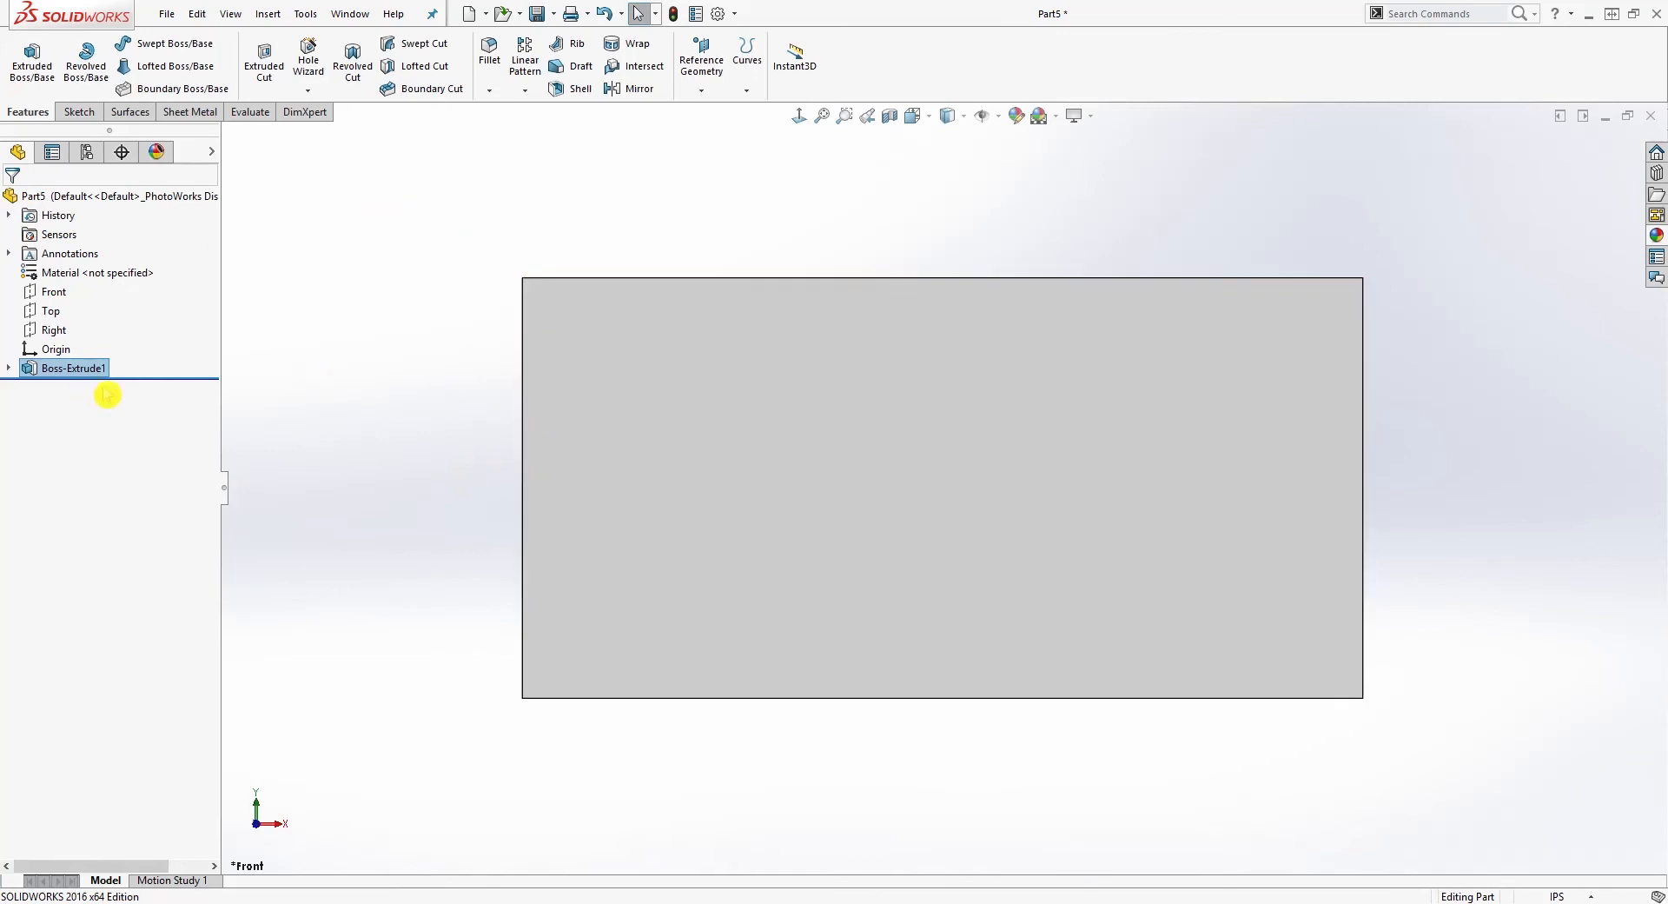
pyautogui.moveTo(172, 380)
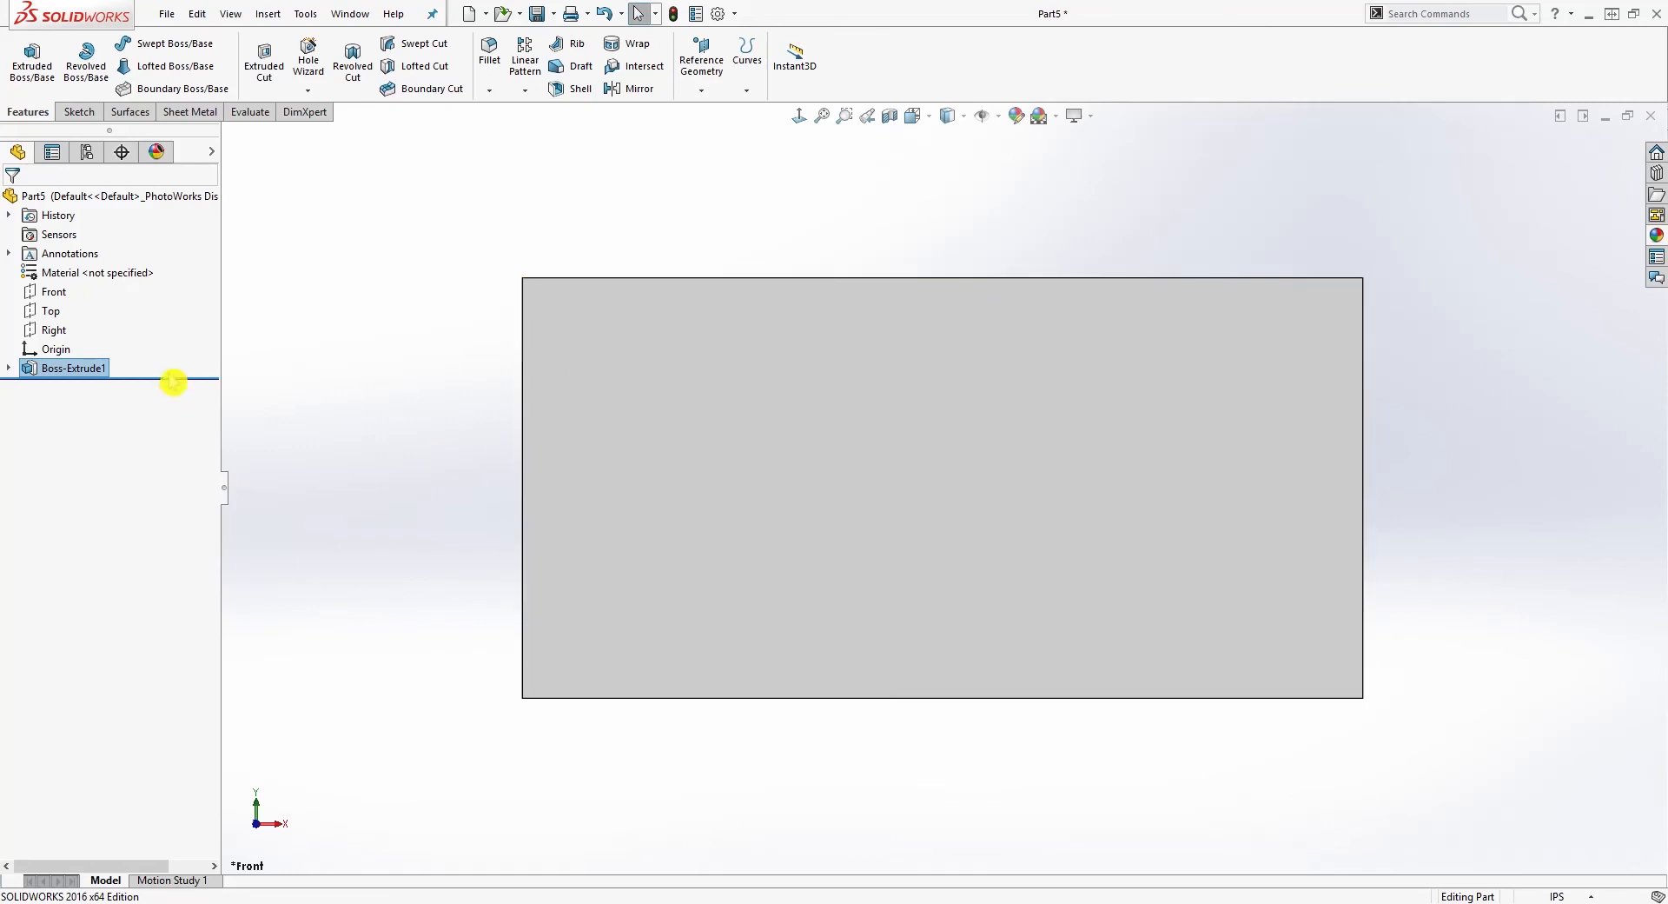
pyautogui.click(10, 366)
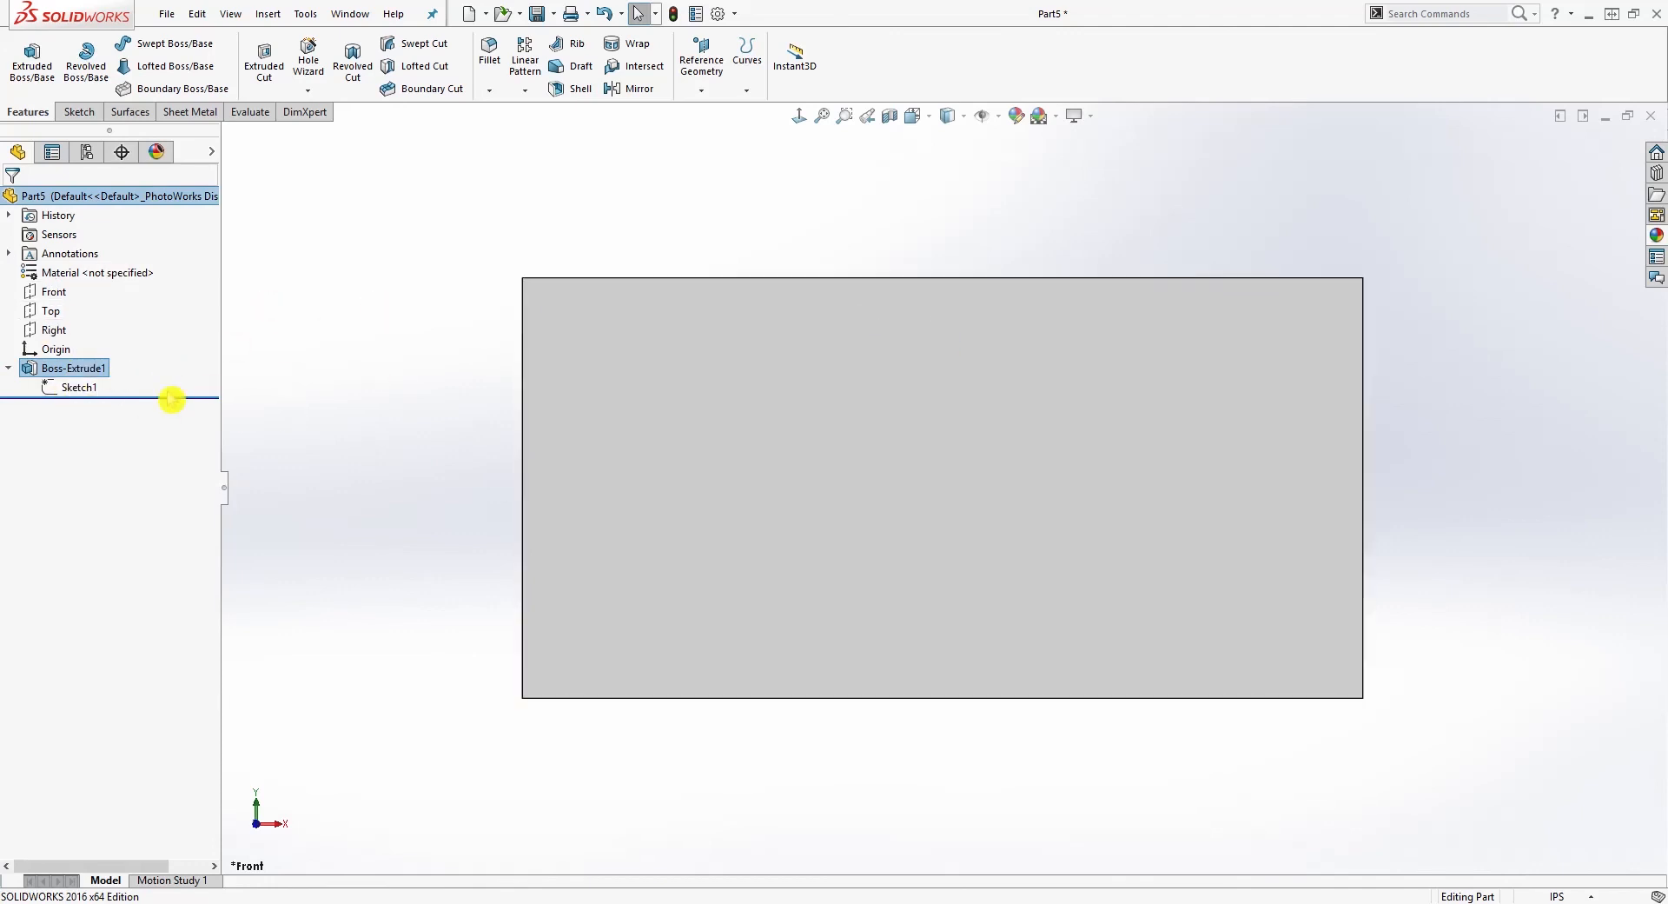
# Remove the 4.00 width dimension from Sketch1 and rebuild the block, leaving the sketch under defined
pyautogui.doubleClick(78, 386)
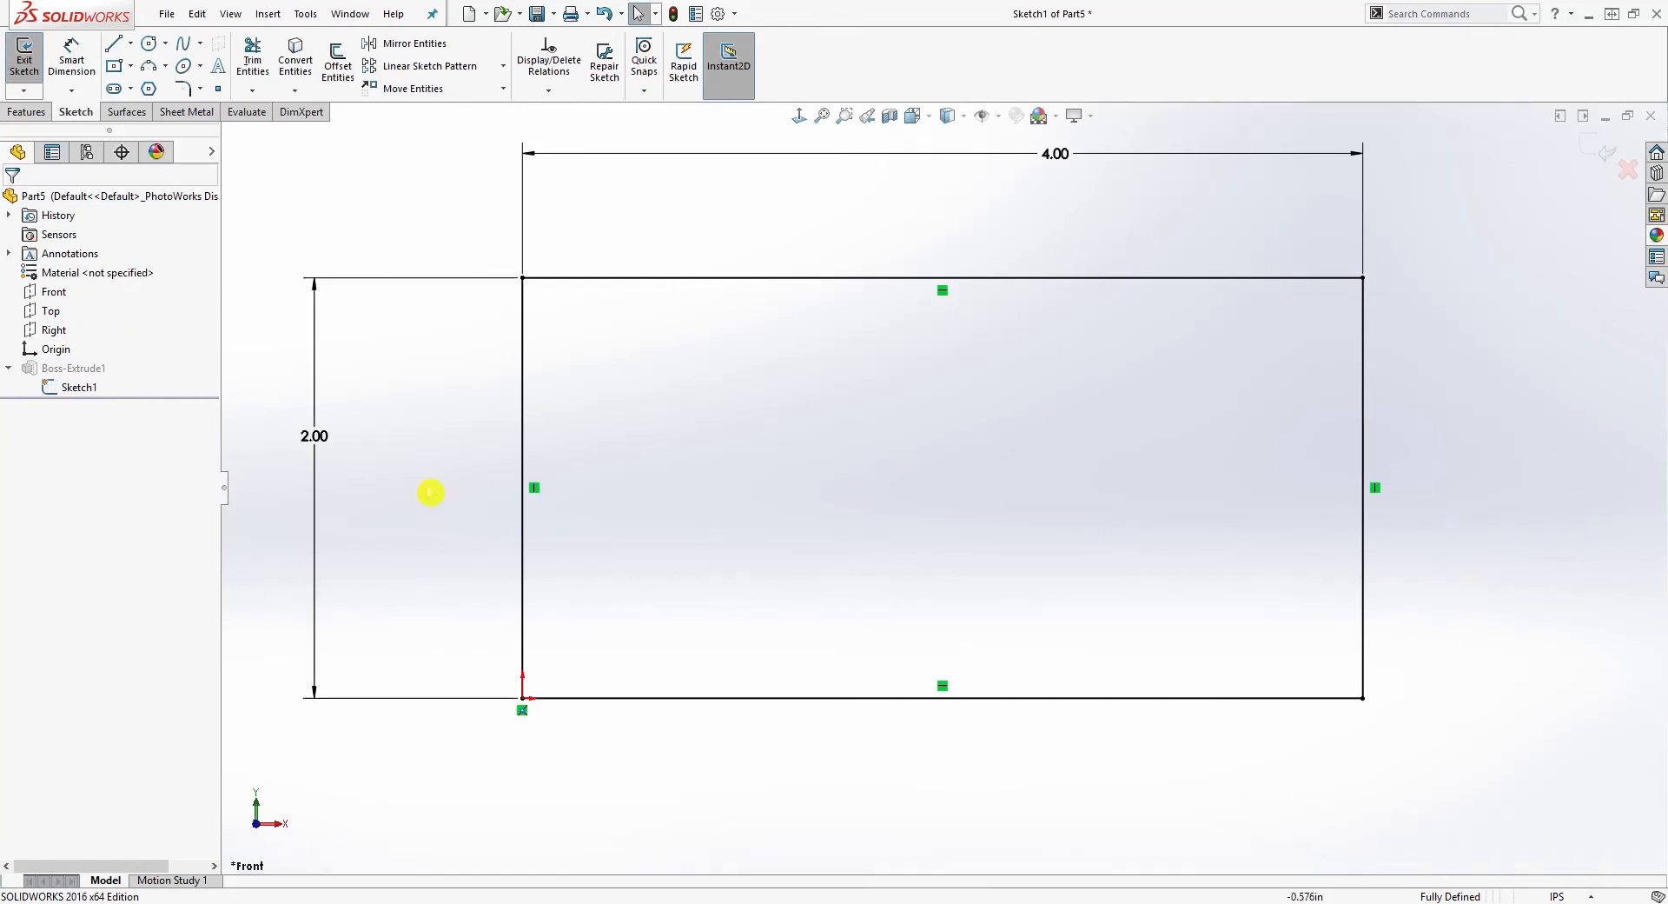
pyautogui.click(1054, 153)
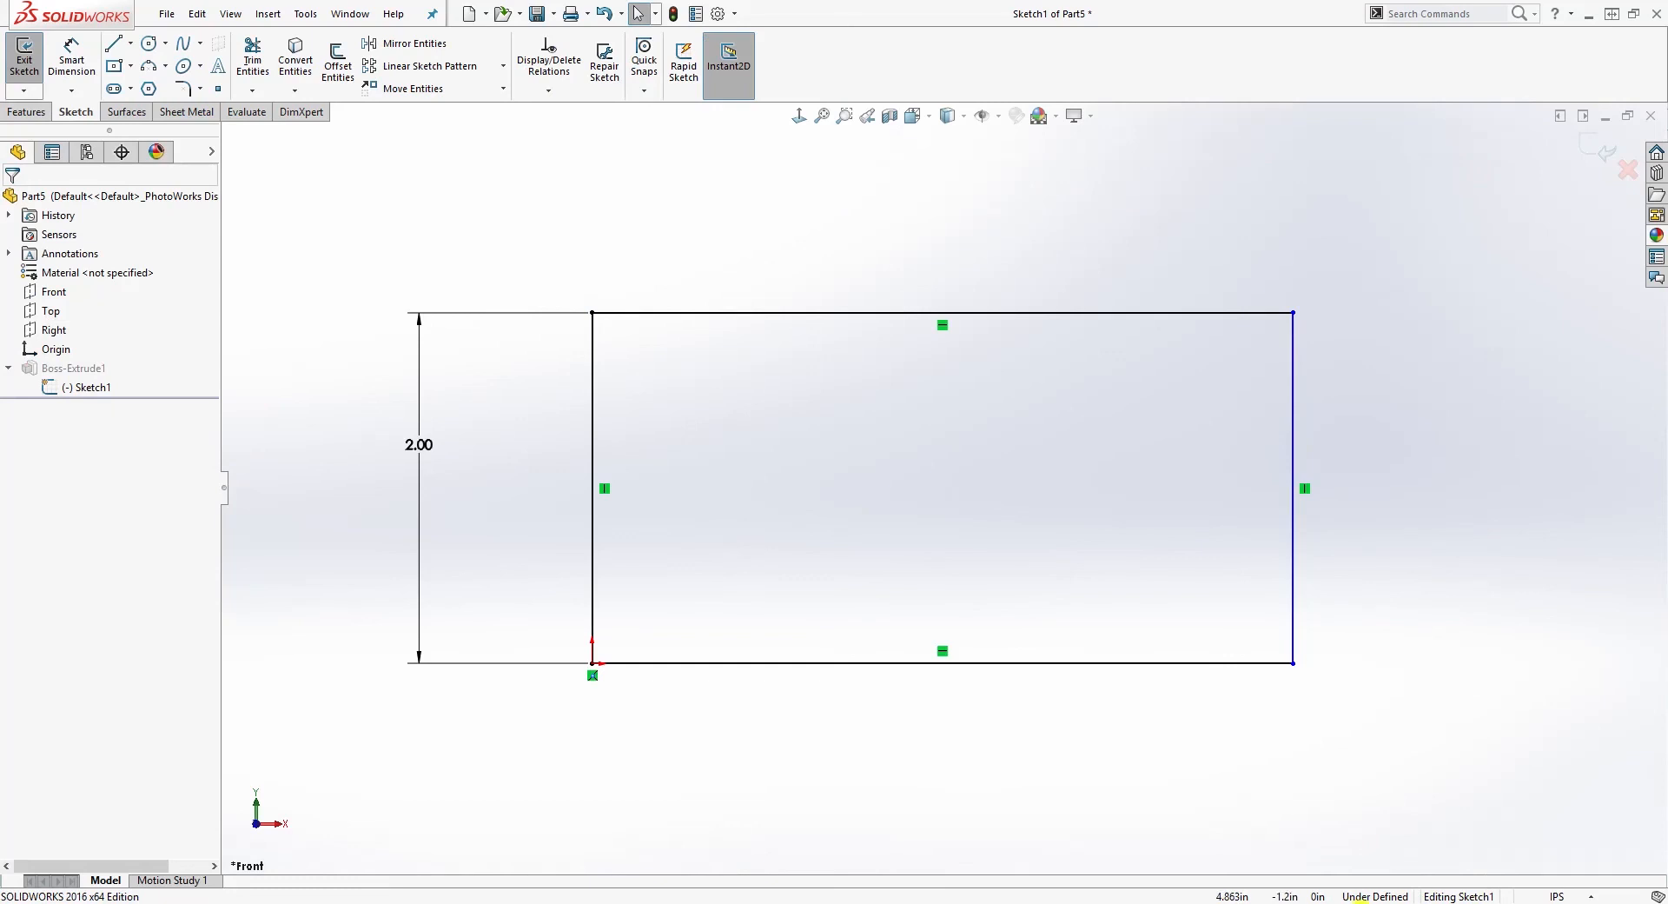
pyautogui.moveTo(1593, 147)
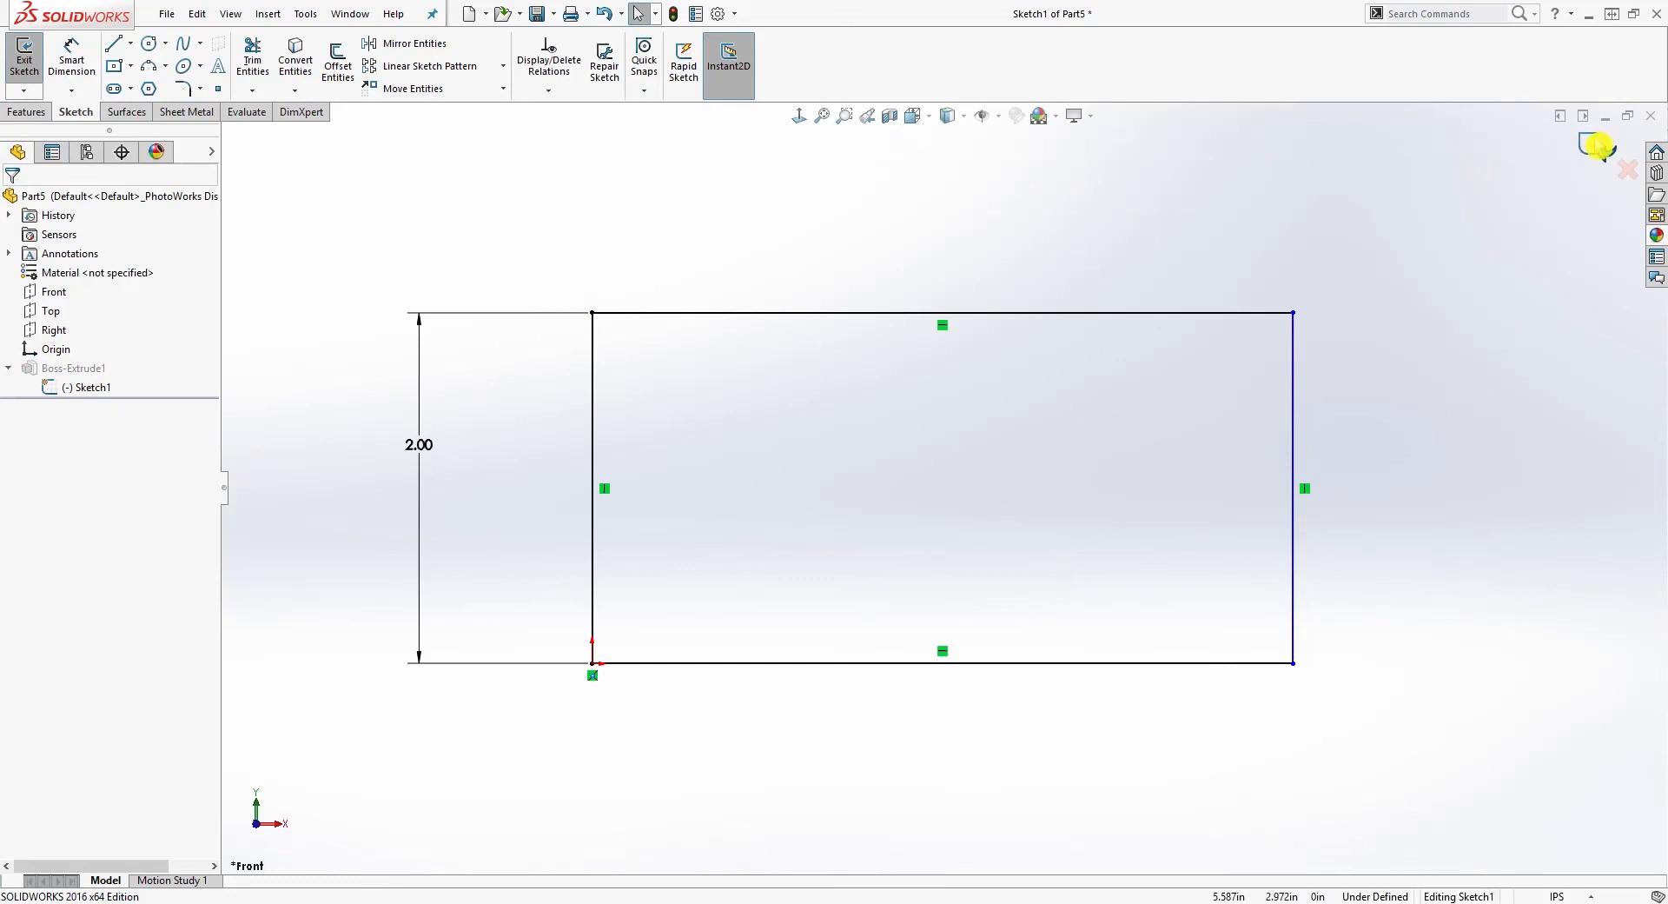
pyautogui.click(23, 56)
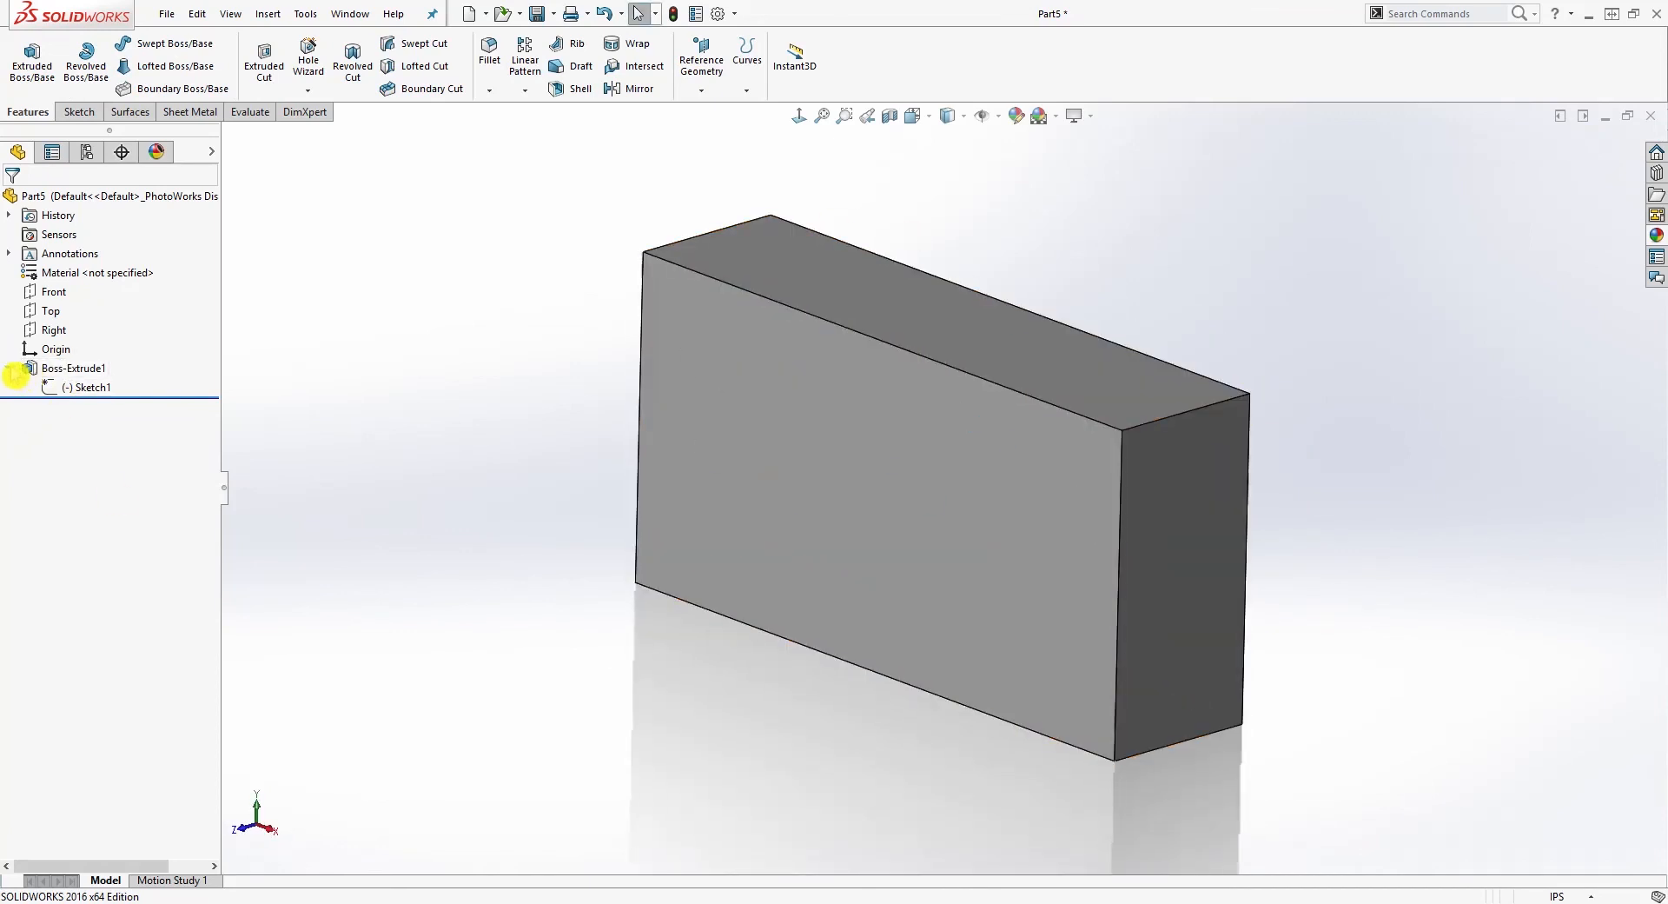
pyautogui.click(8, 366)
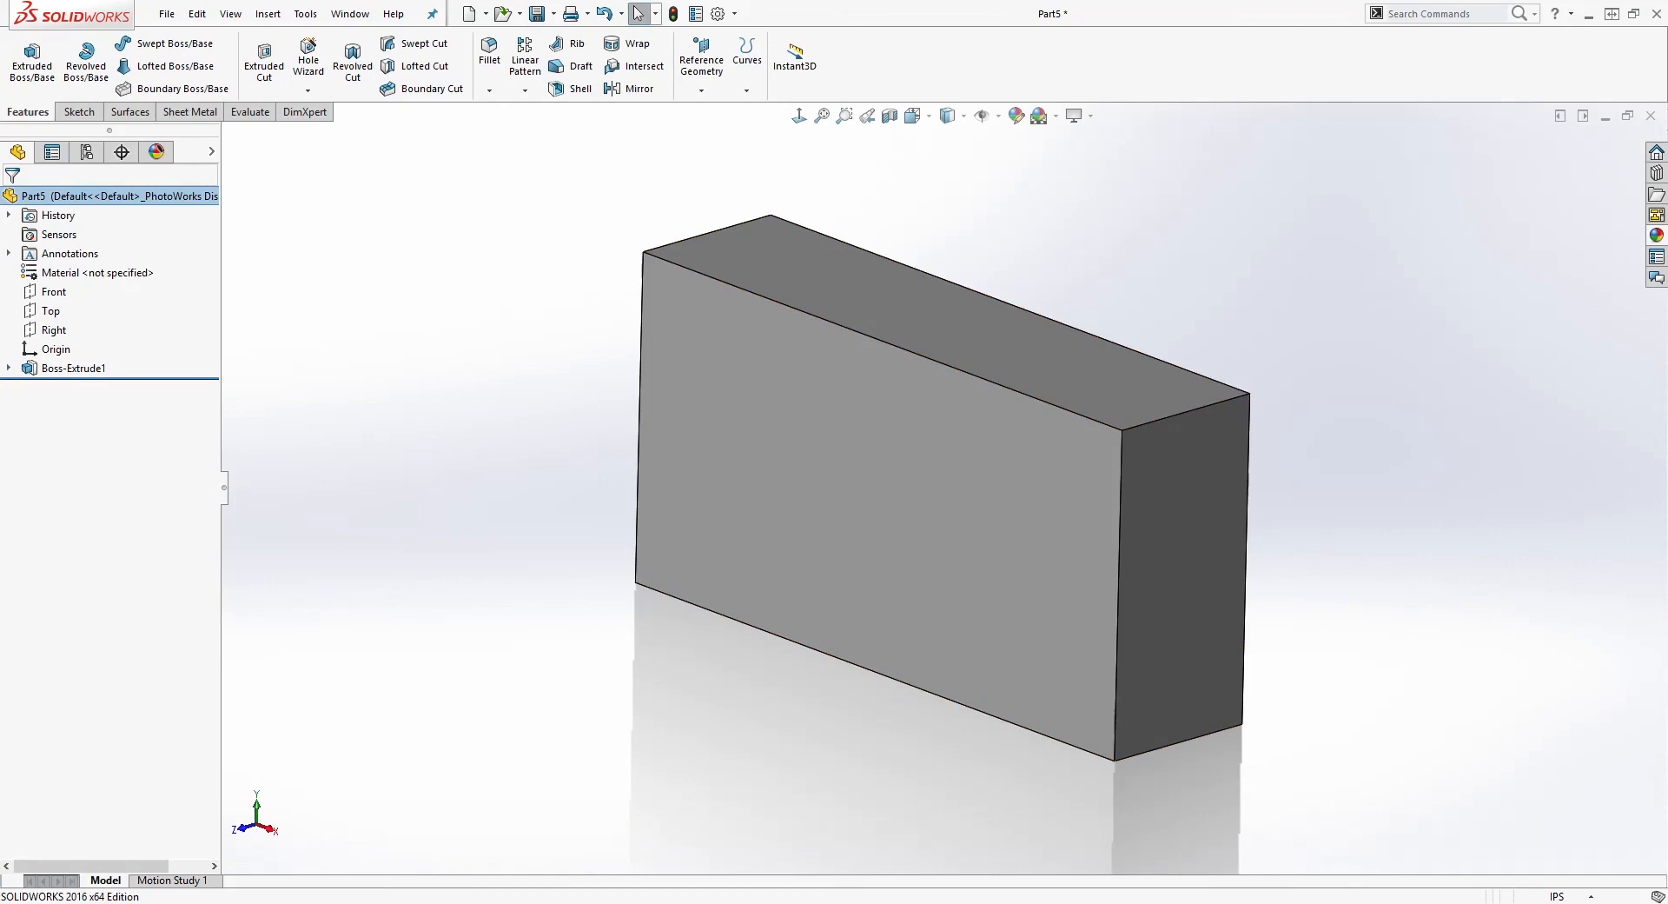
pyautogui.click(33, 366)
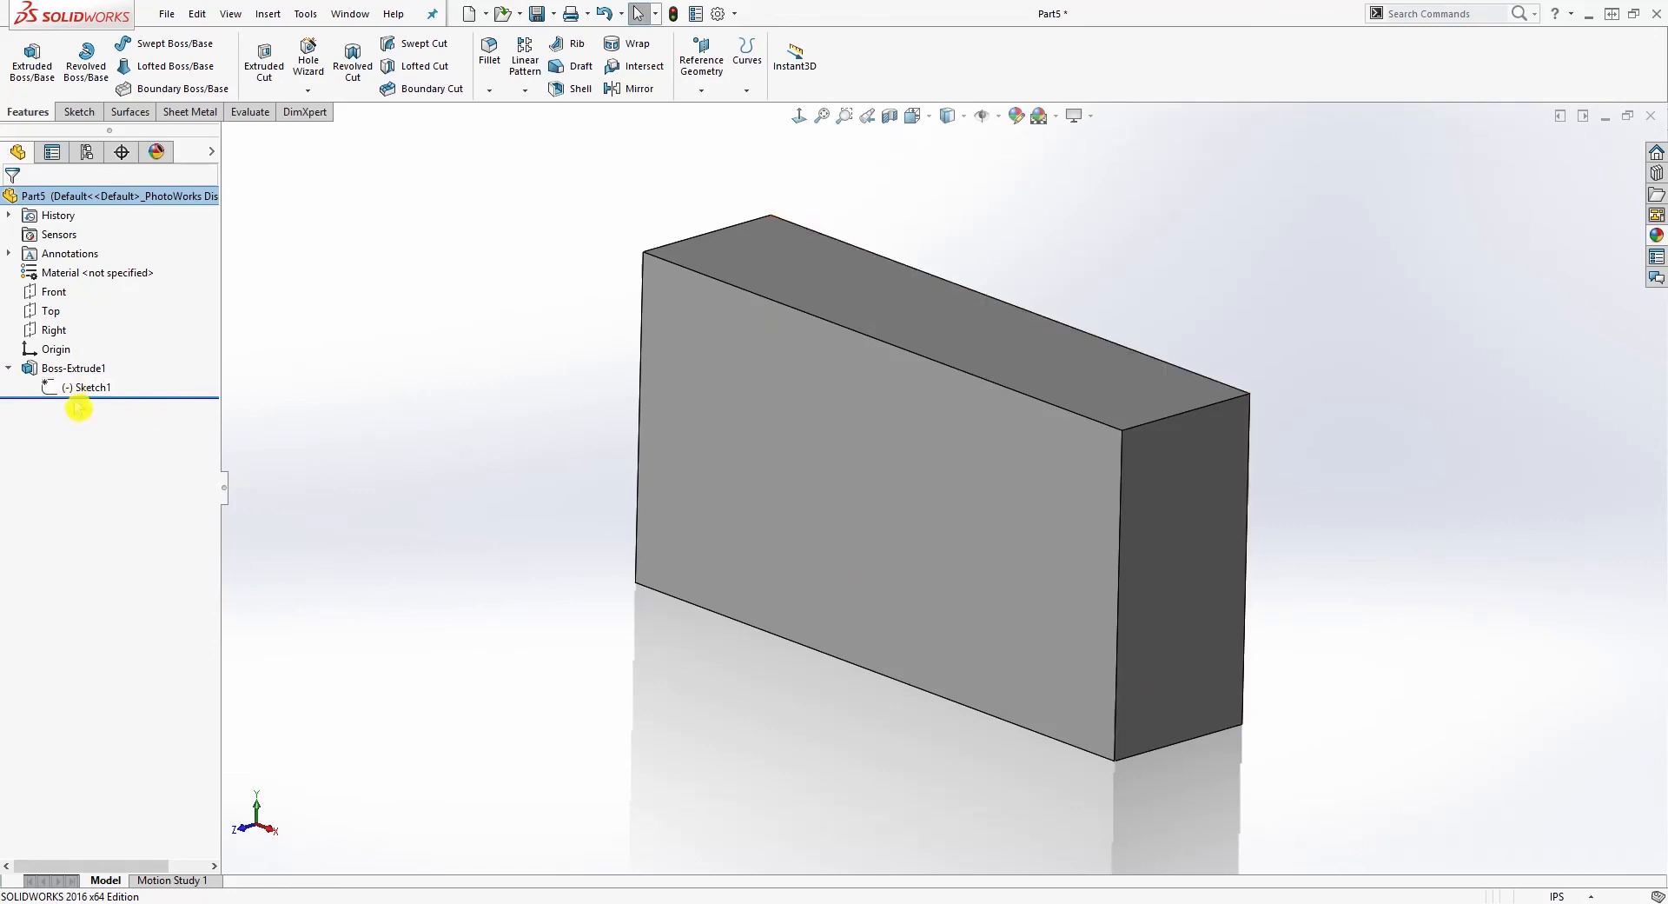
pyautogui.click(92, 385)
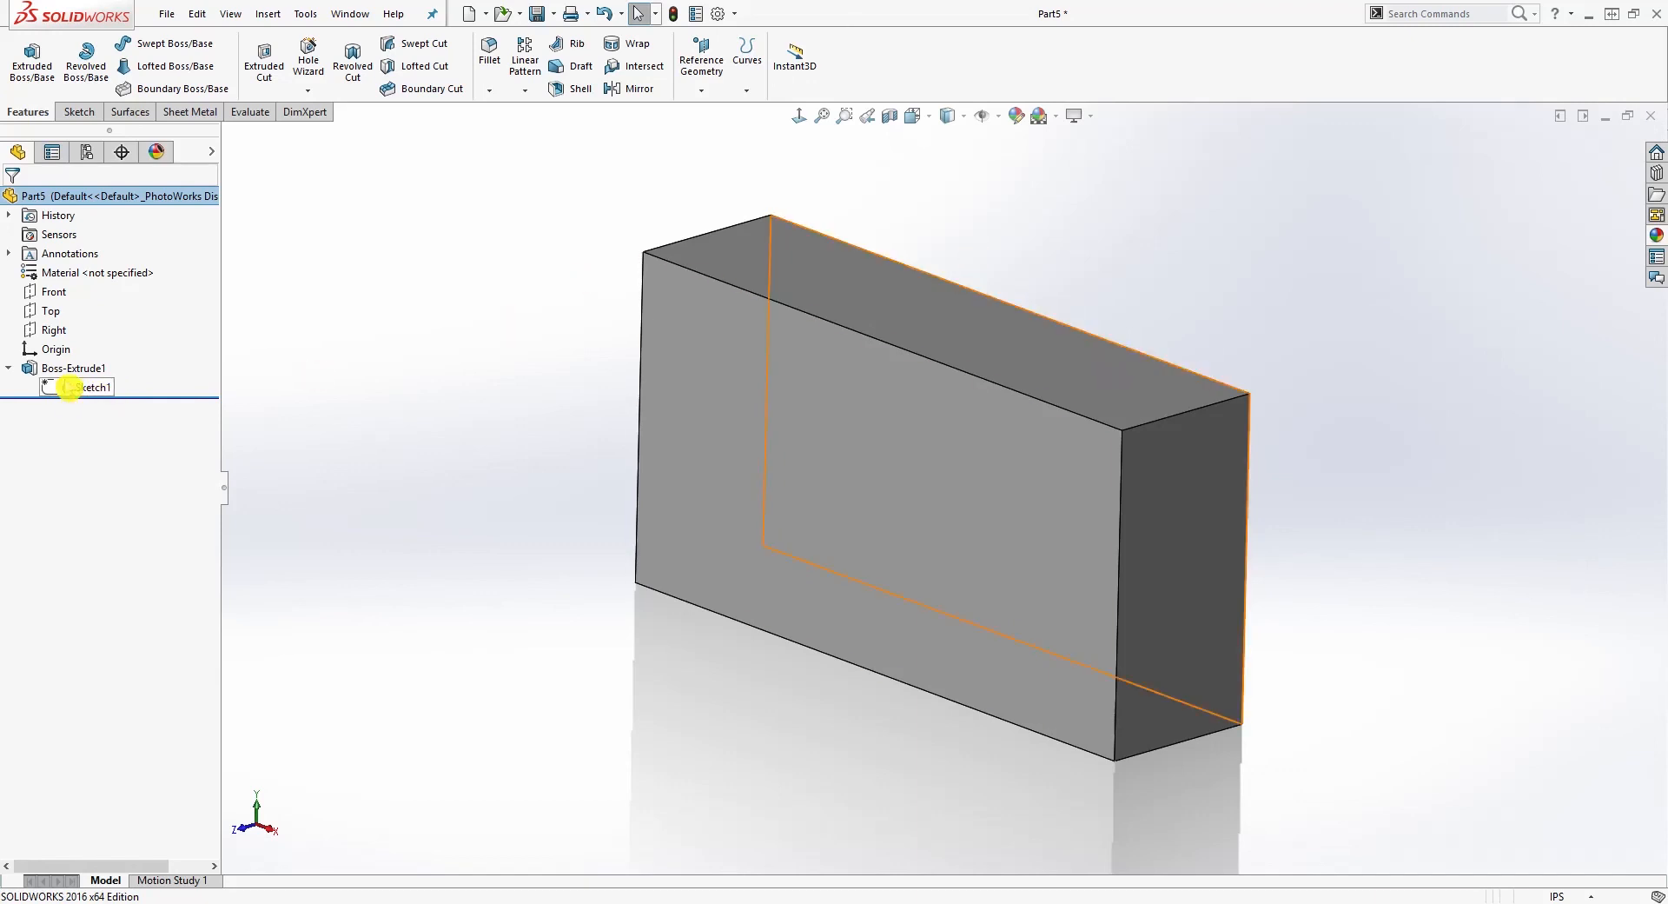
# Re-dimension Sketch1's top edge to 4.00 so the sketch is fully defined again
pyautogui.doubleClick(87, 385)
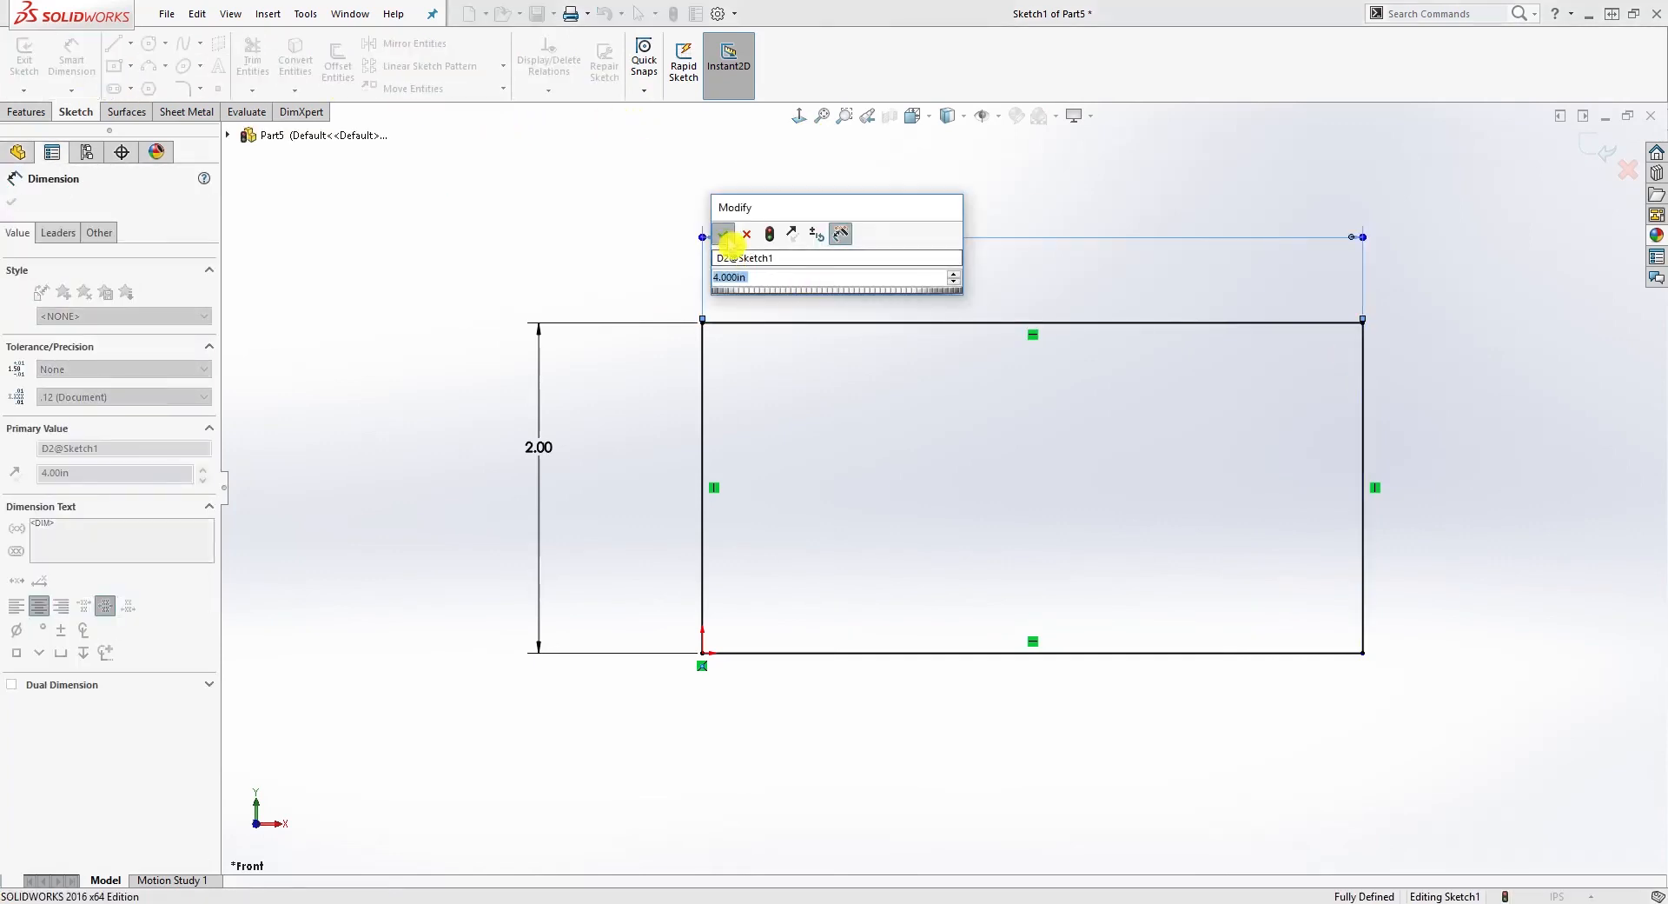
pyautogui.click(725, 233)
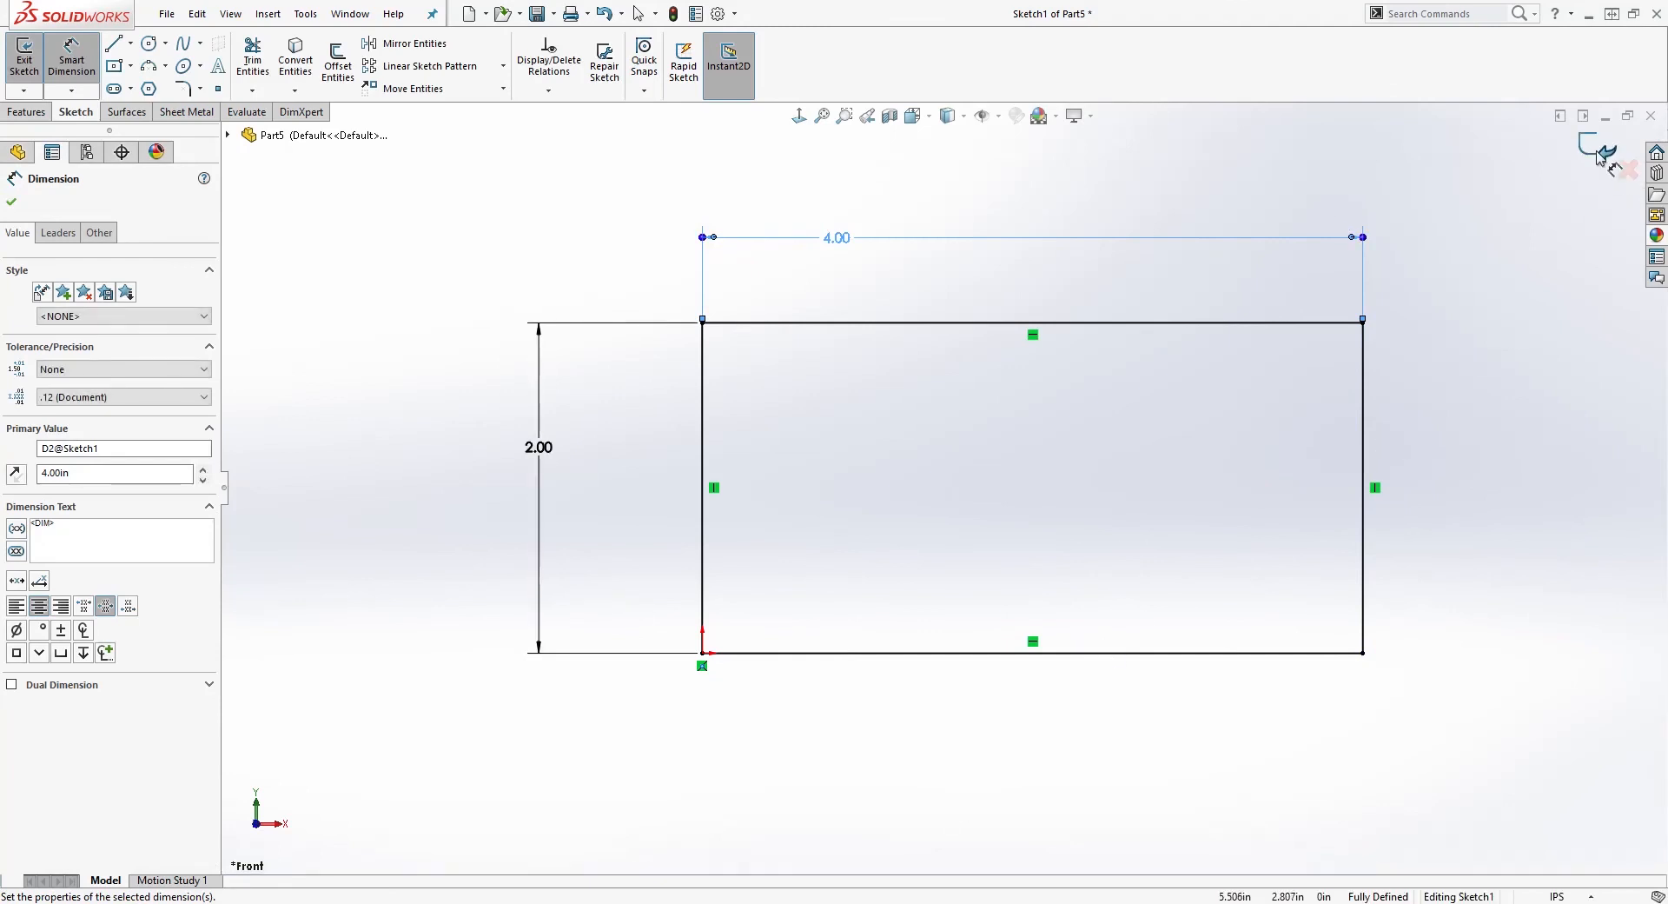
pyautogui.moveTo(1601, 160)
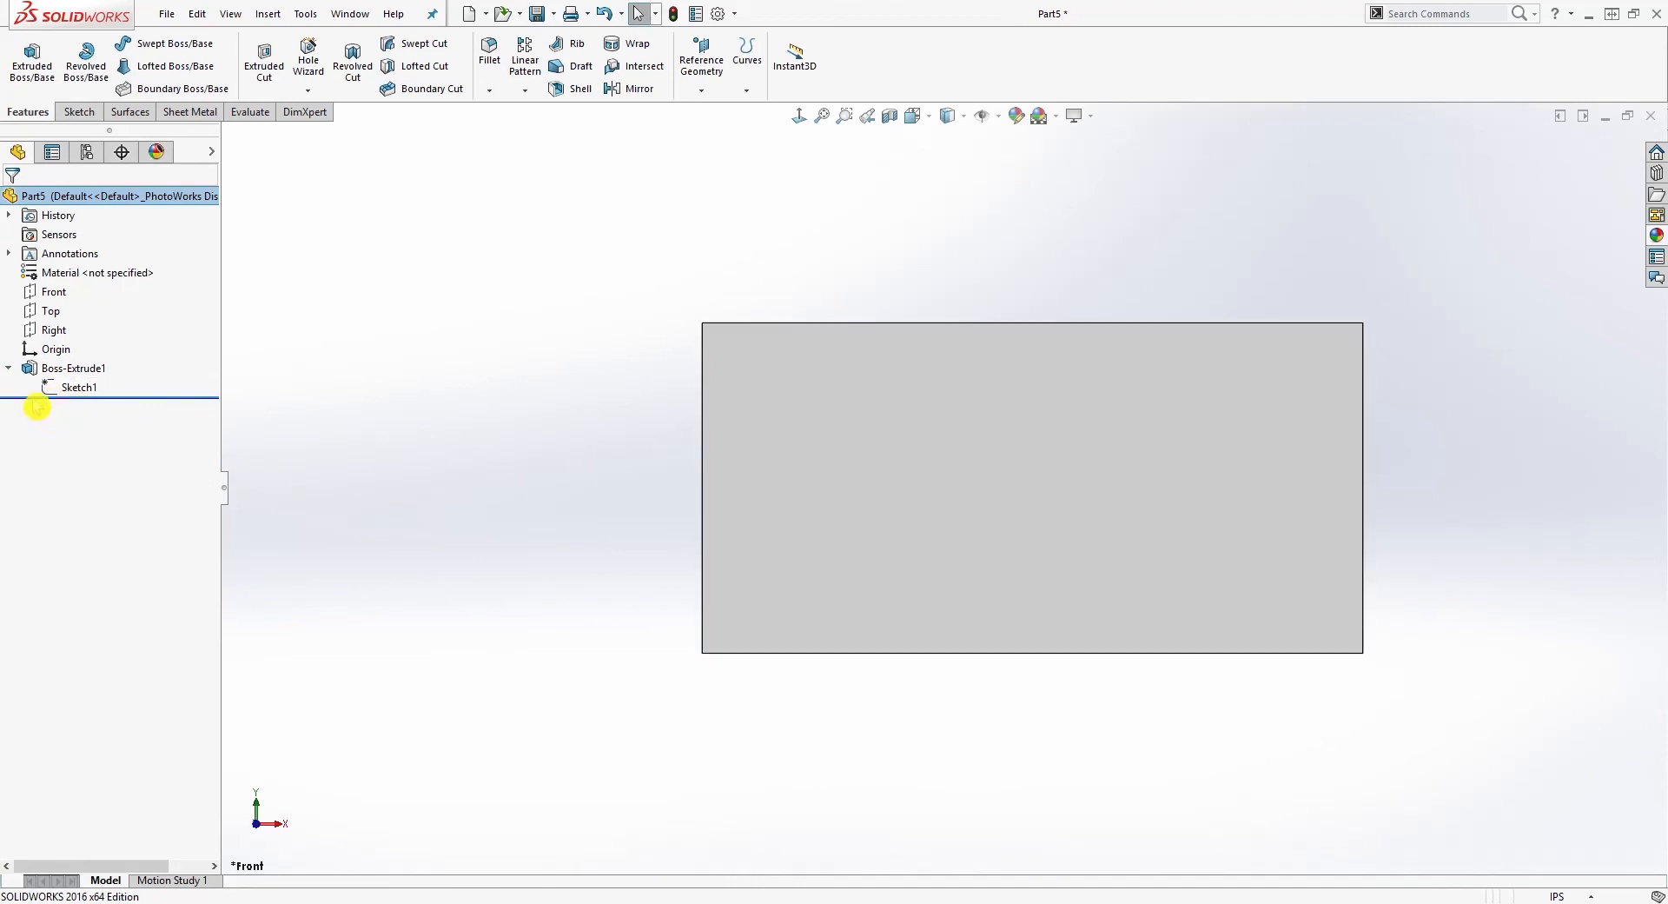
pyautogui.moveTo(174, 372)
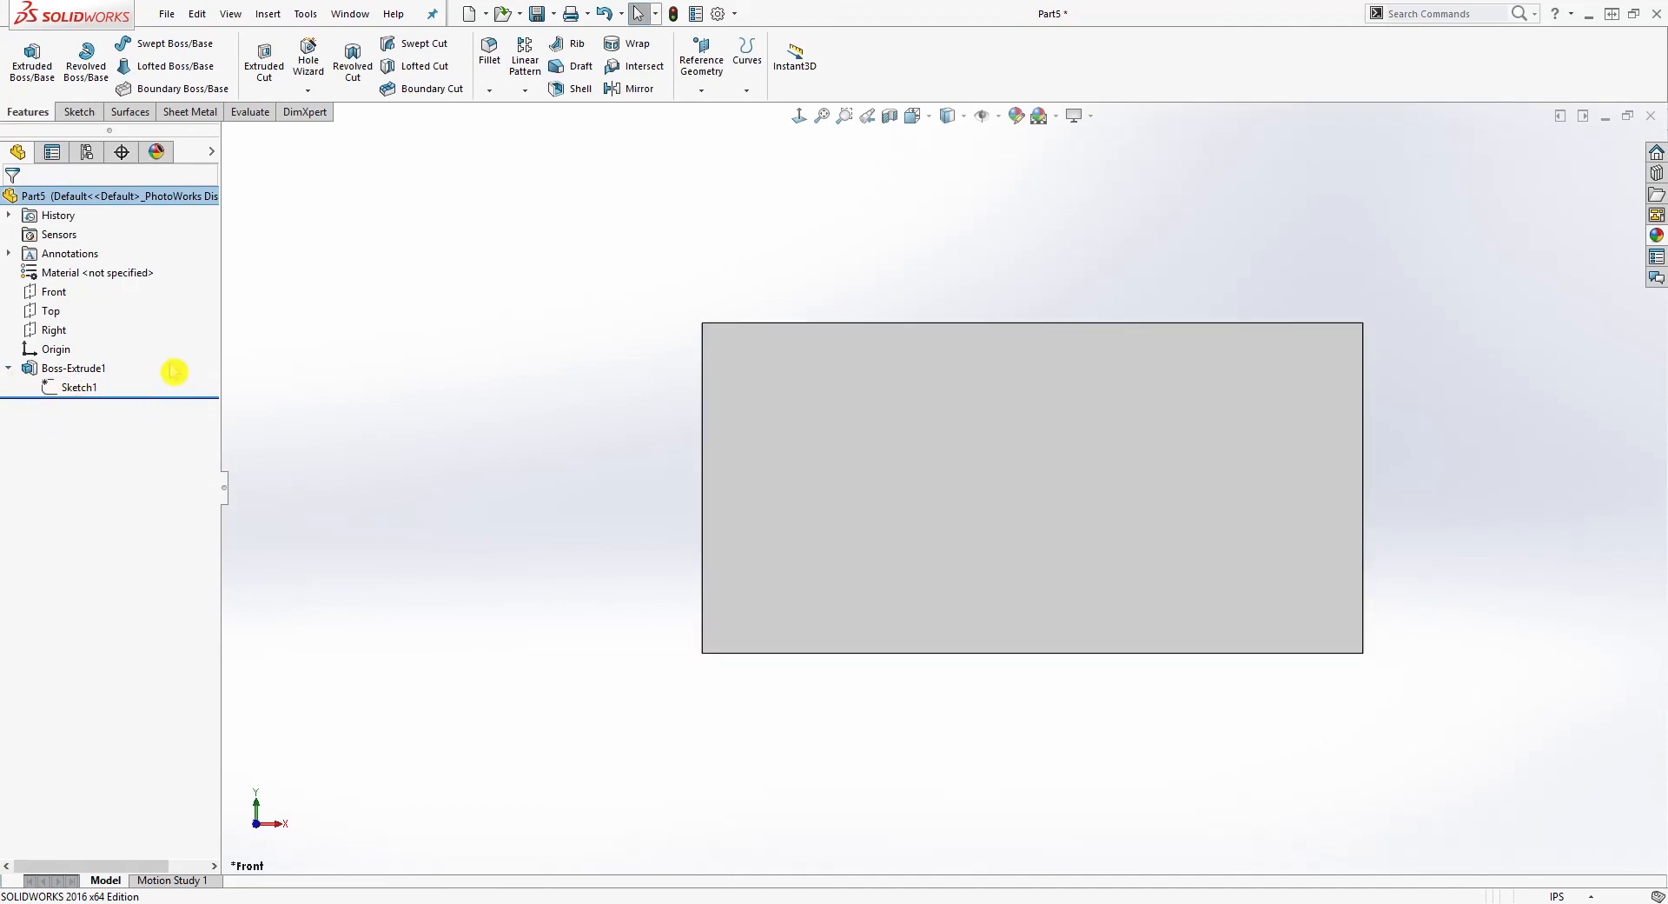
pyautogui.moveTo(391, 618)
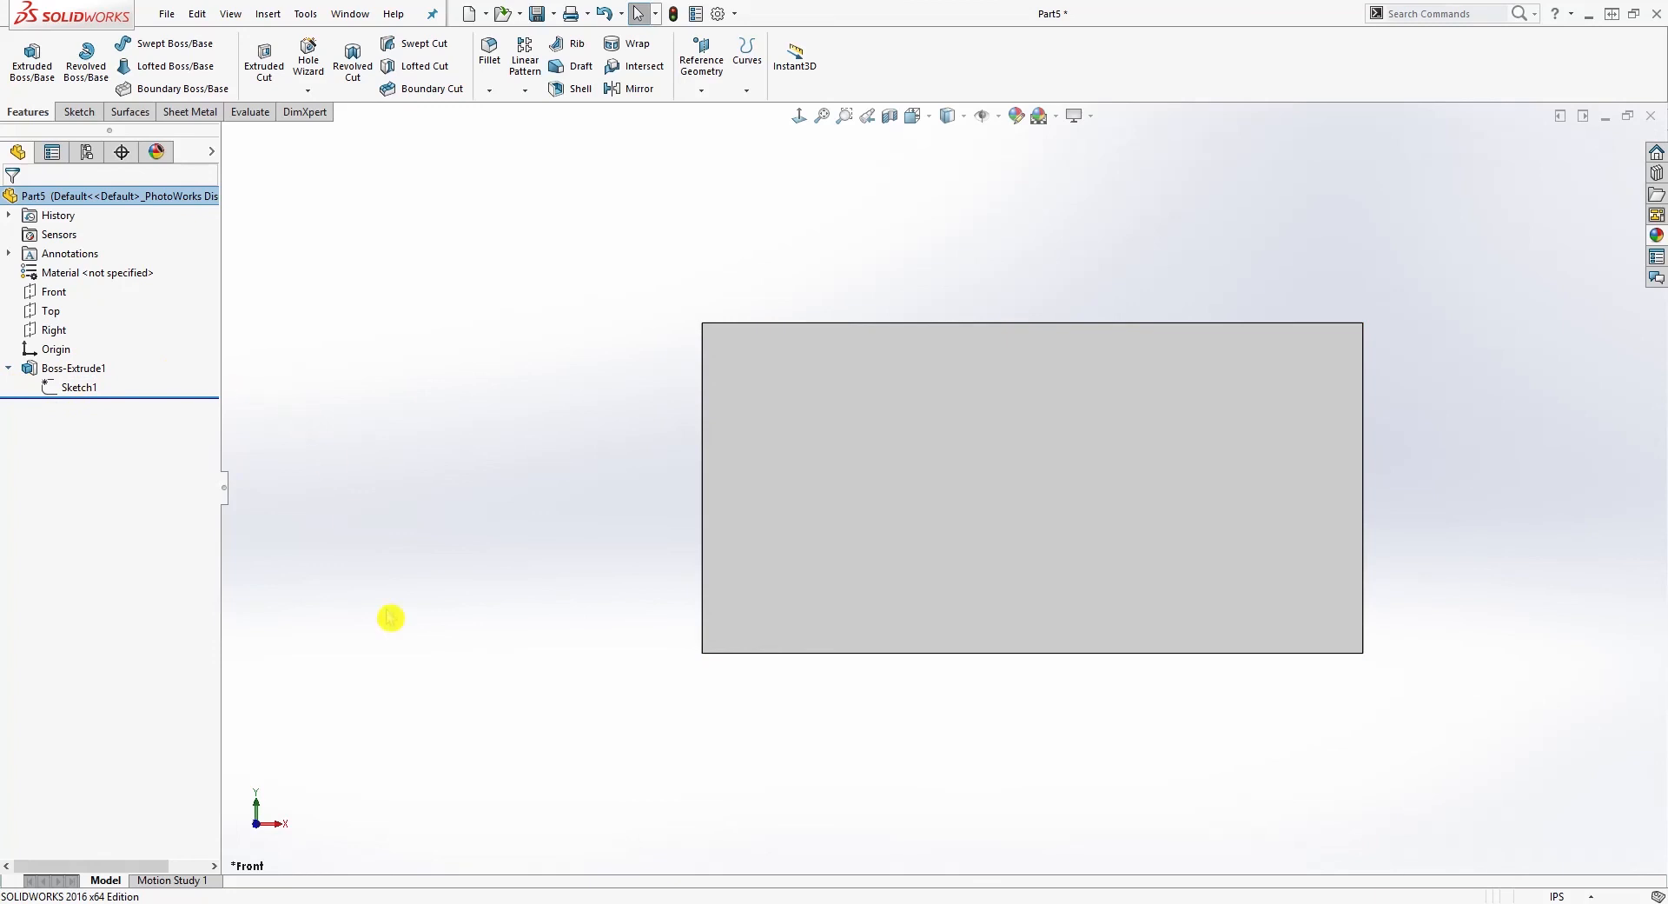
pyautogui.moveTo(391, 617); pyautogui.dragTo(1395, 501)
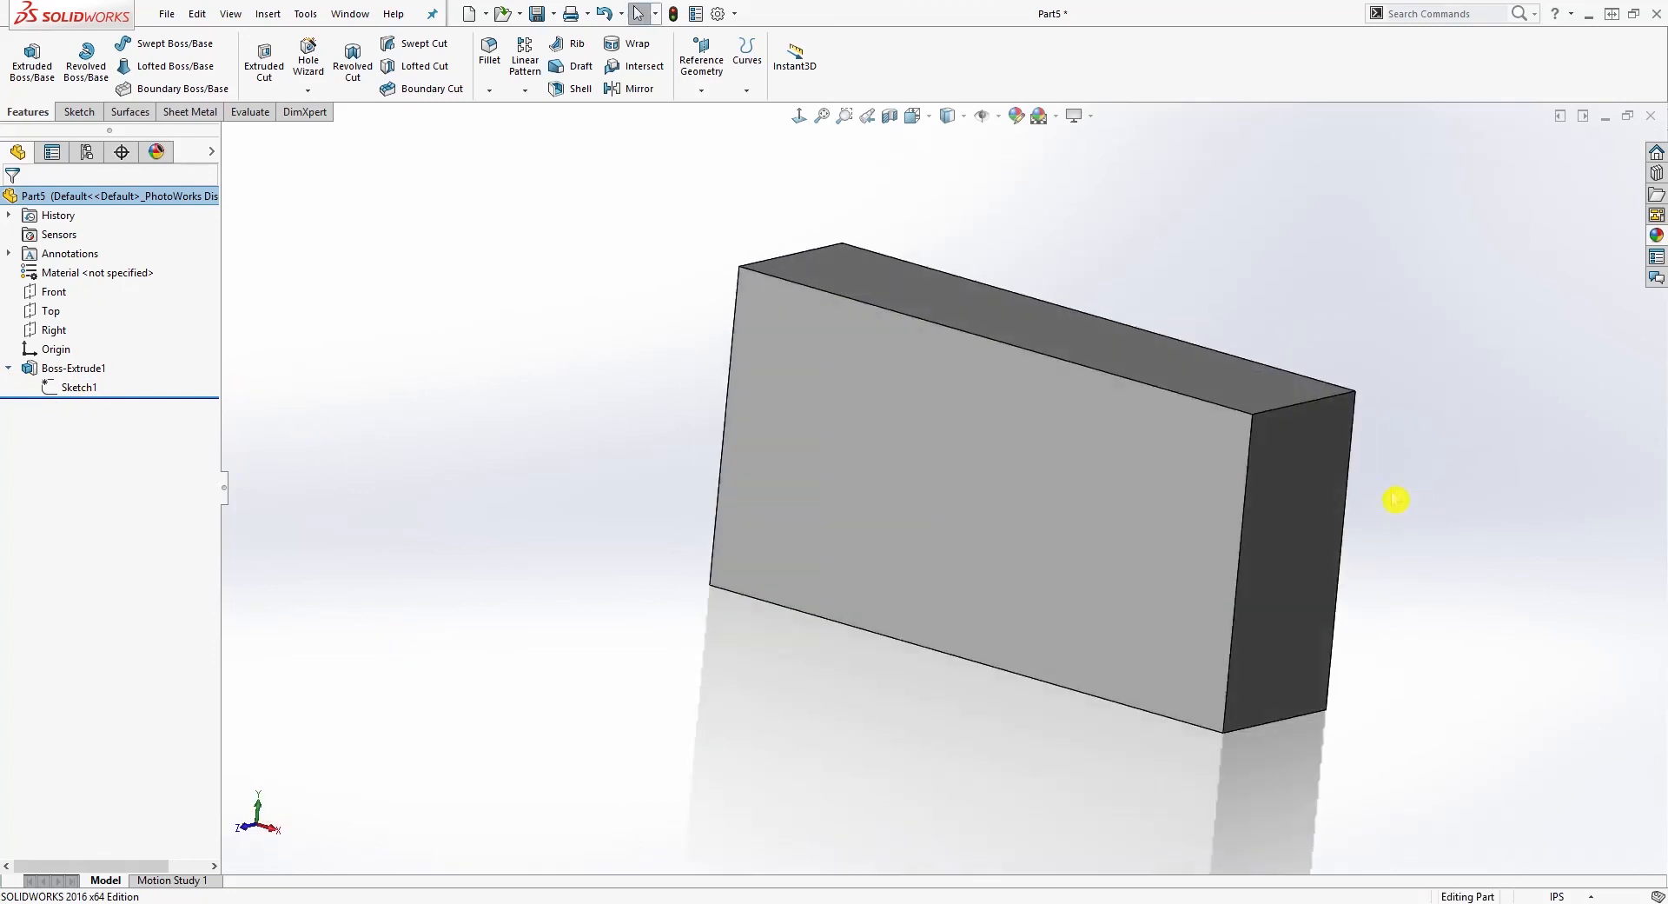
pyautogui.moveTo(1362, 485)
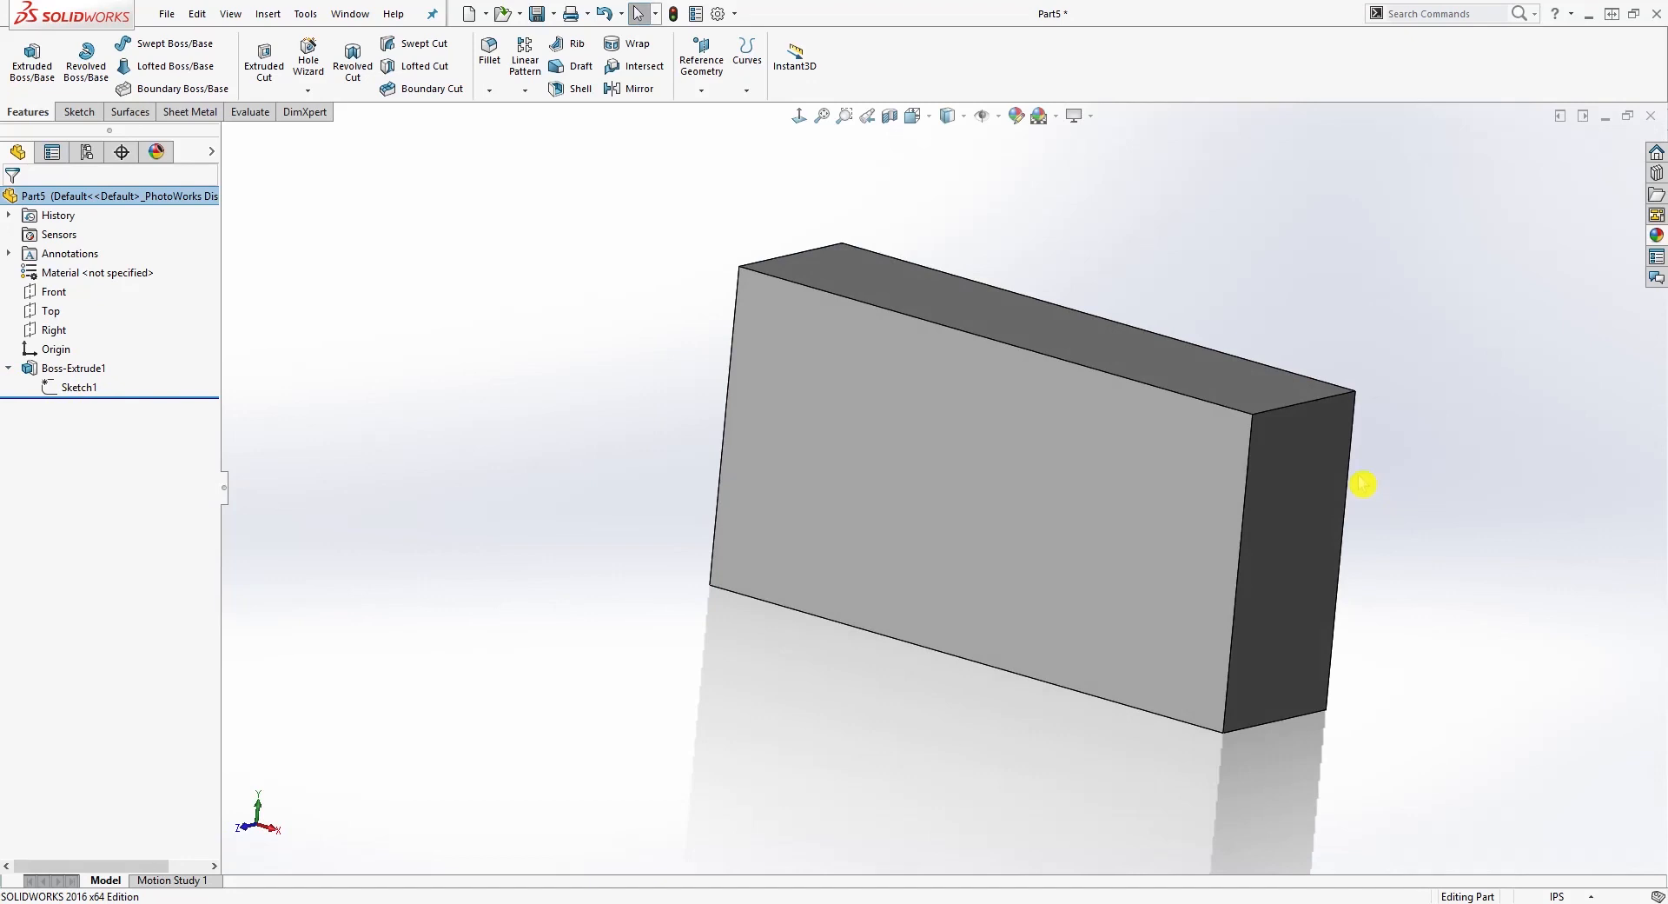
pyautogui.moveTo(1242, 340)
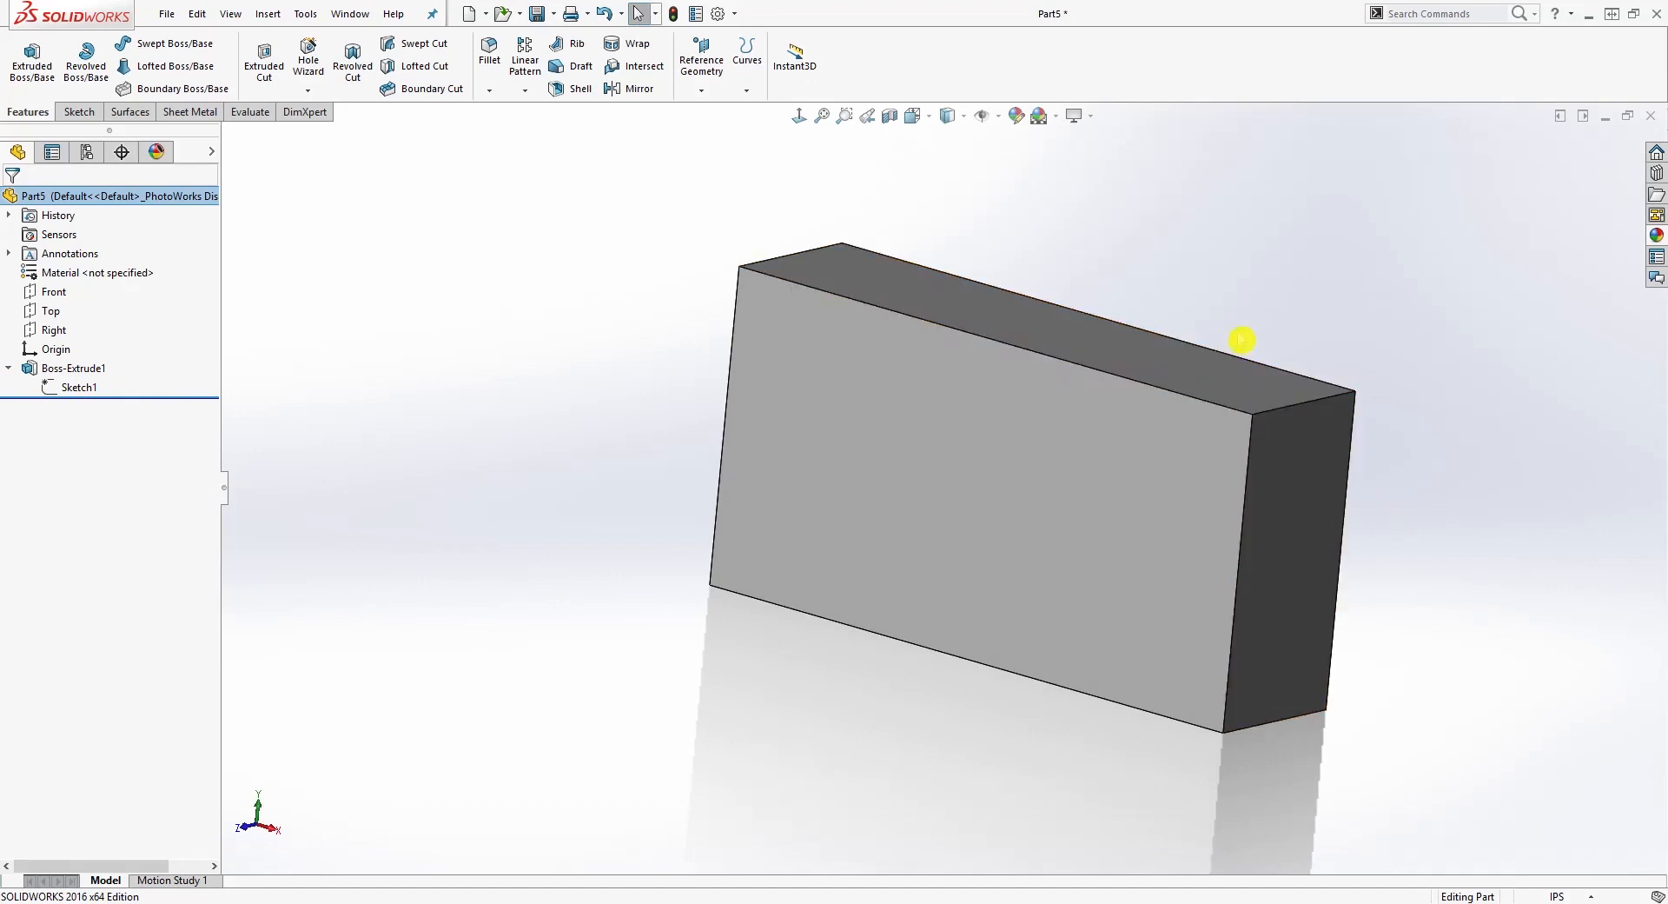